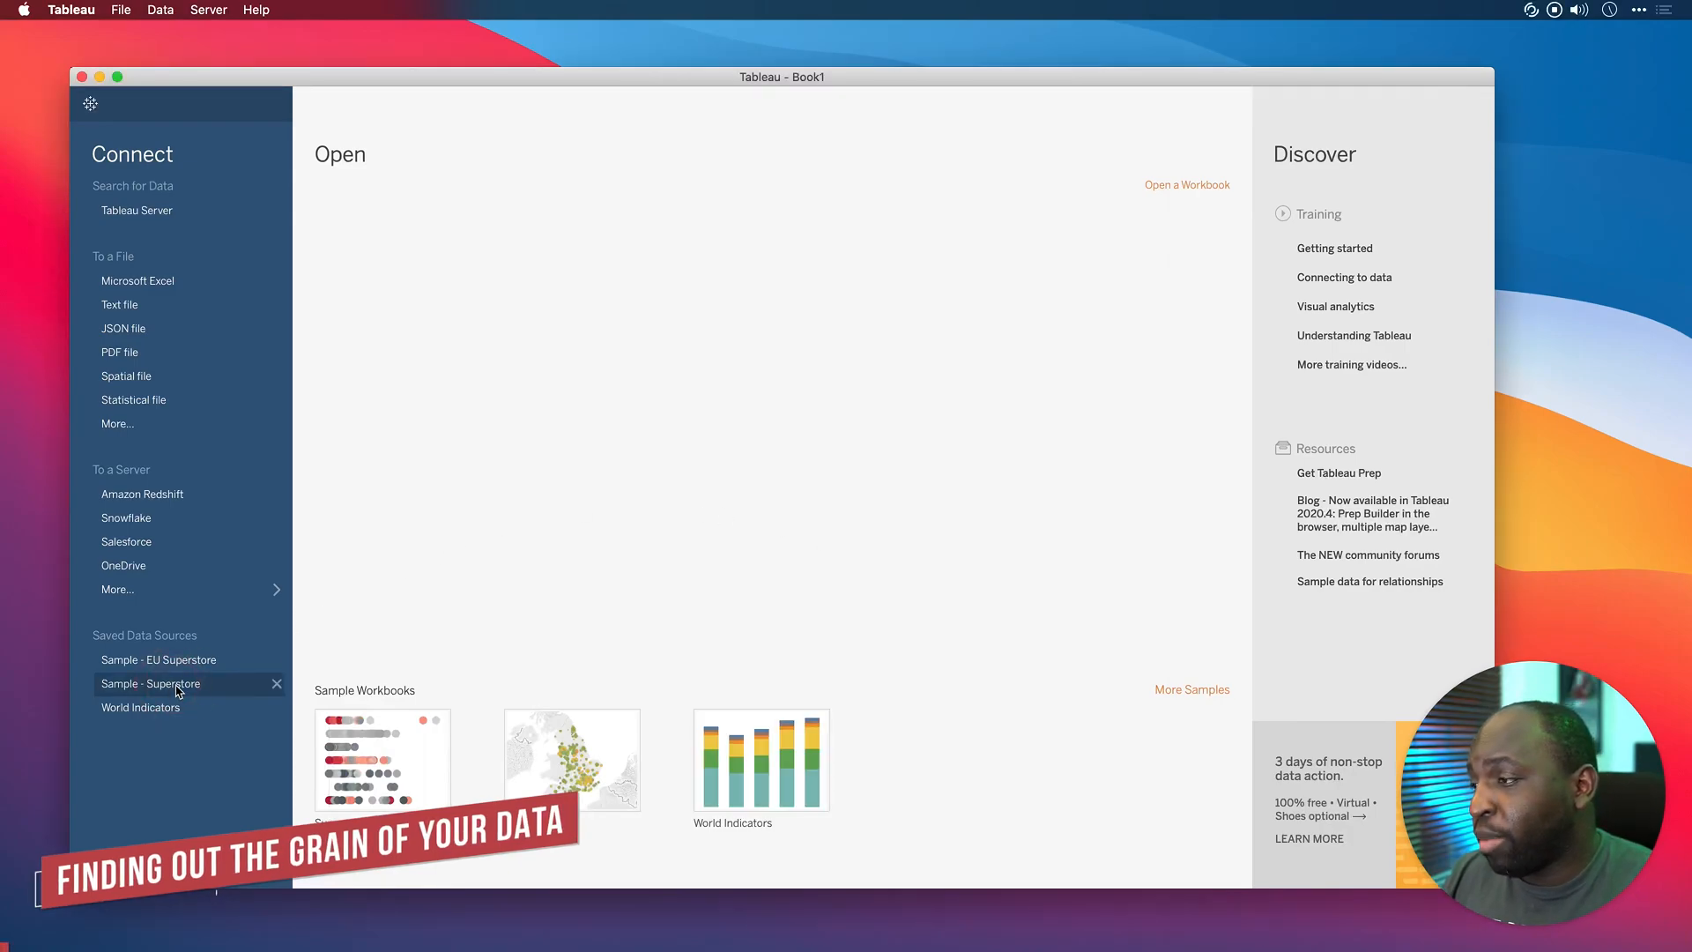
- Open the Sample - Superstore saved data source in a blank Sheet 1
click(150, 683)
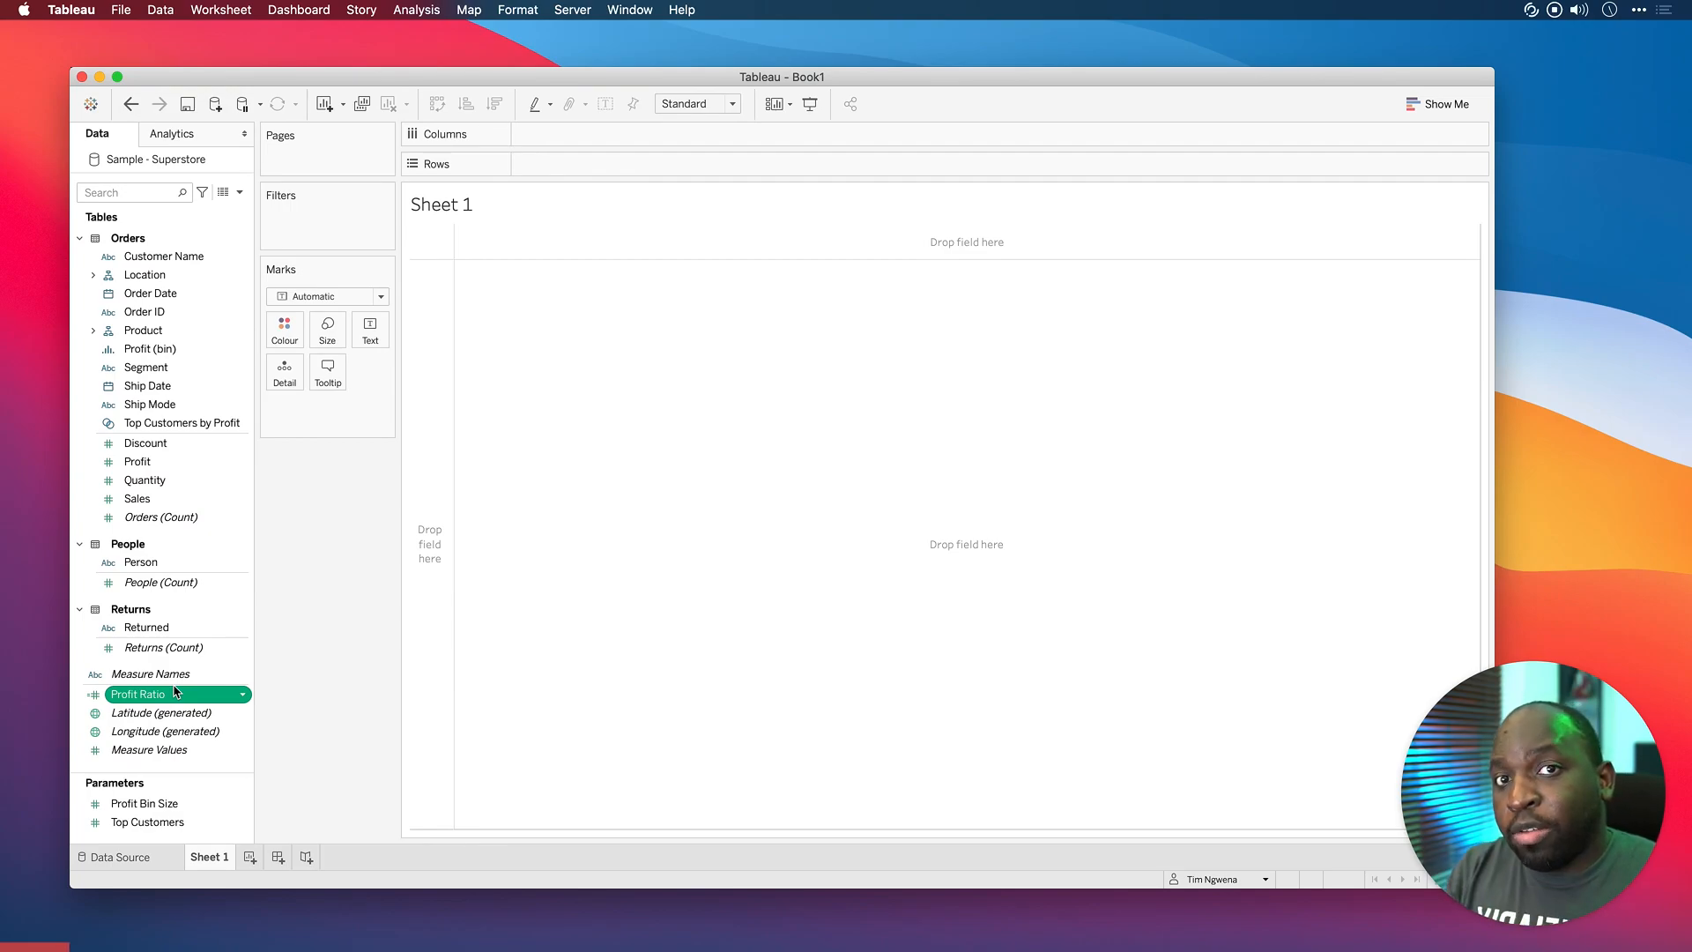
mouse_move(217, 385)
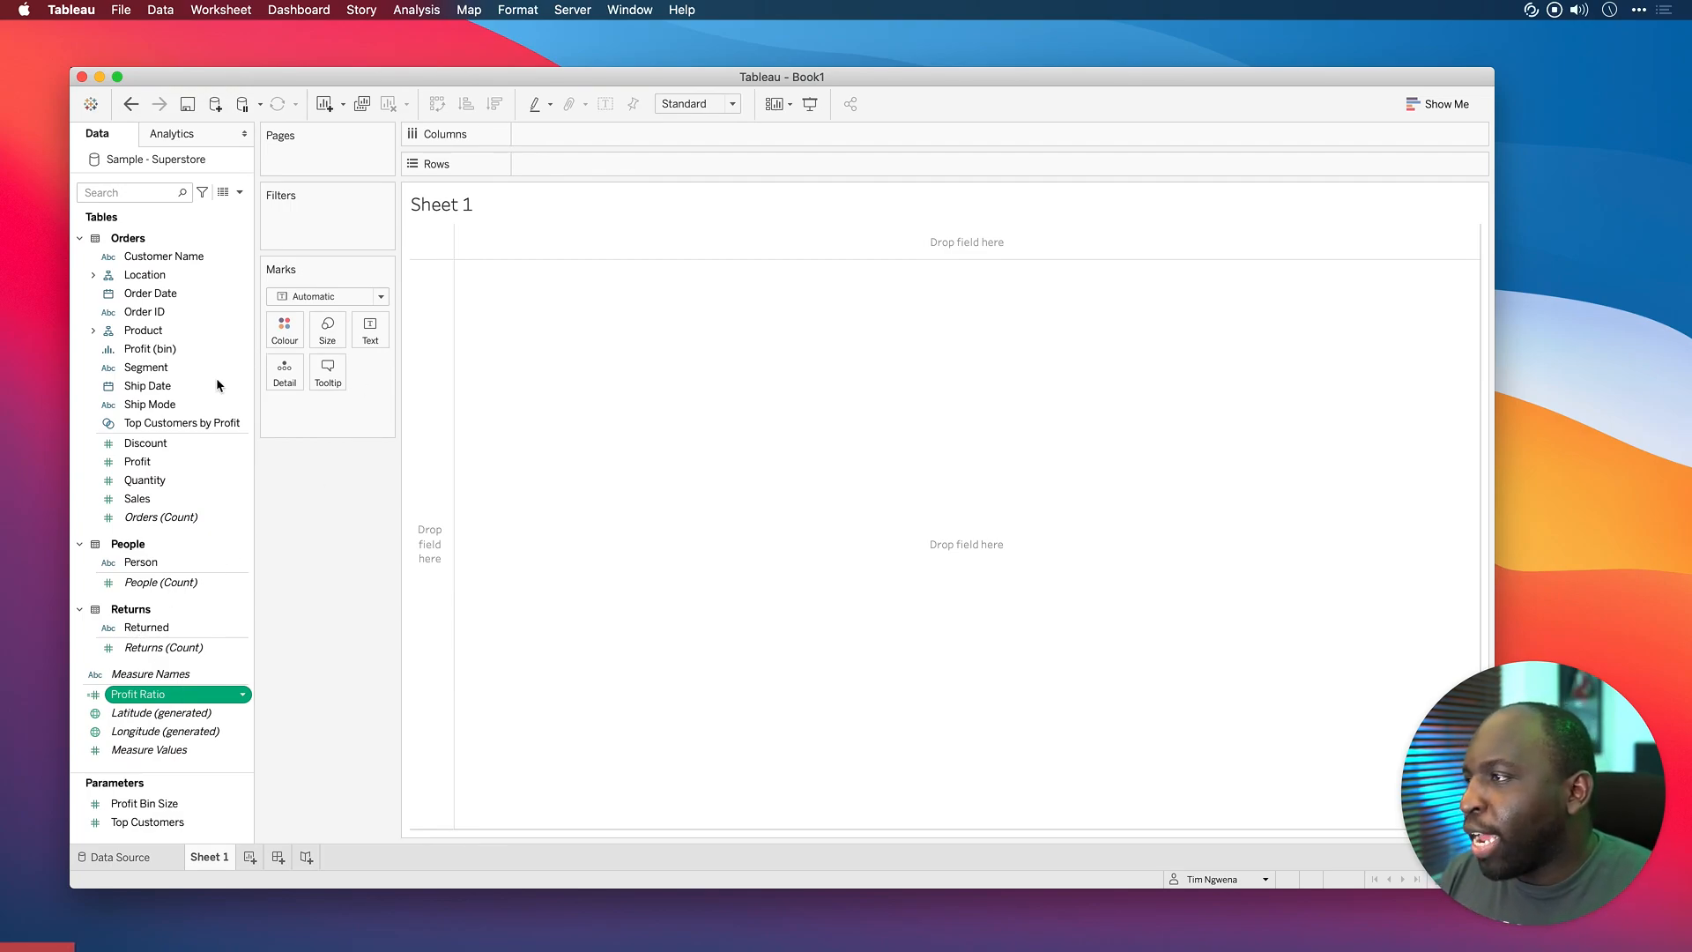
mouse_move(146, 518)
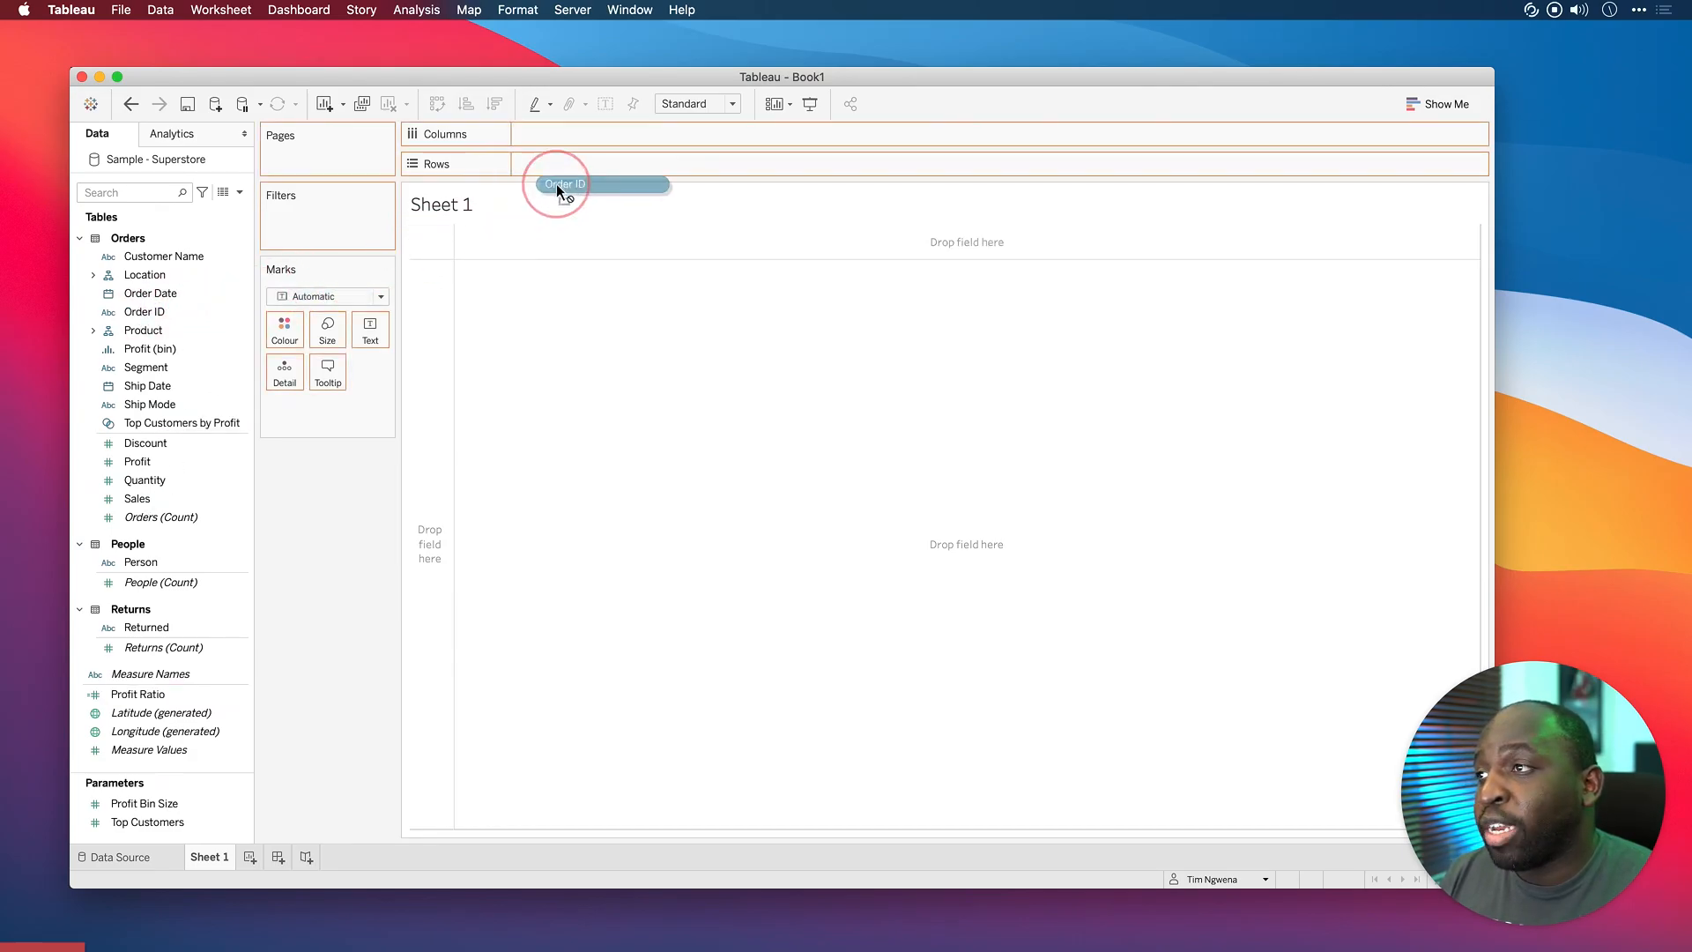
- Put Order ID on Rows to list all 5,009 orders with summed Sales
drag(561, 183, 580, 163)
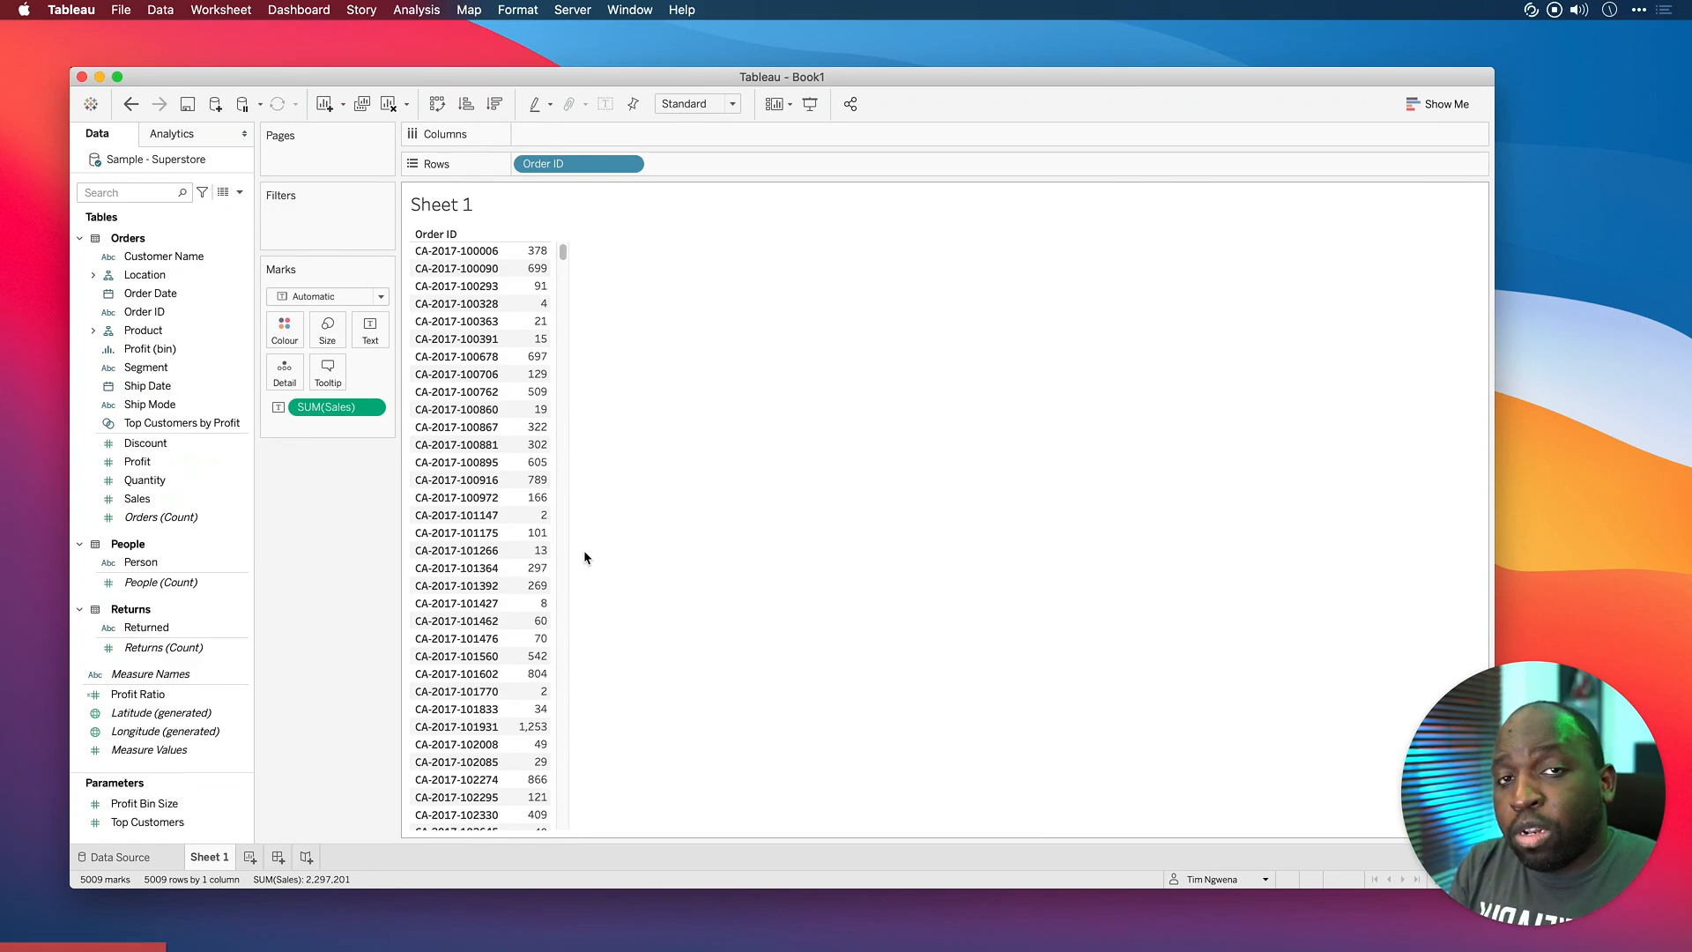
mouse_move(464, 462)
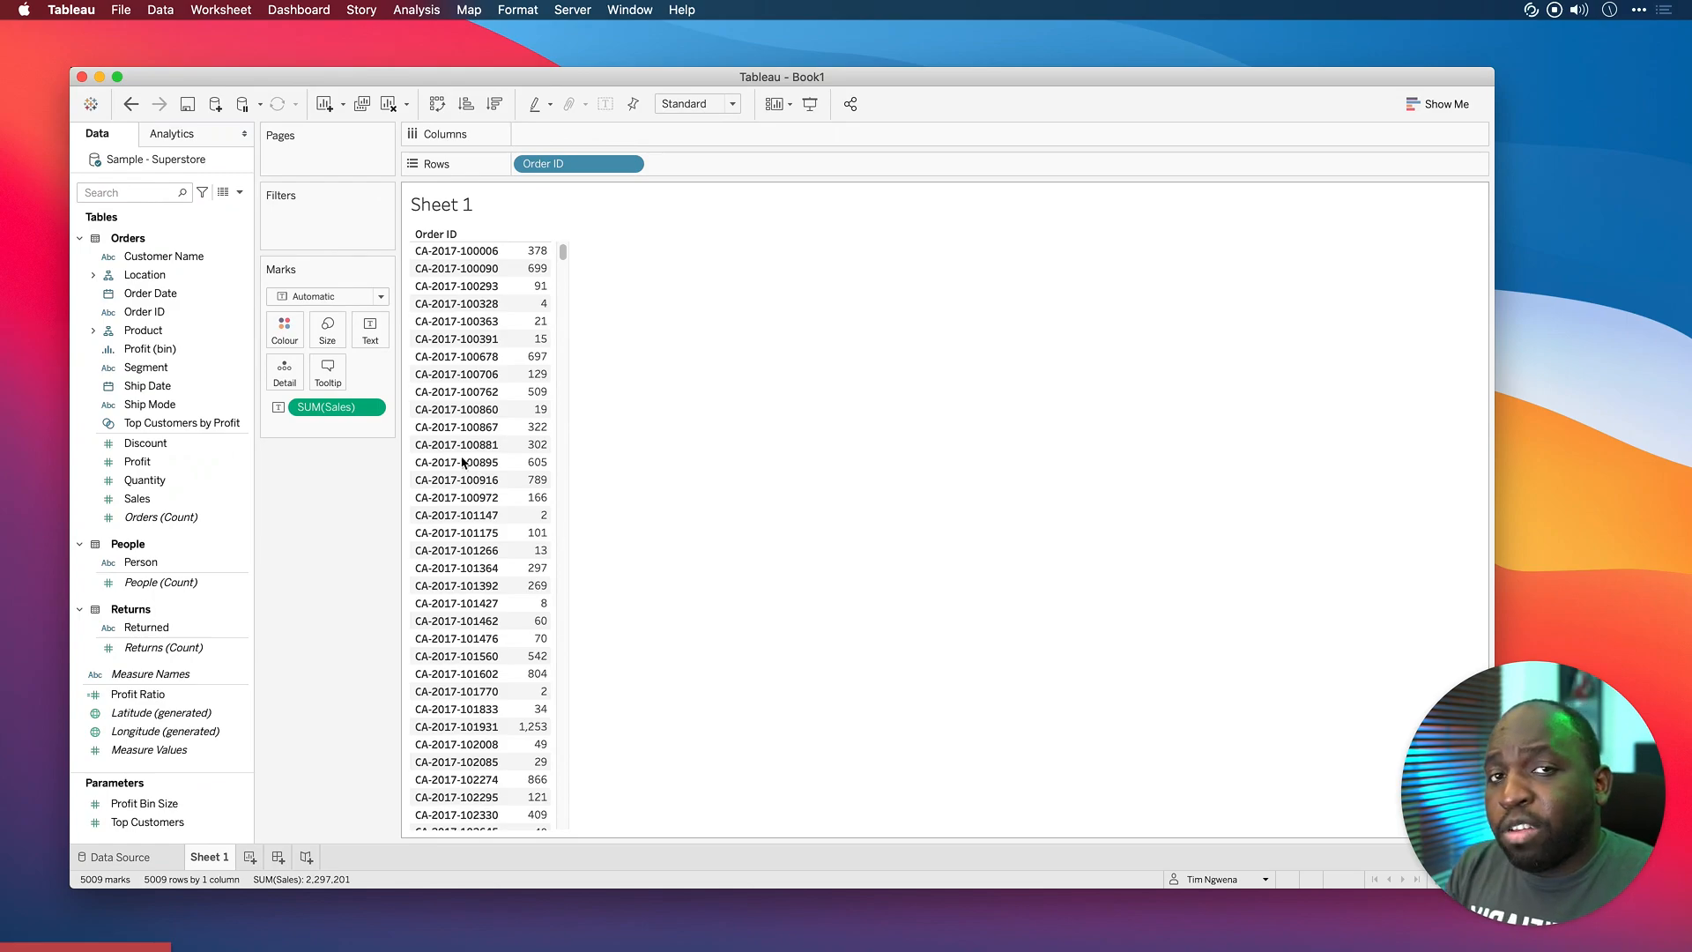
mouse_move(154, 472)
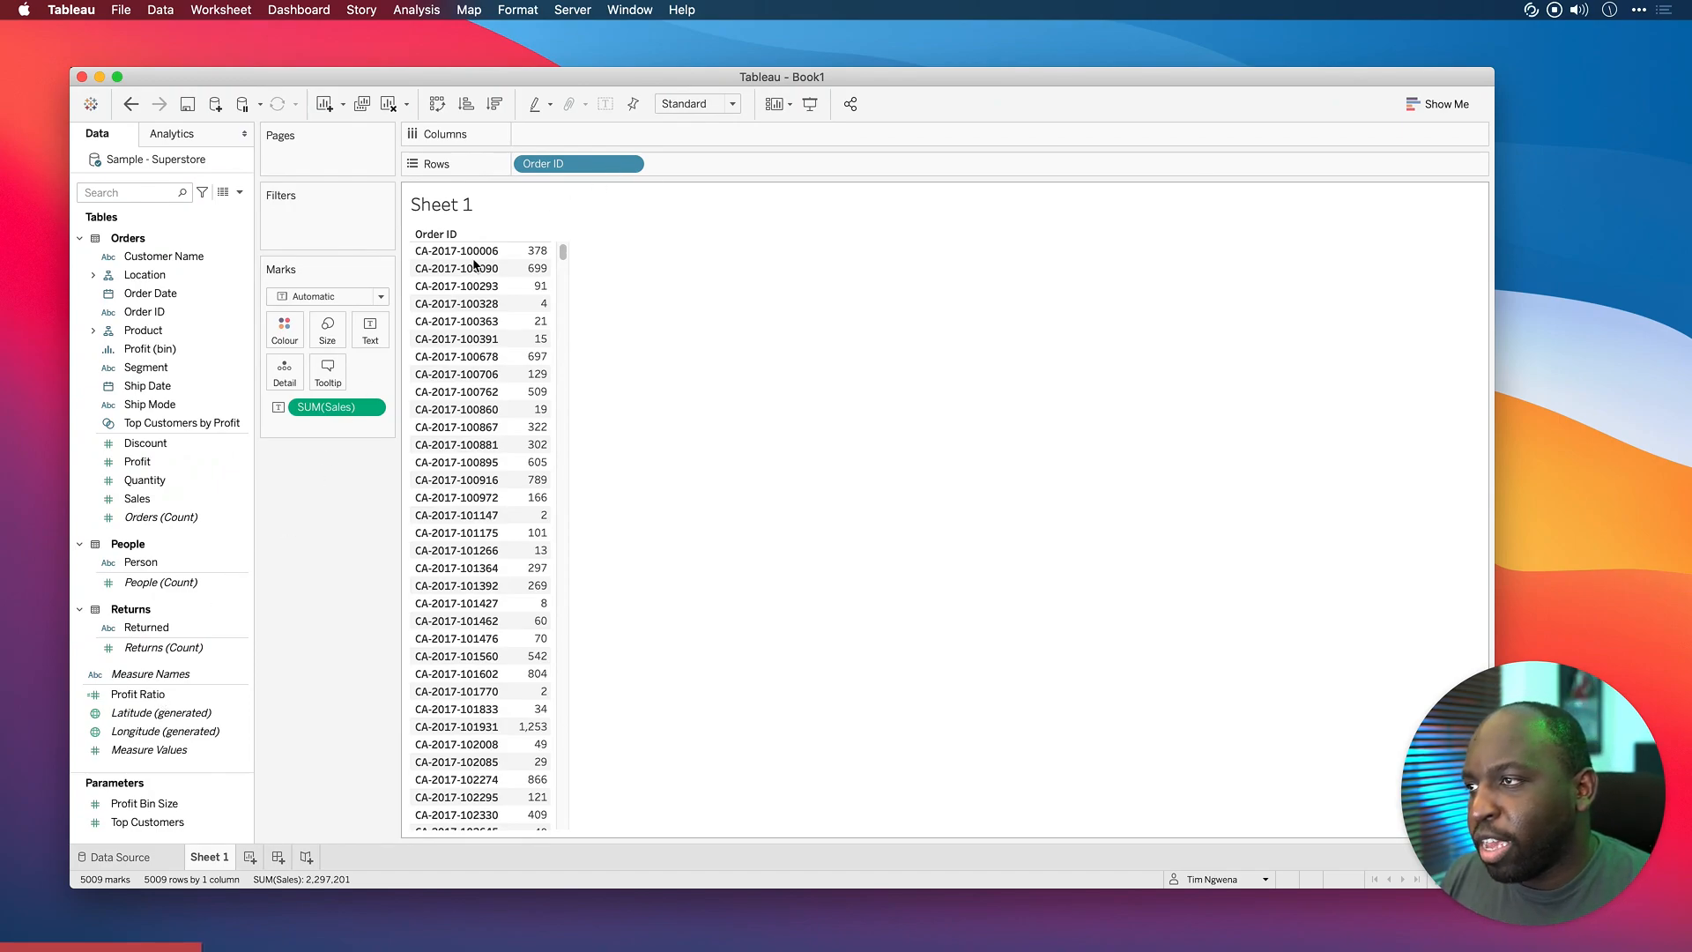
- Select the Orders (Count) field in the Data pane; the table stays unchanged
click(160, 517)
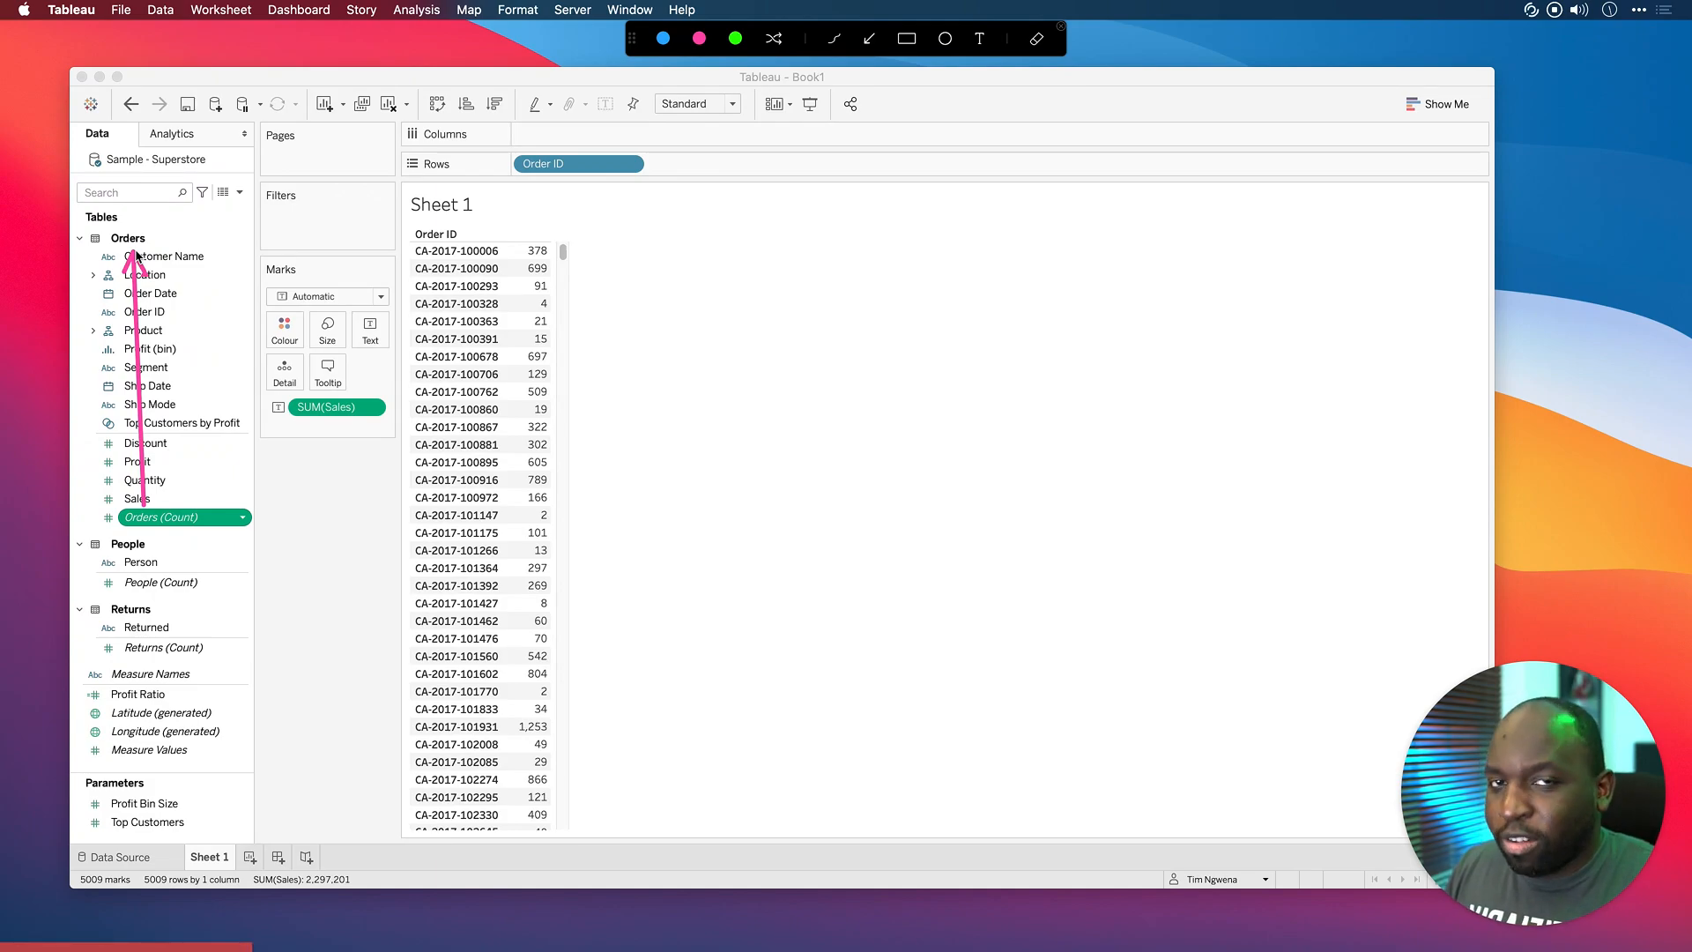
mouse_move(206, 391)
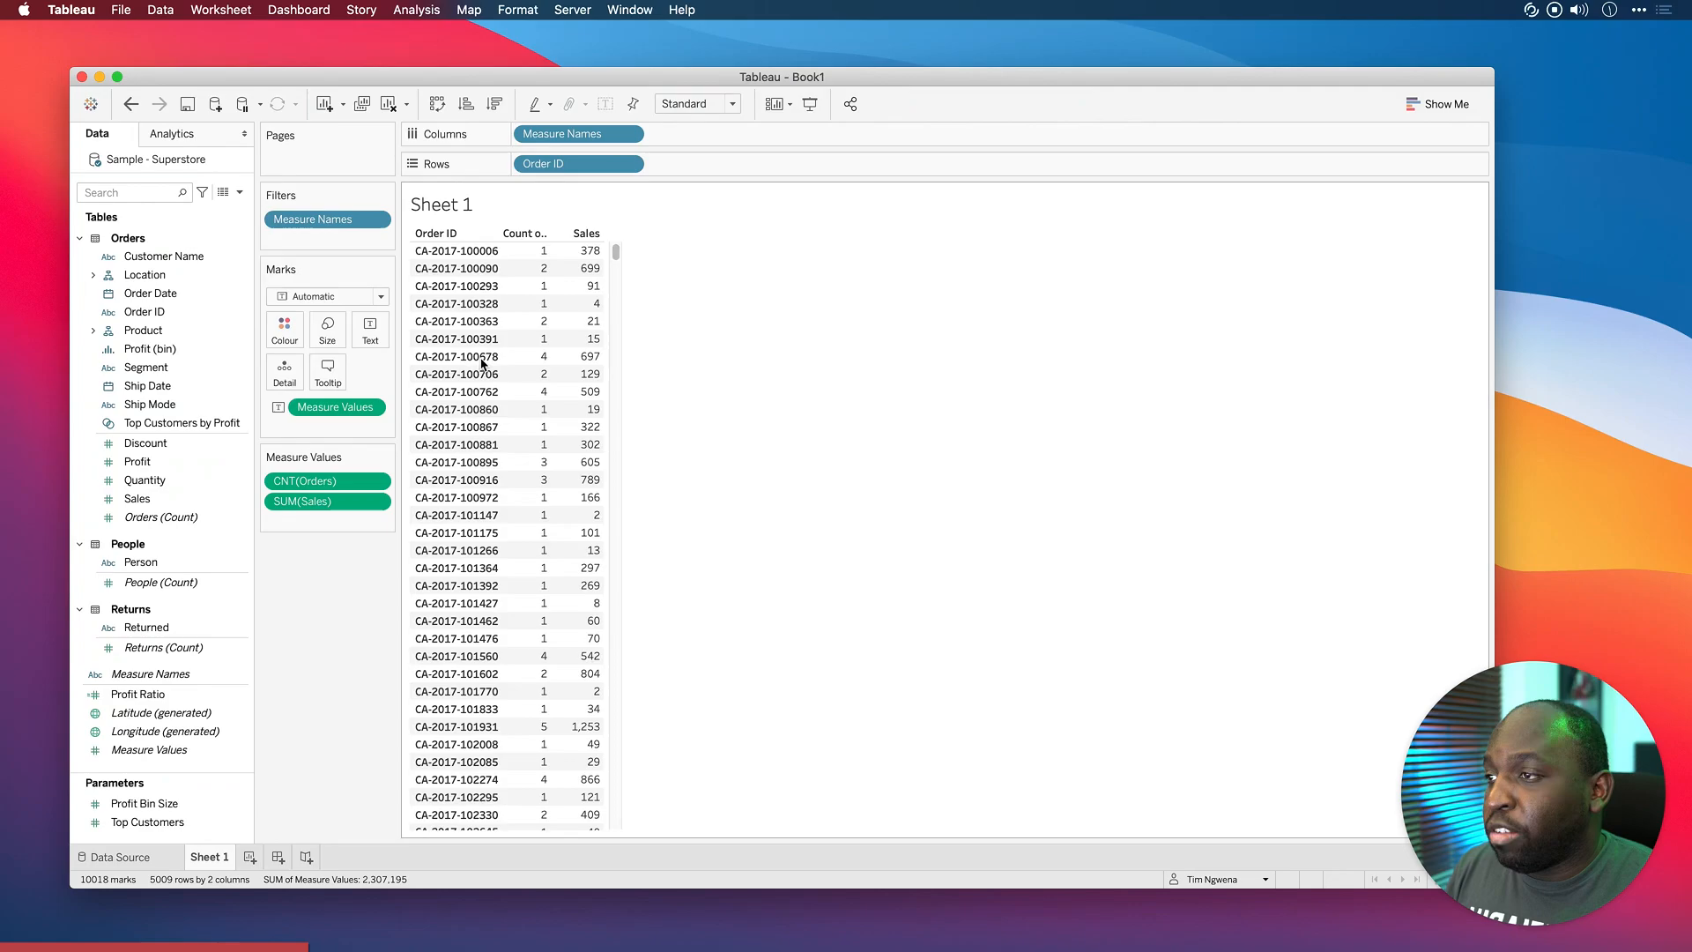
click(456, 356)
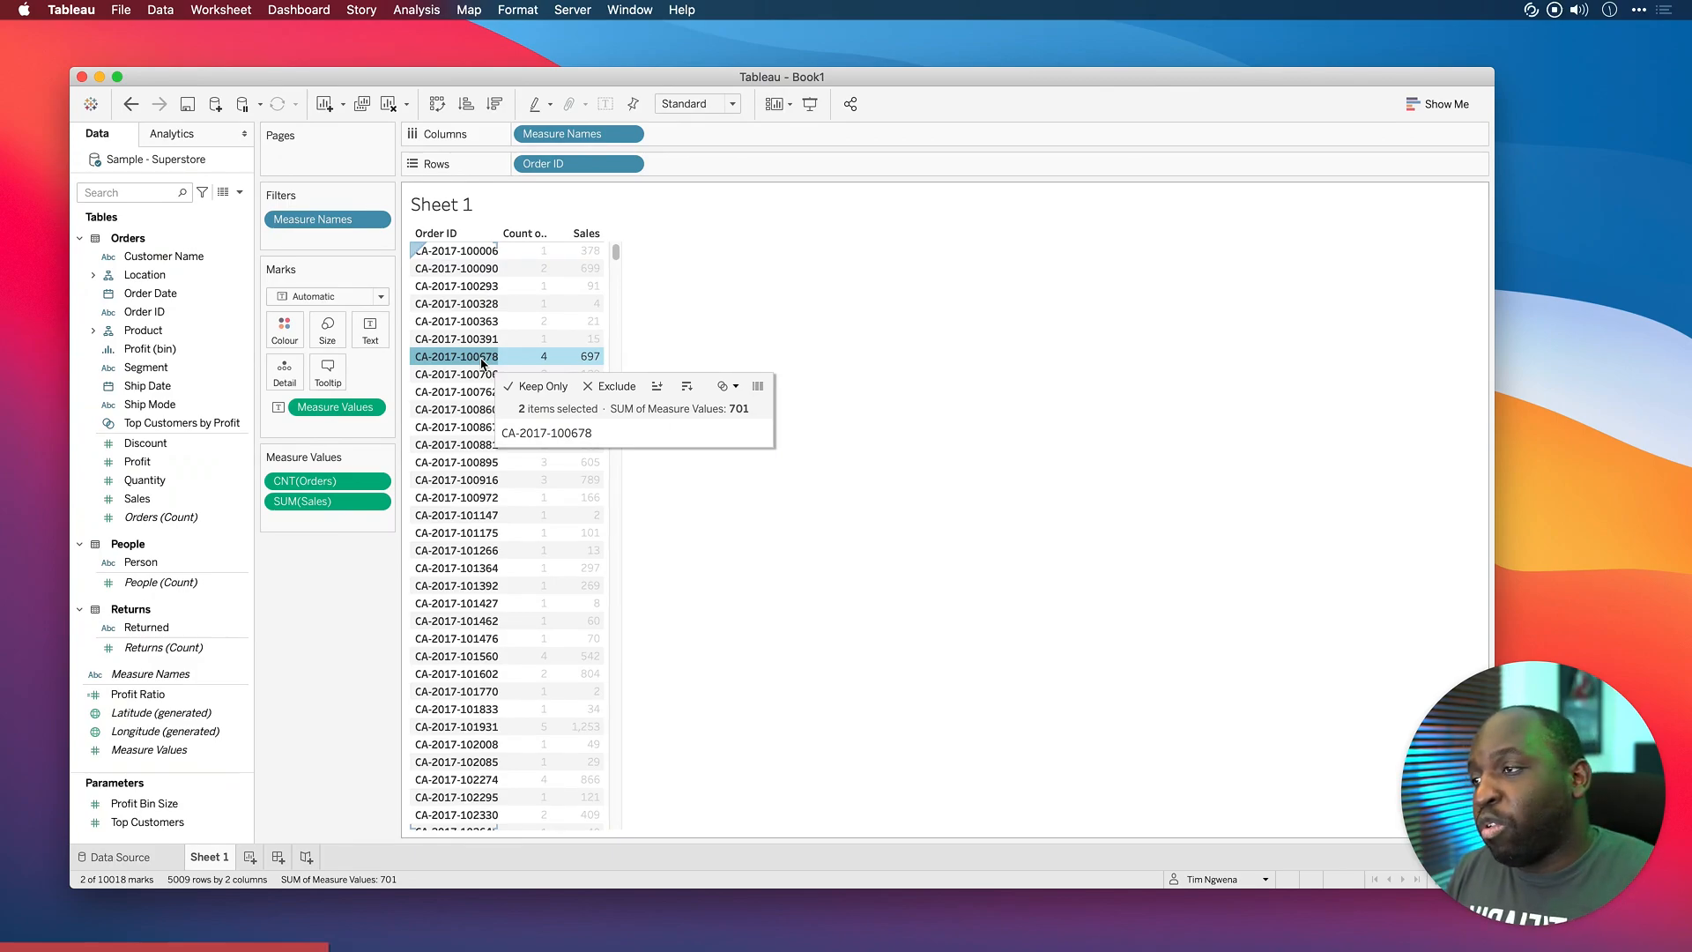
key(cmd)
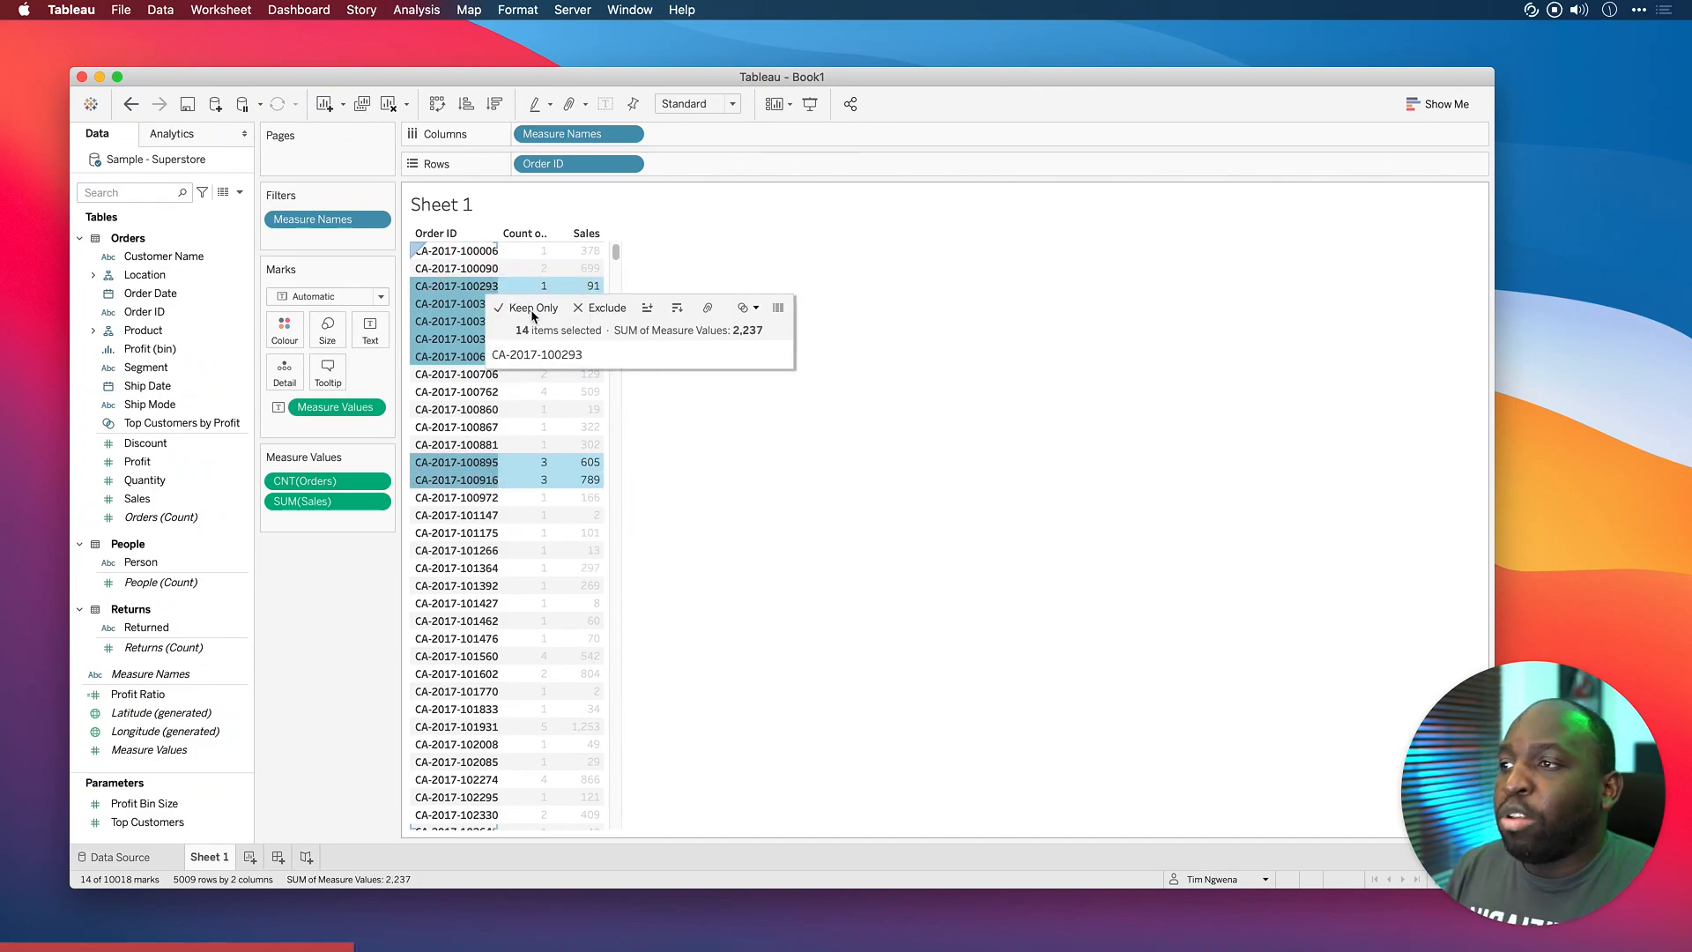
click(533, 308)
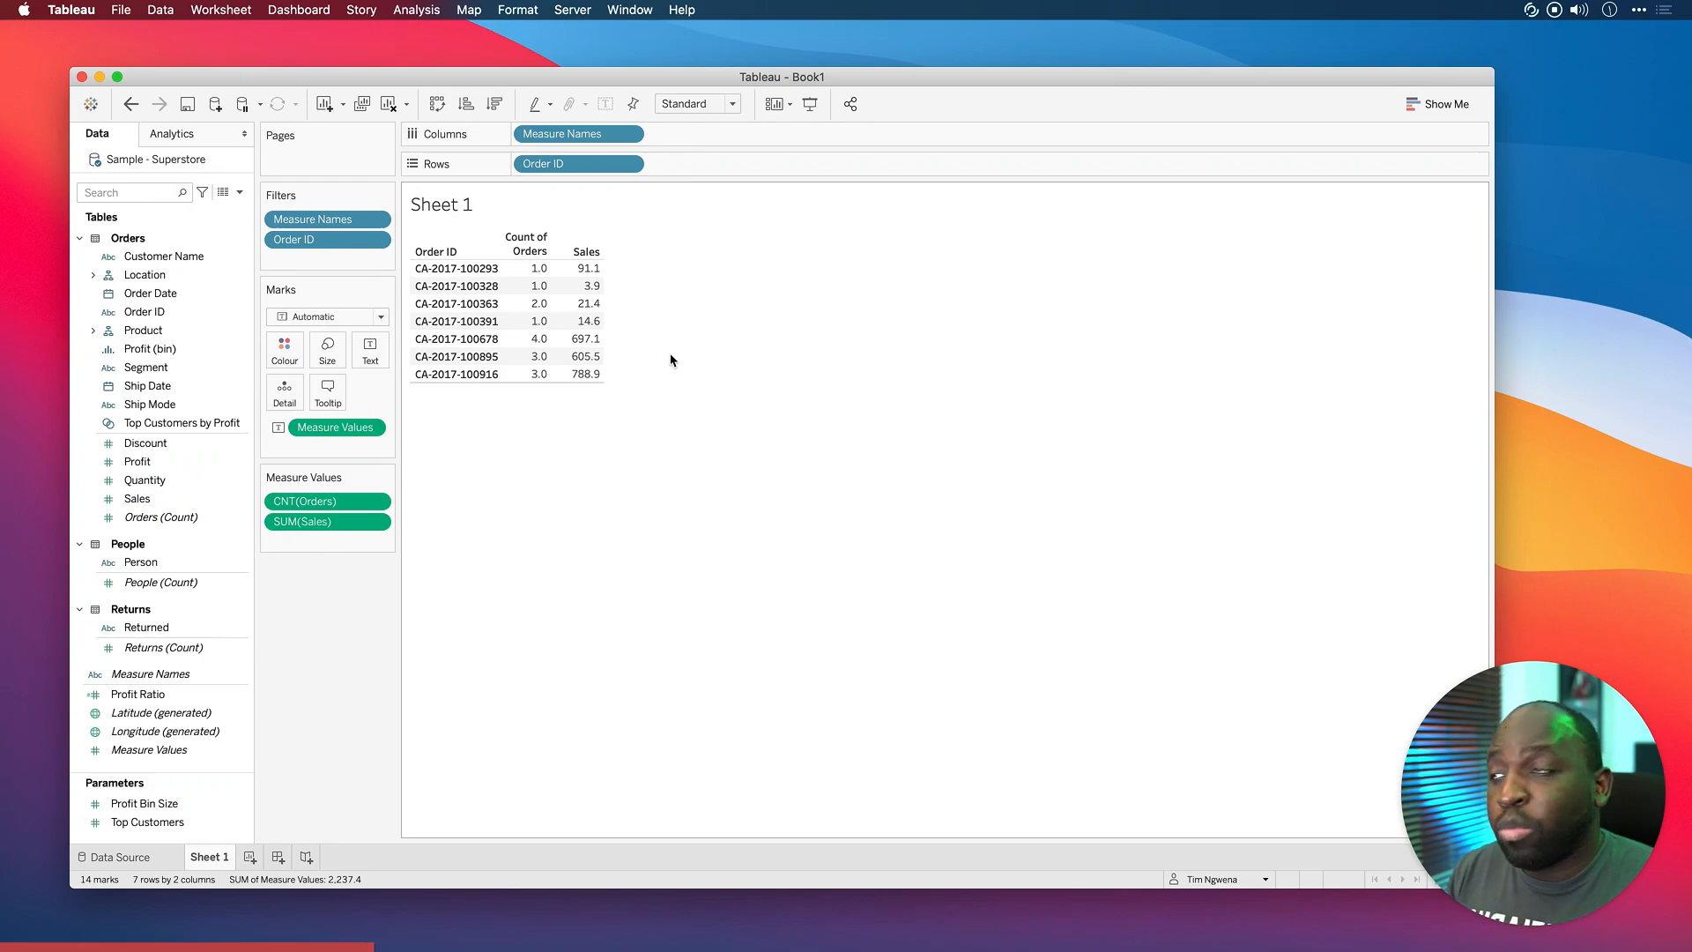
- Show the summary card: count 14, sum 2,237.4, average 159.8, median 4.0
click(220, 10)
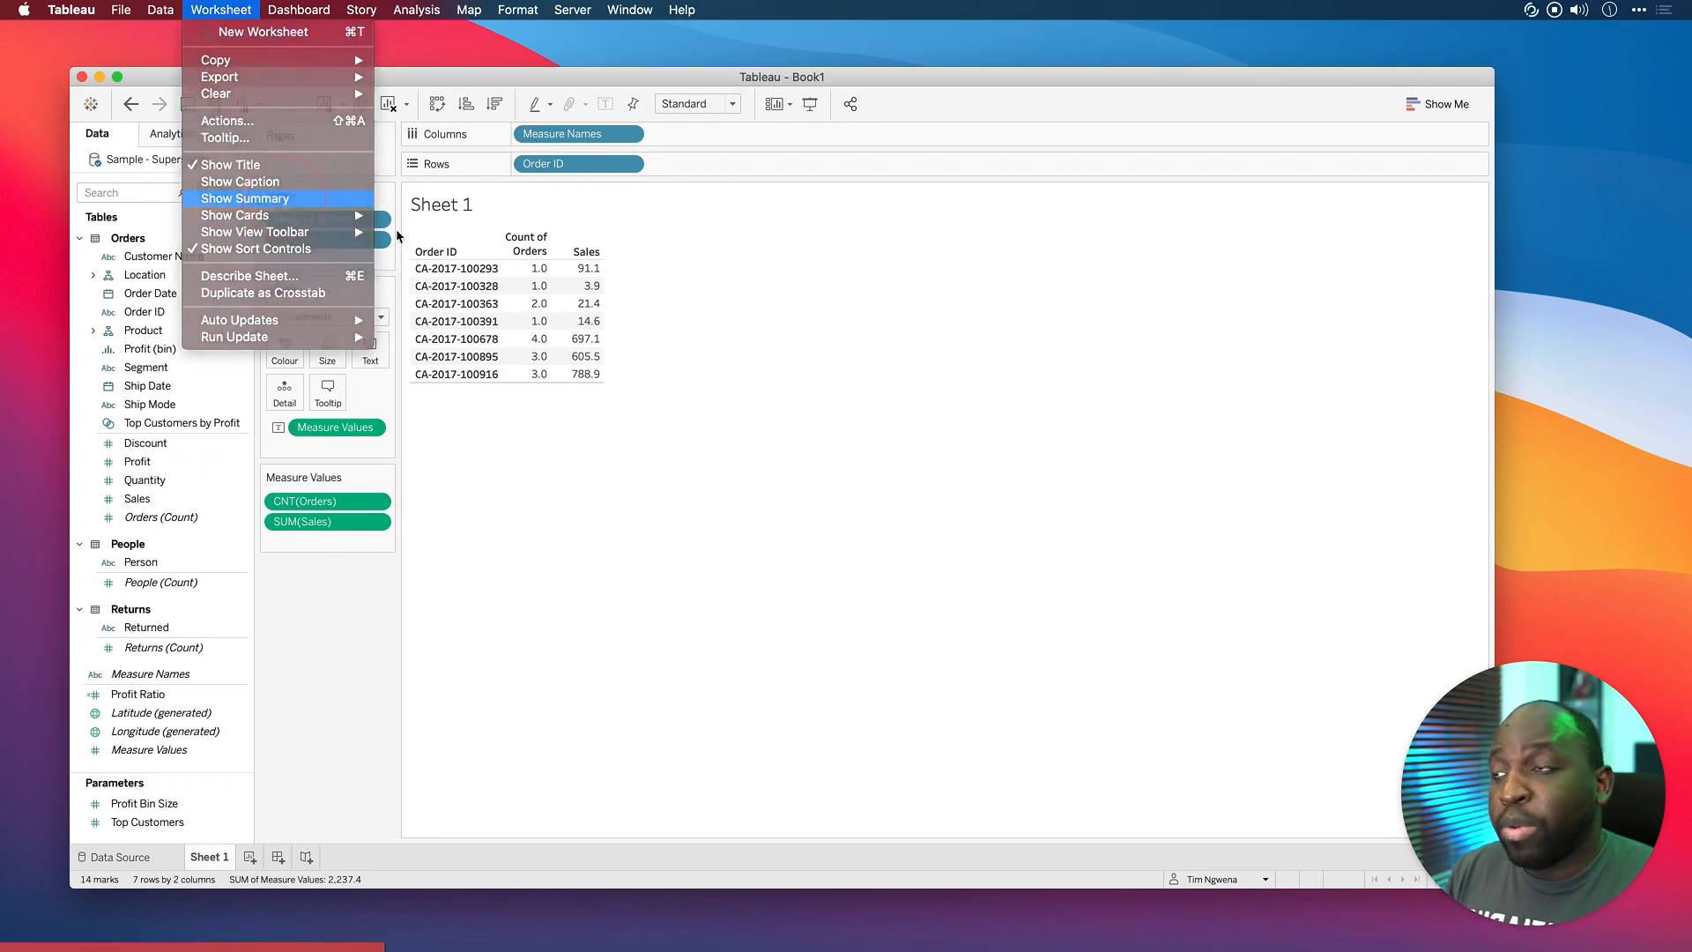
click(245, 198)
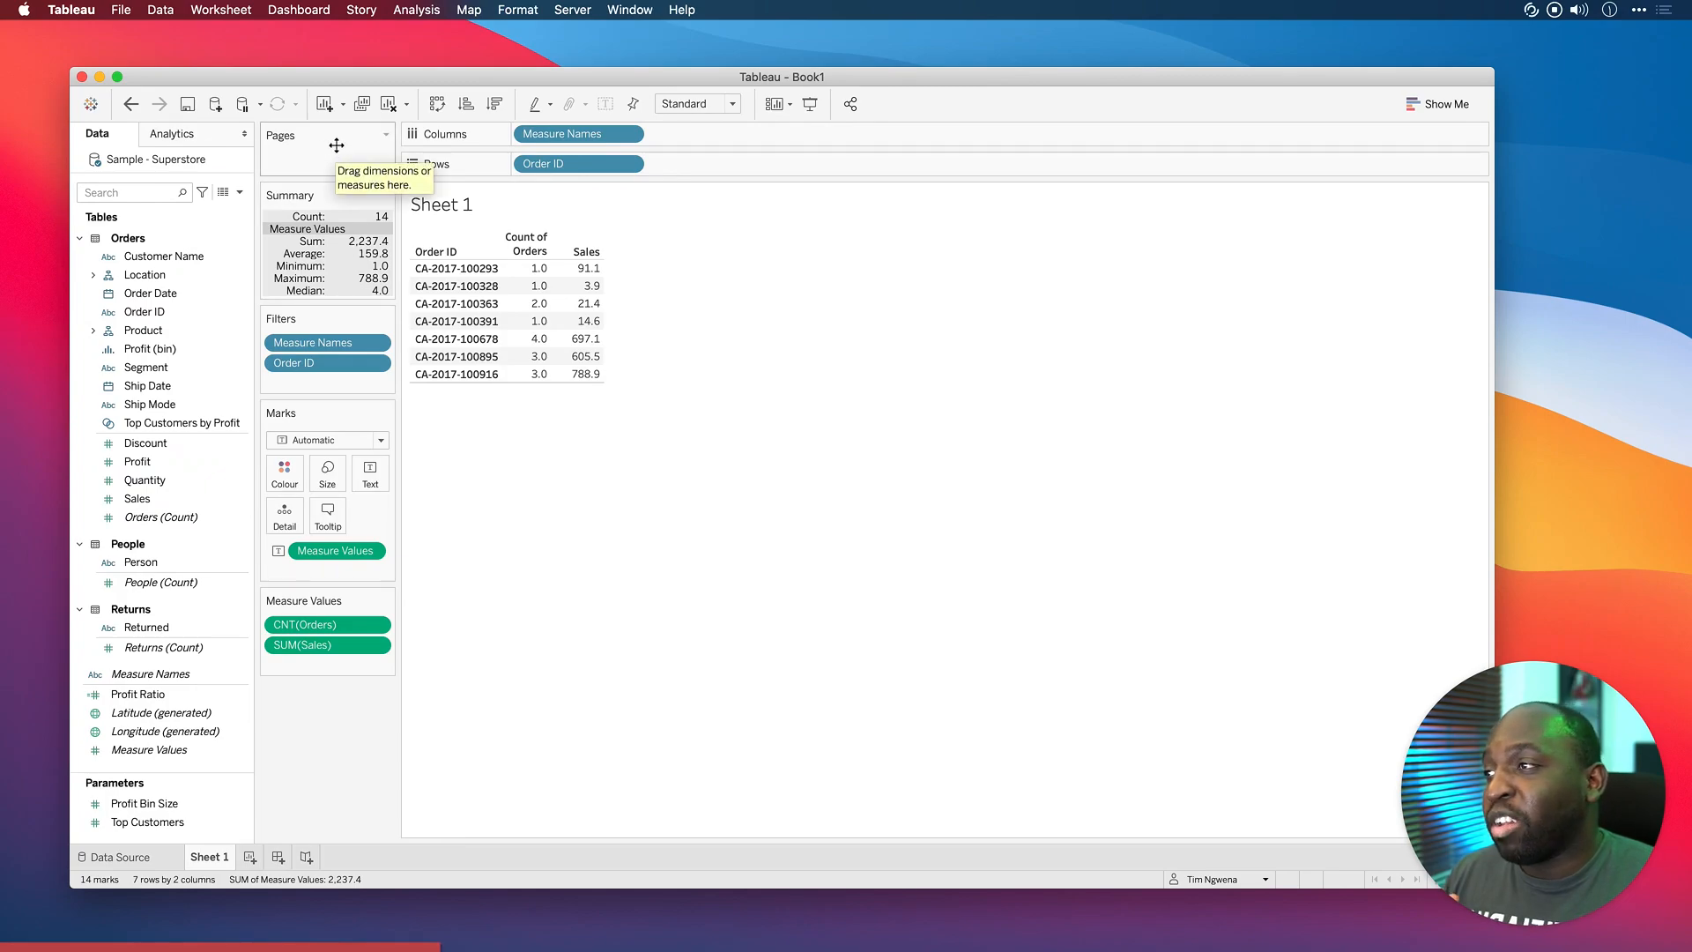
mouse_move(352, 230)
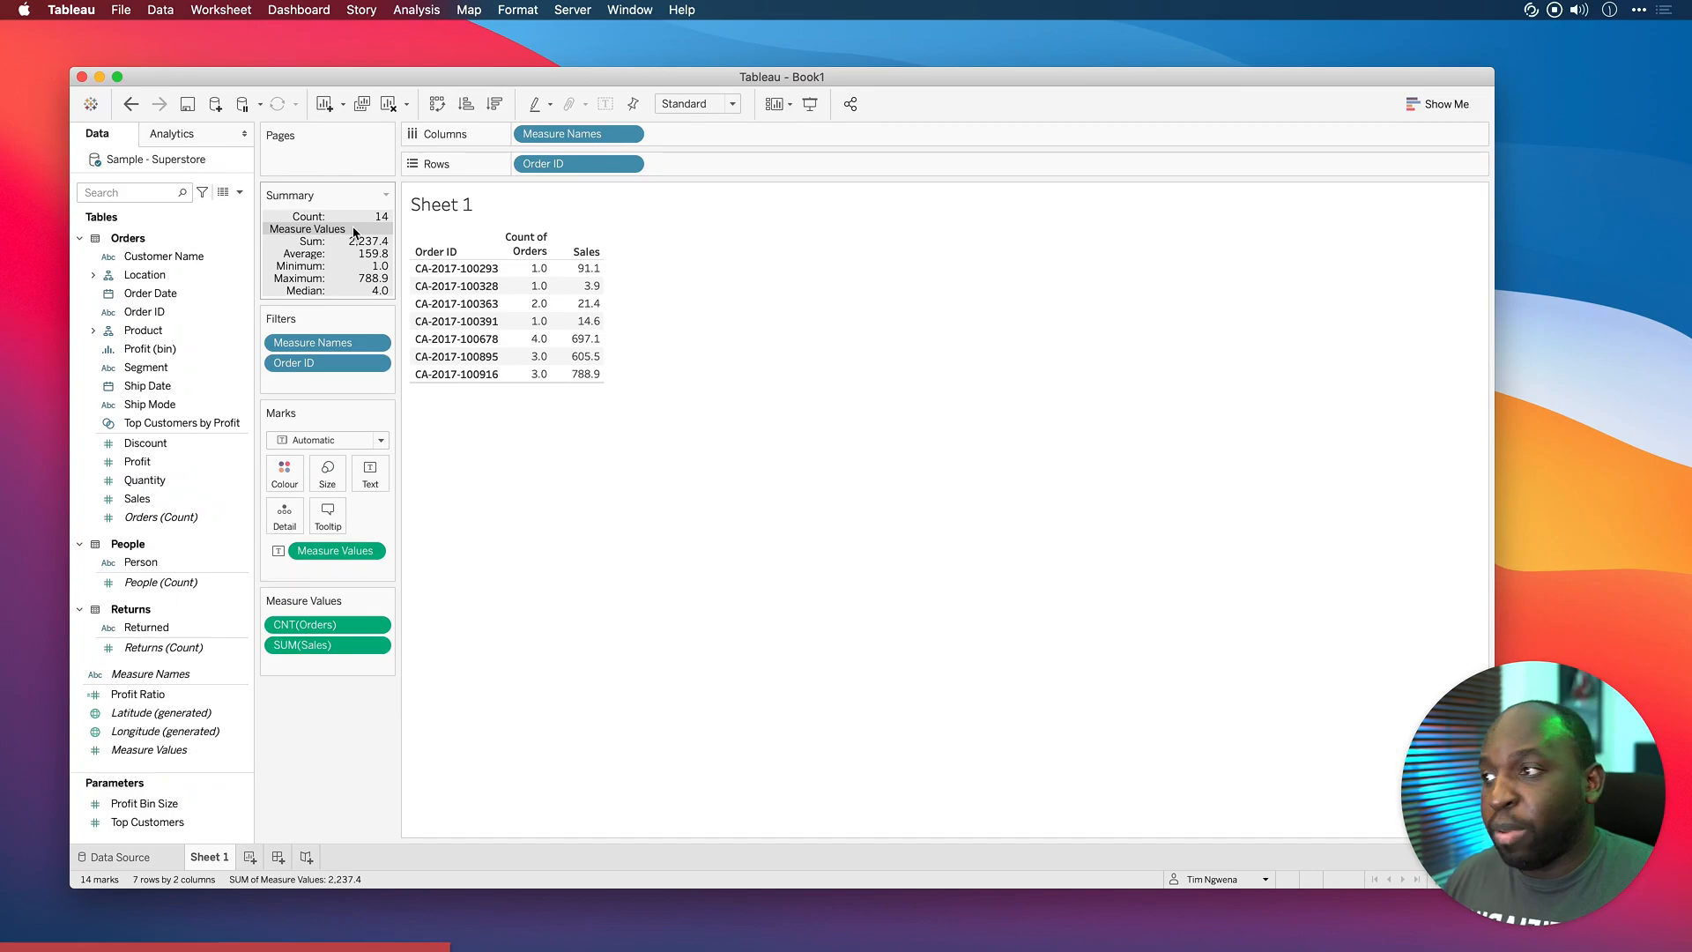
mouse_move(335, 690)
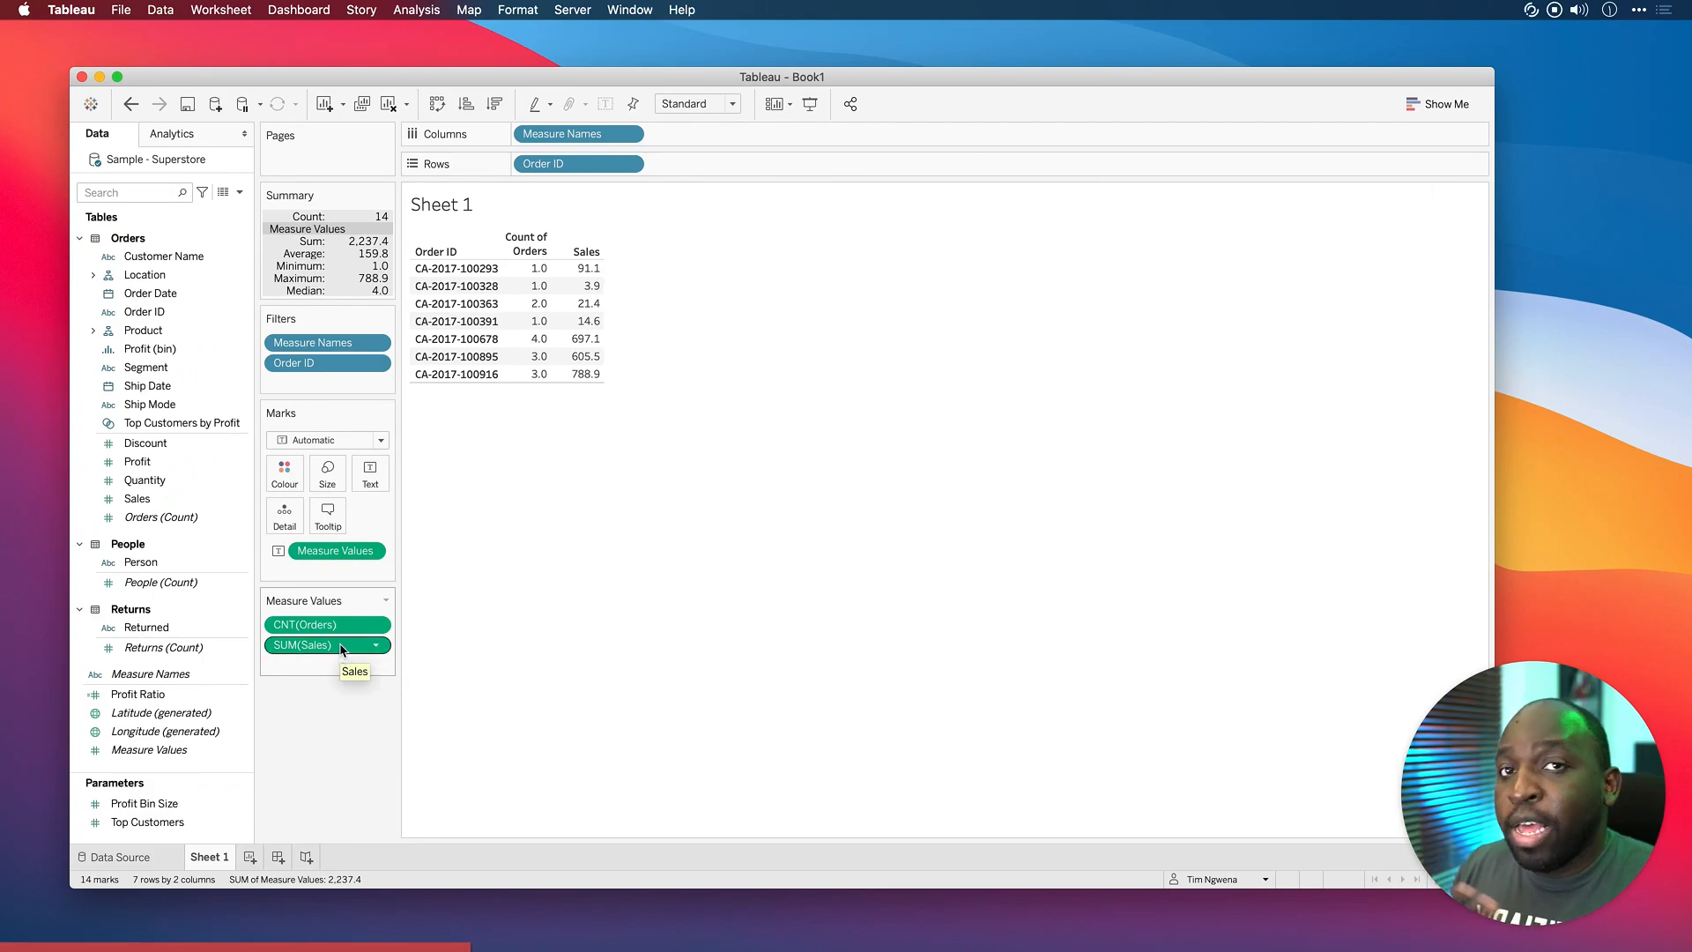
mouse_move(581, 267)
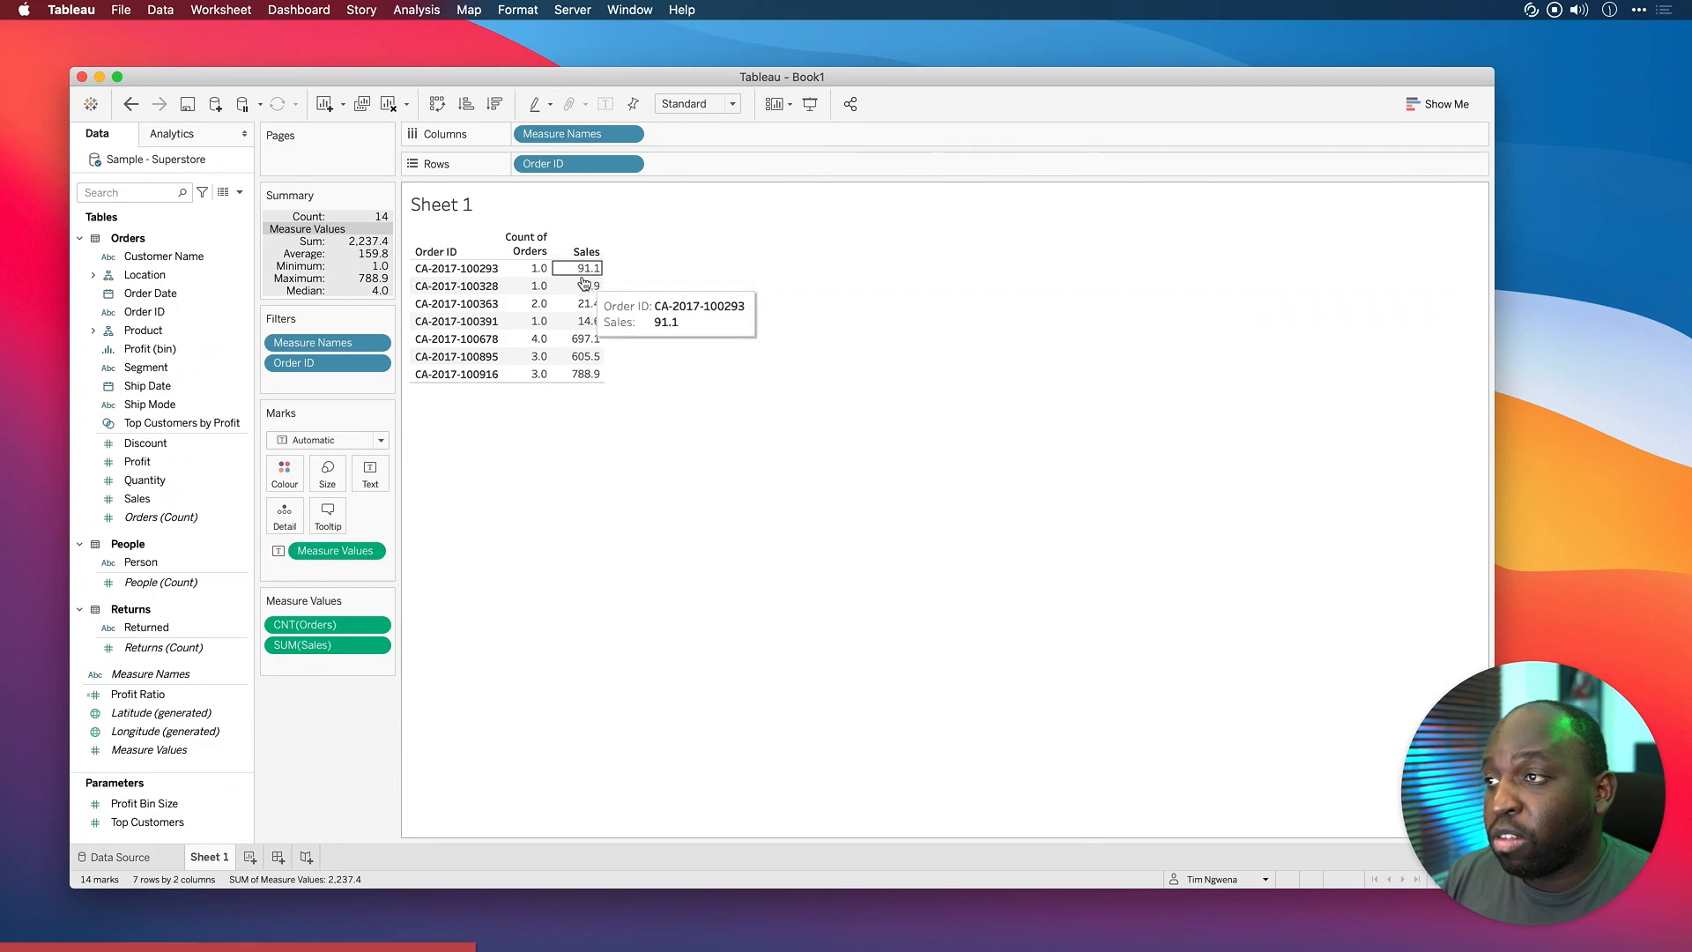
click(580, 268)
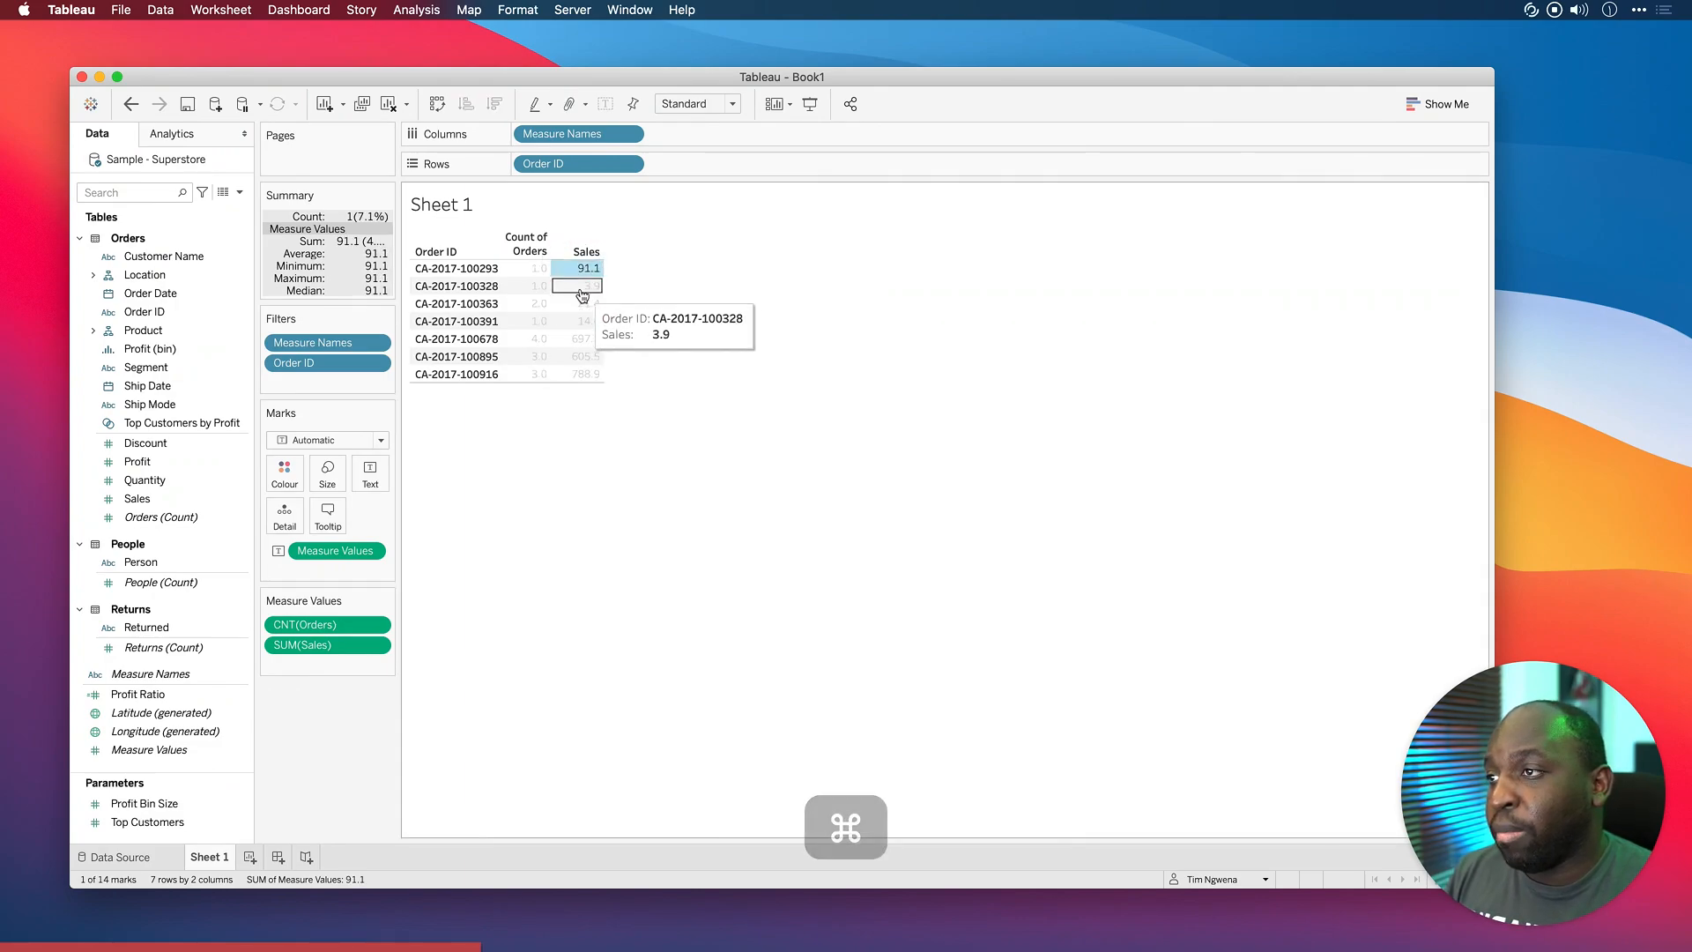
click(578, 286)
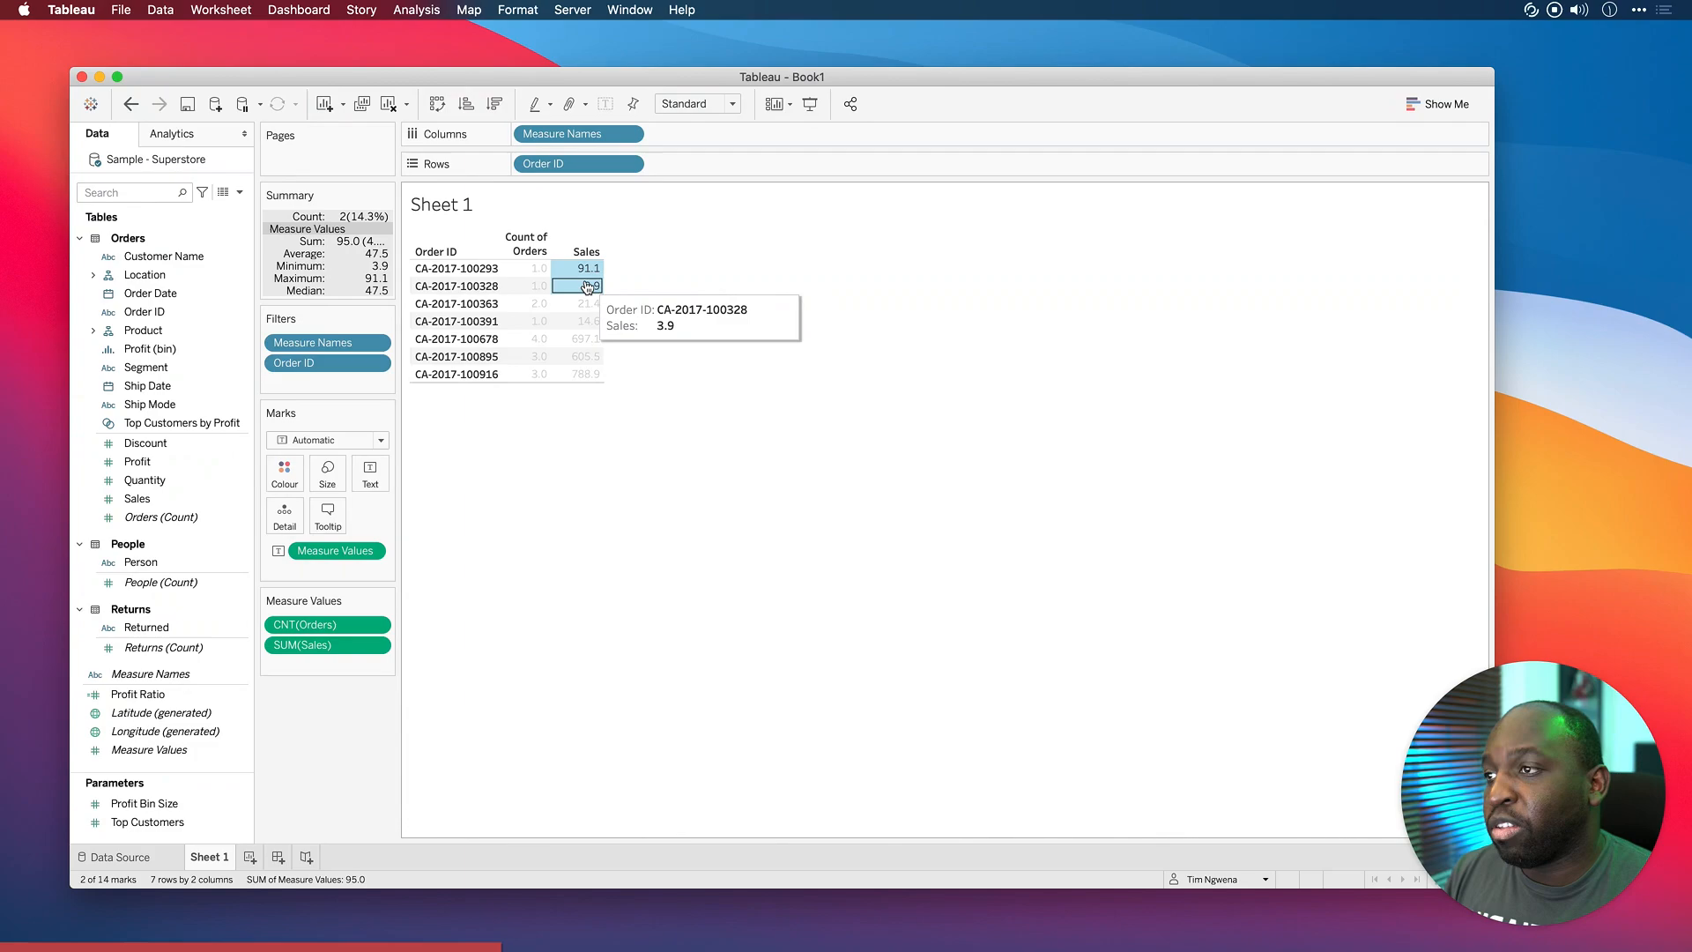
click(588, 286)
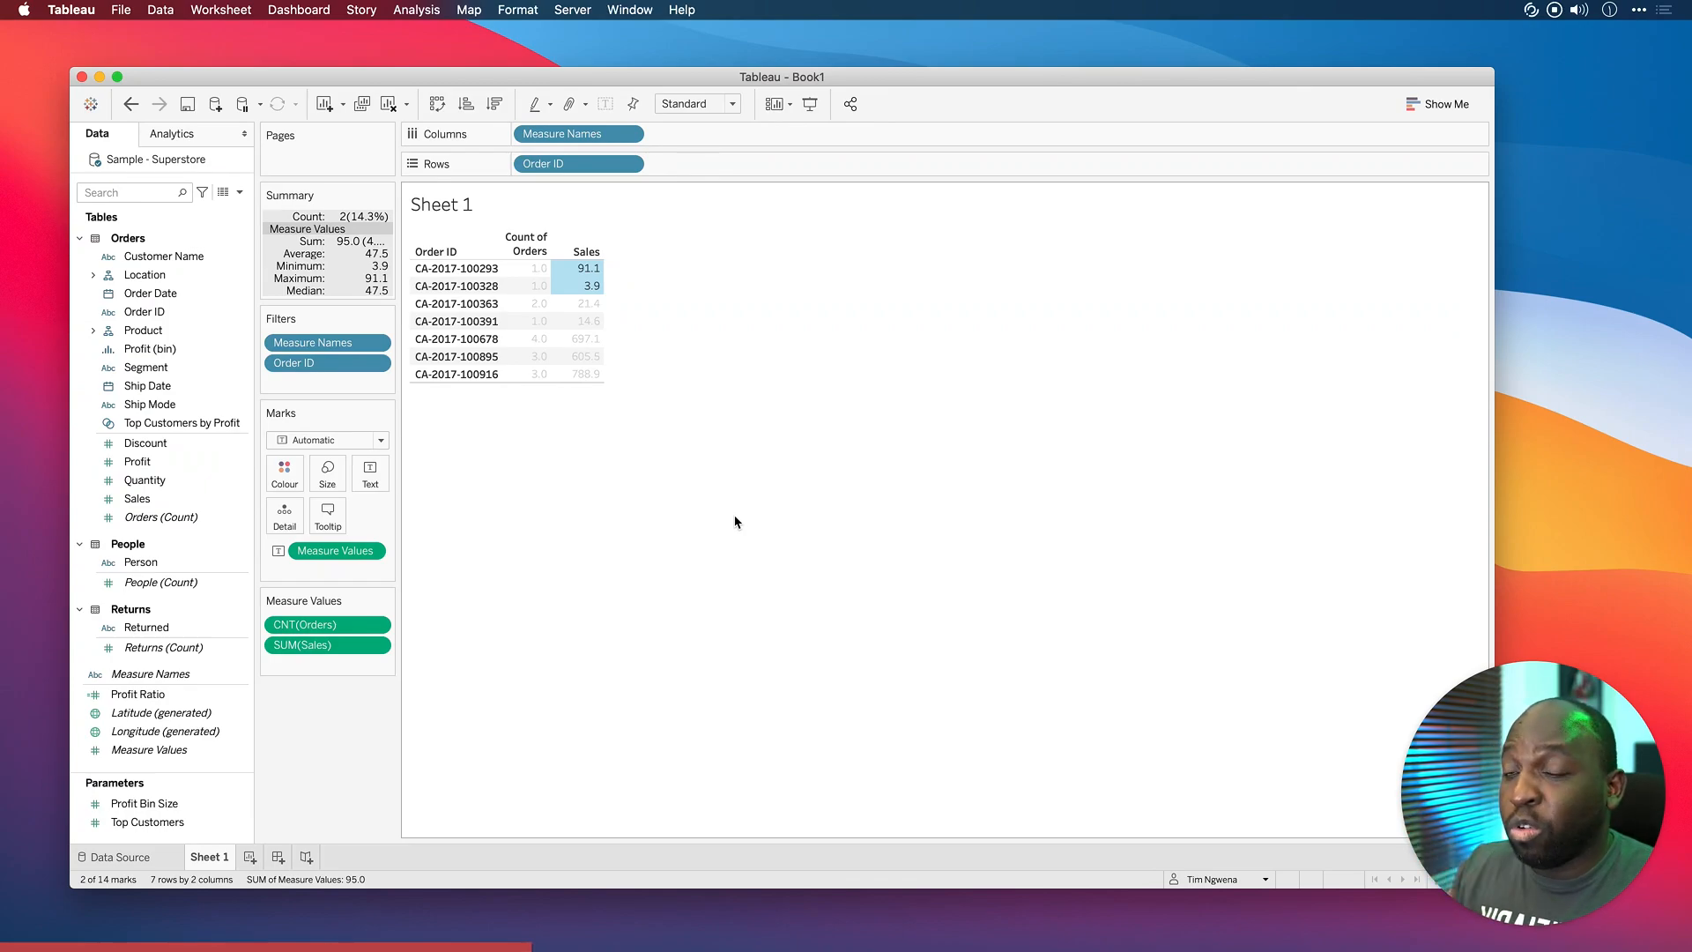
mouse_move(587, 486)
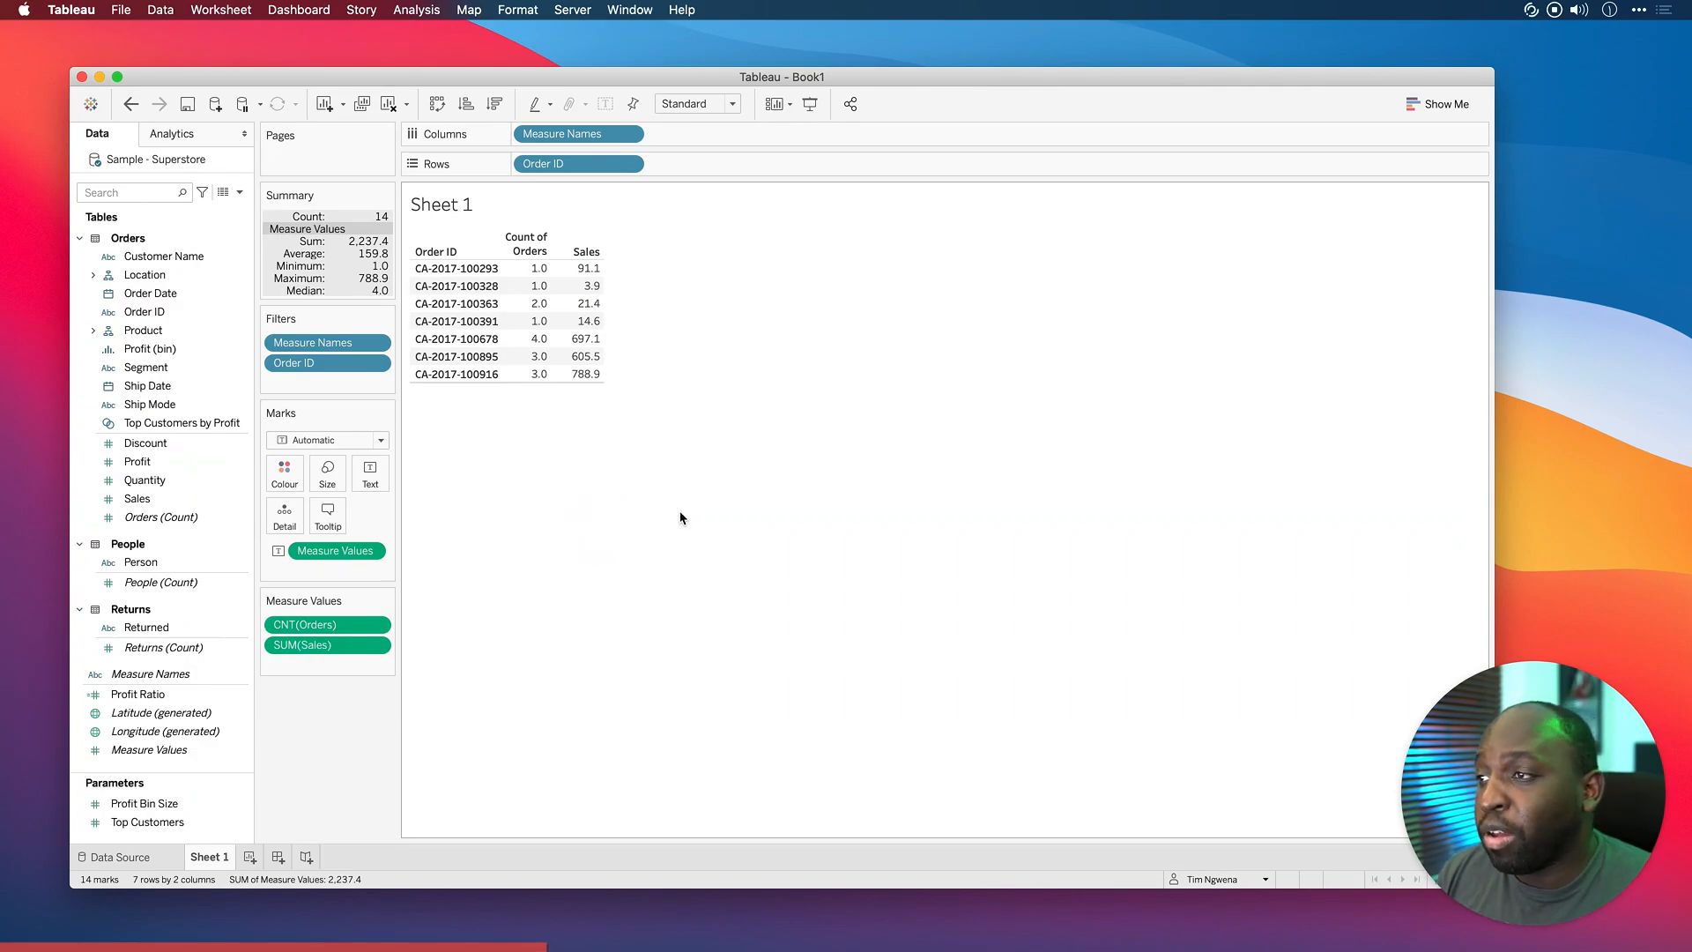
mouse_move(529, 338)
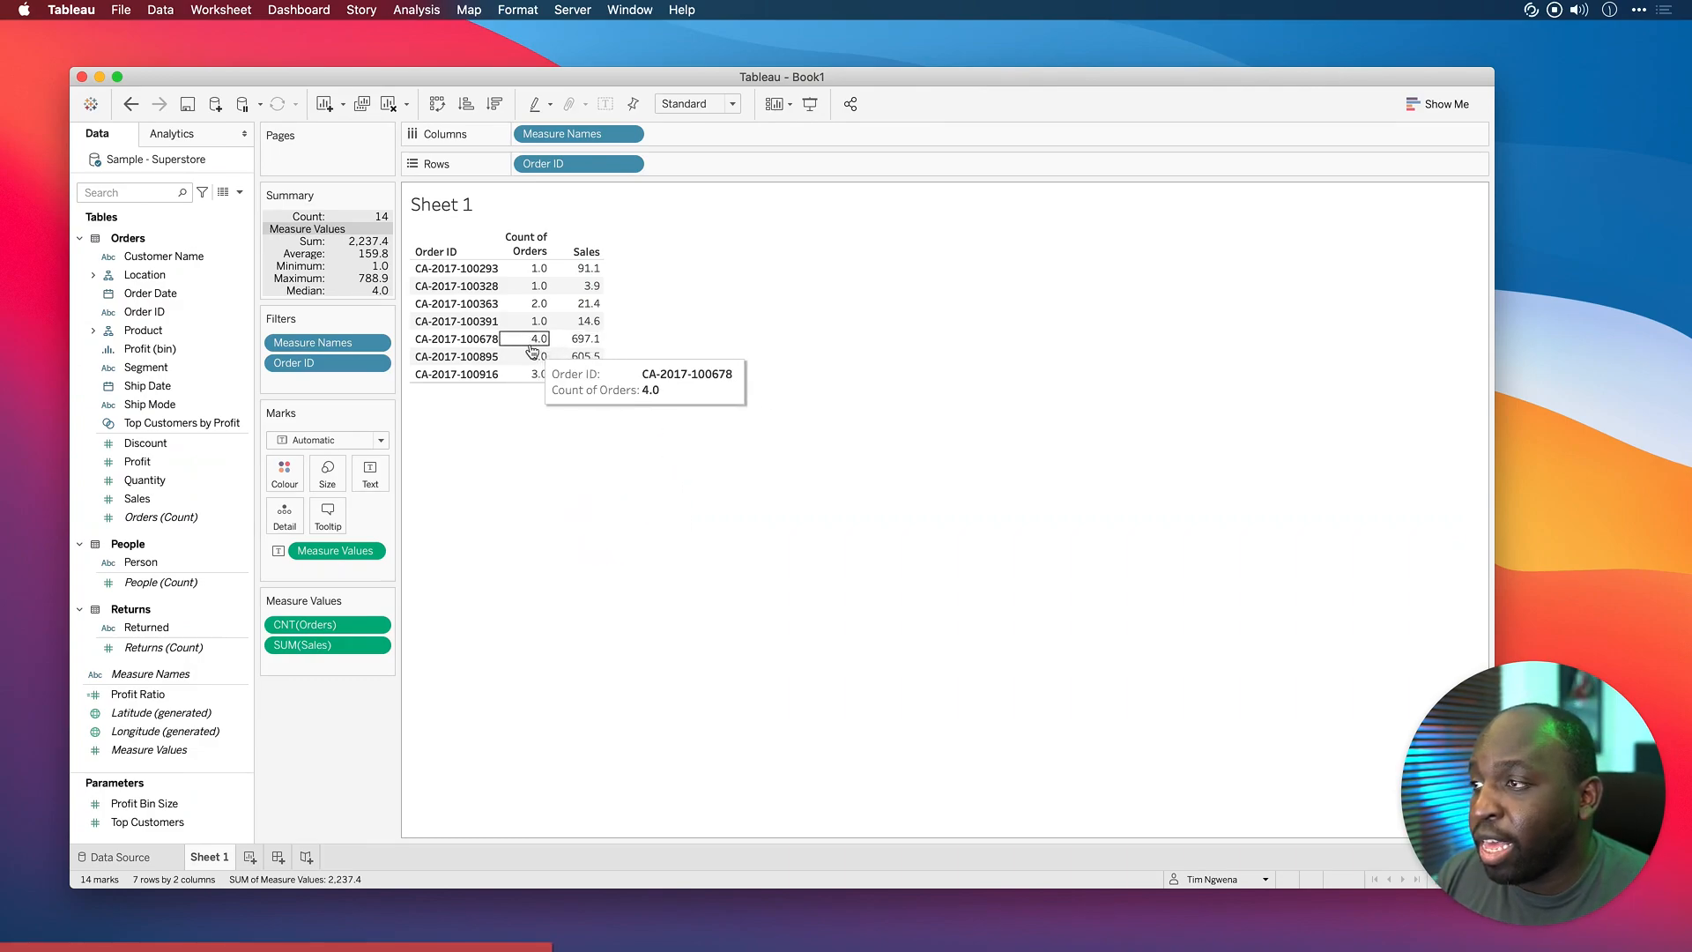
click(530, 338)
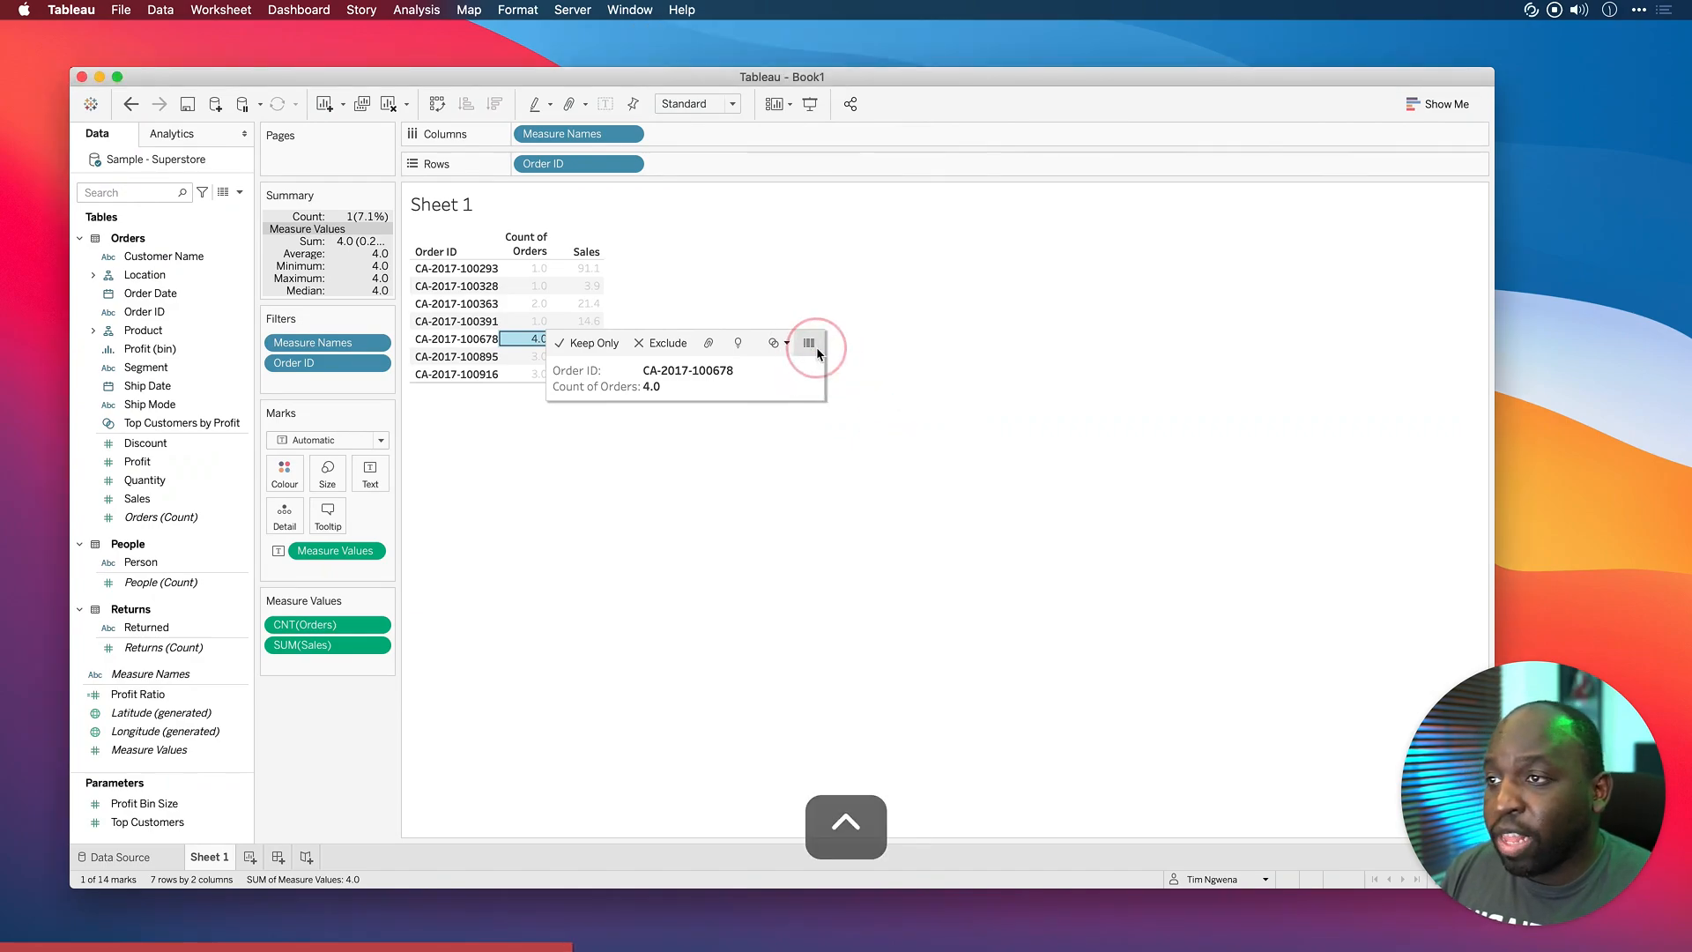
click(807, 342)
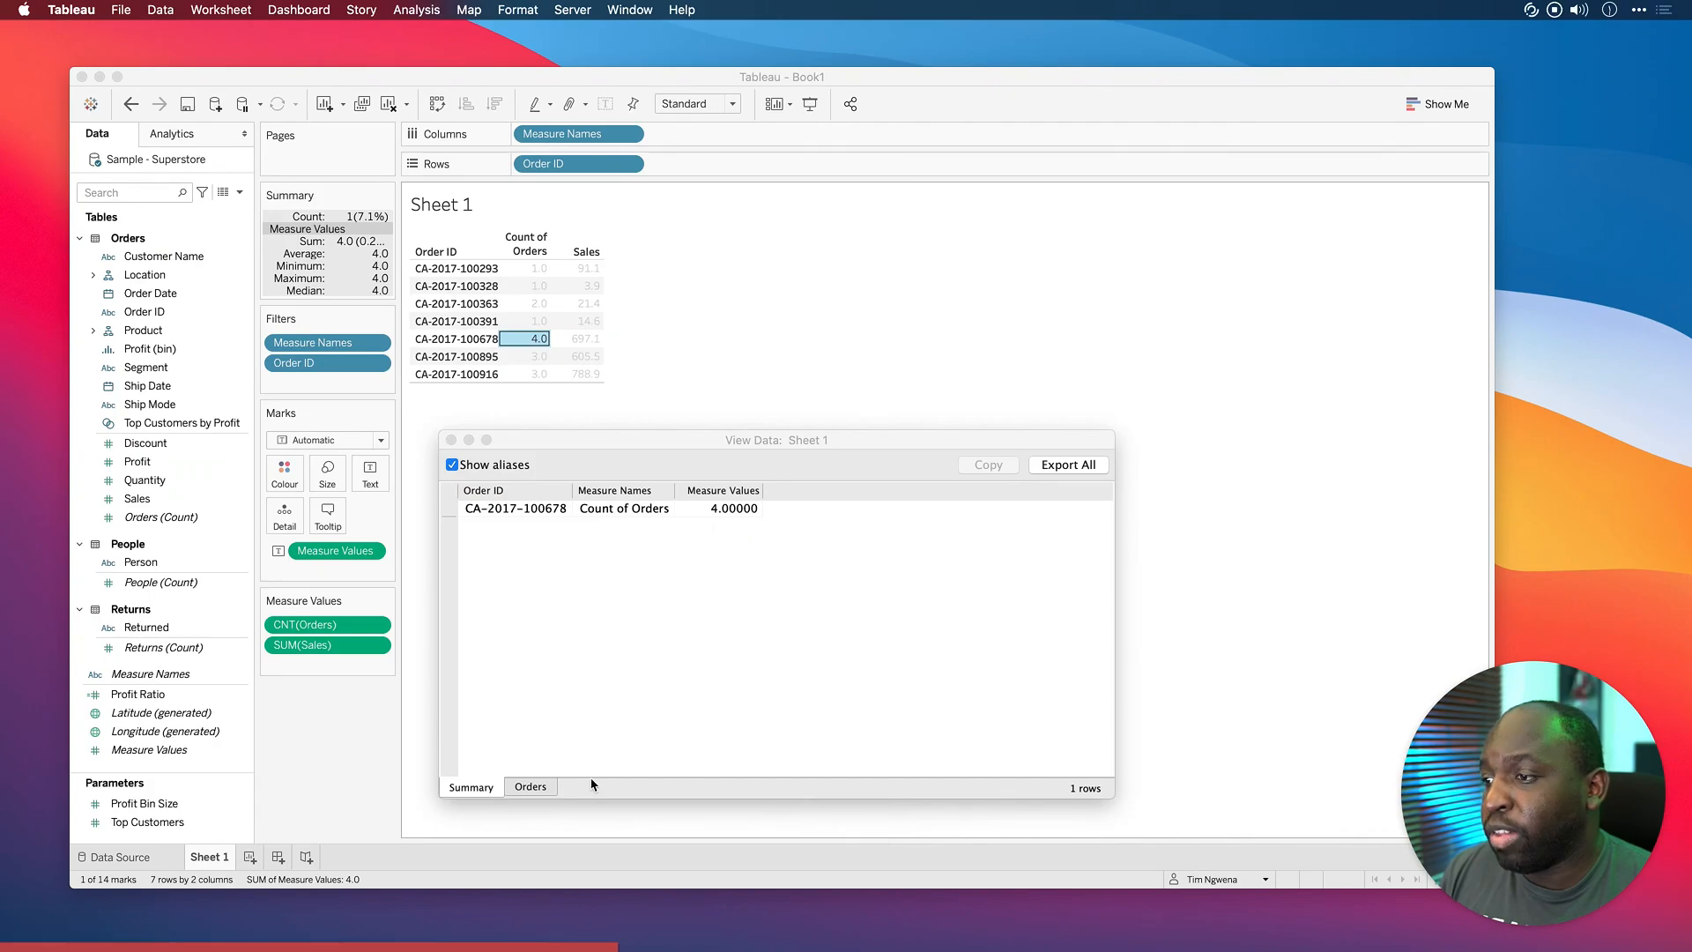
click(530, 786)
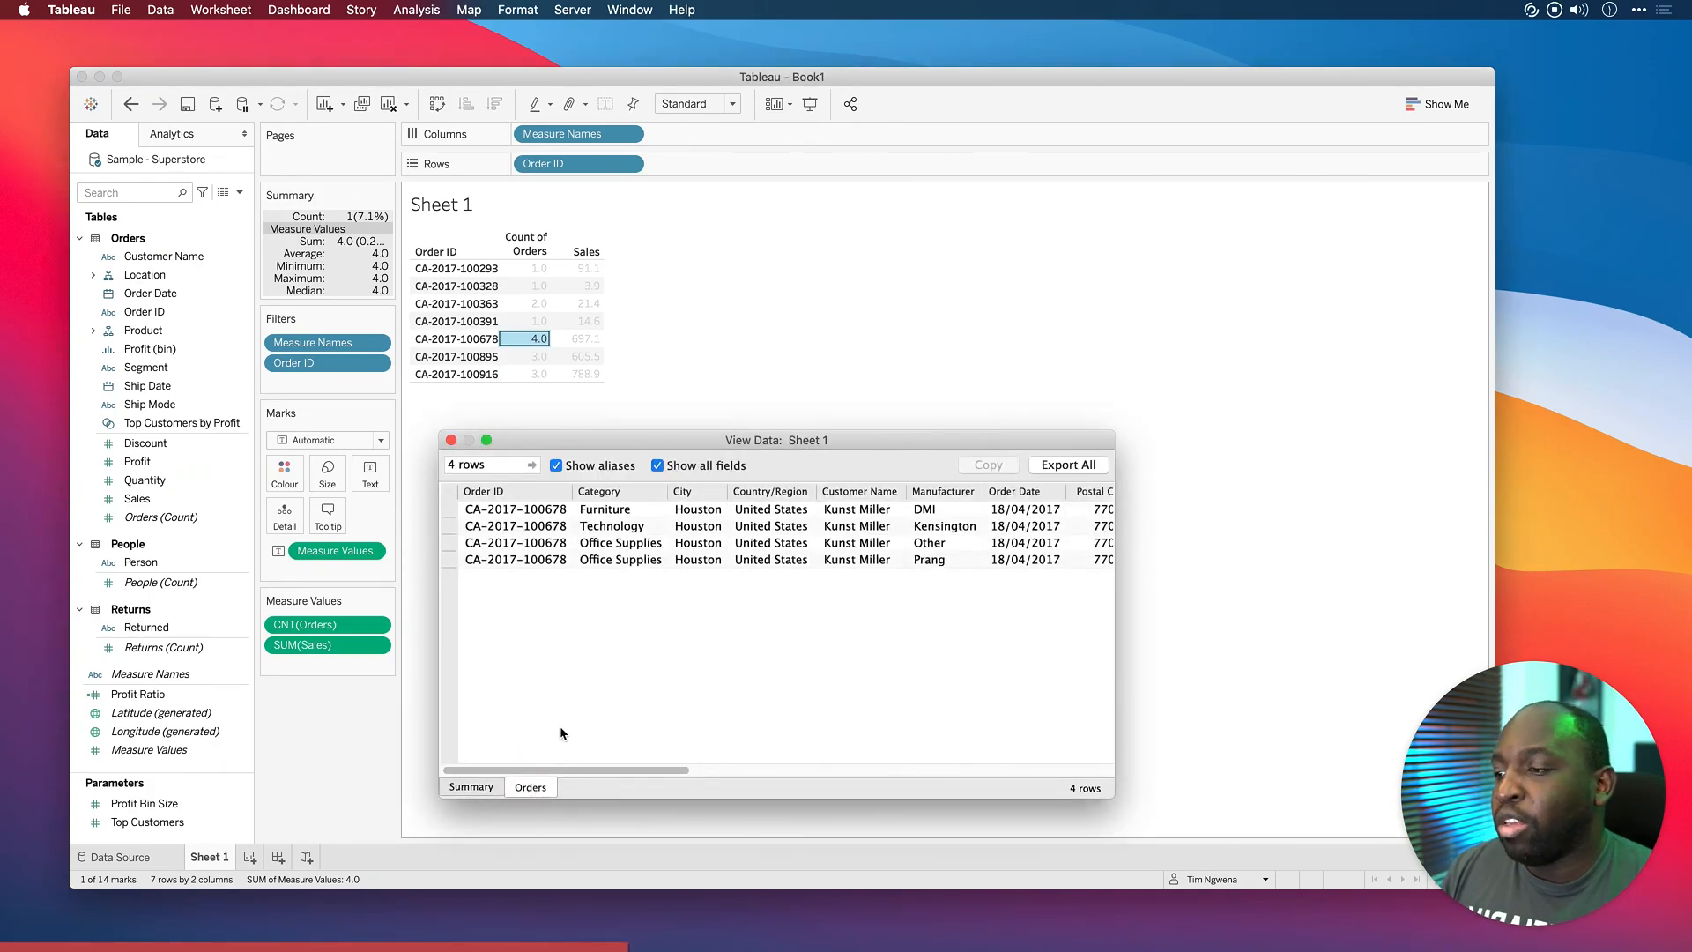
mouse_move(1087, 593)
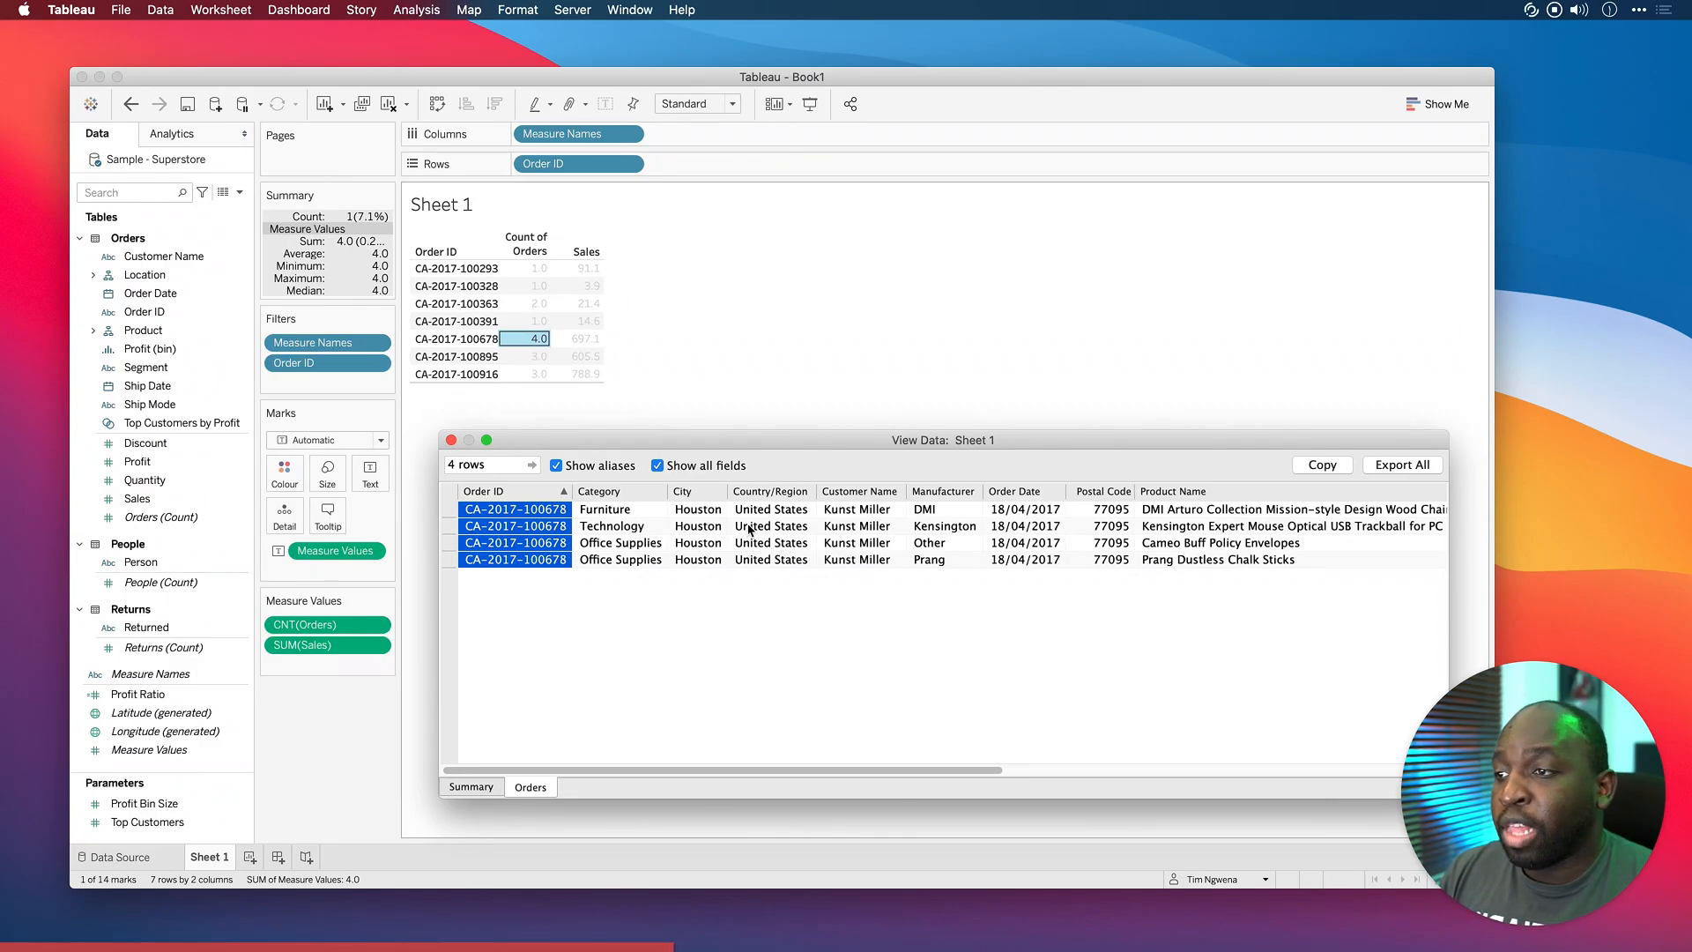
mouse_move(793, 528)
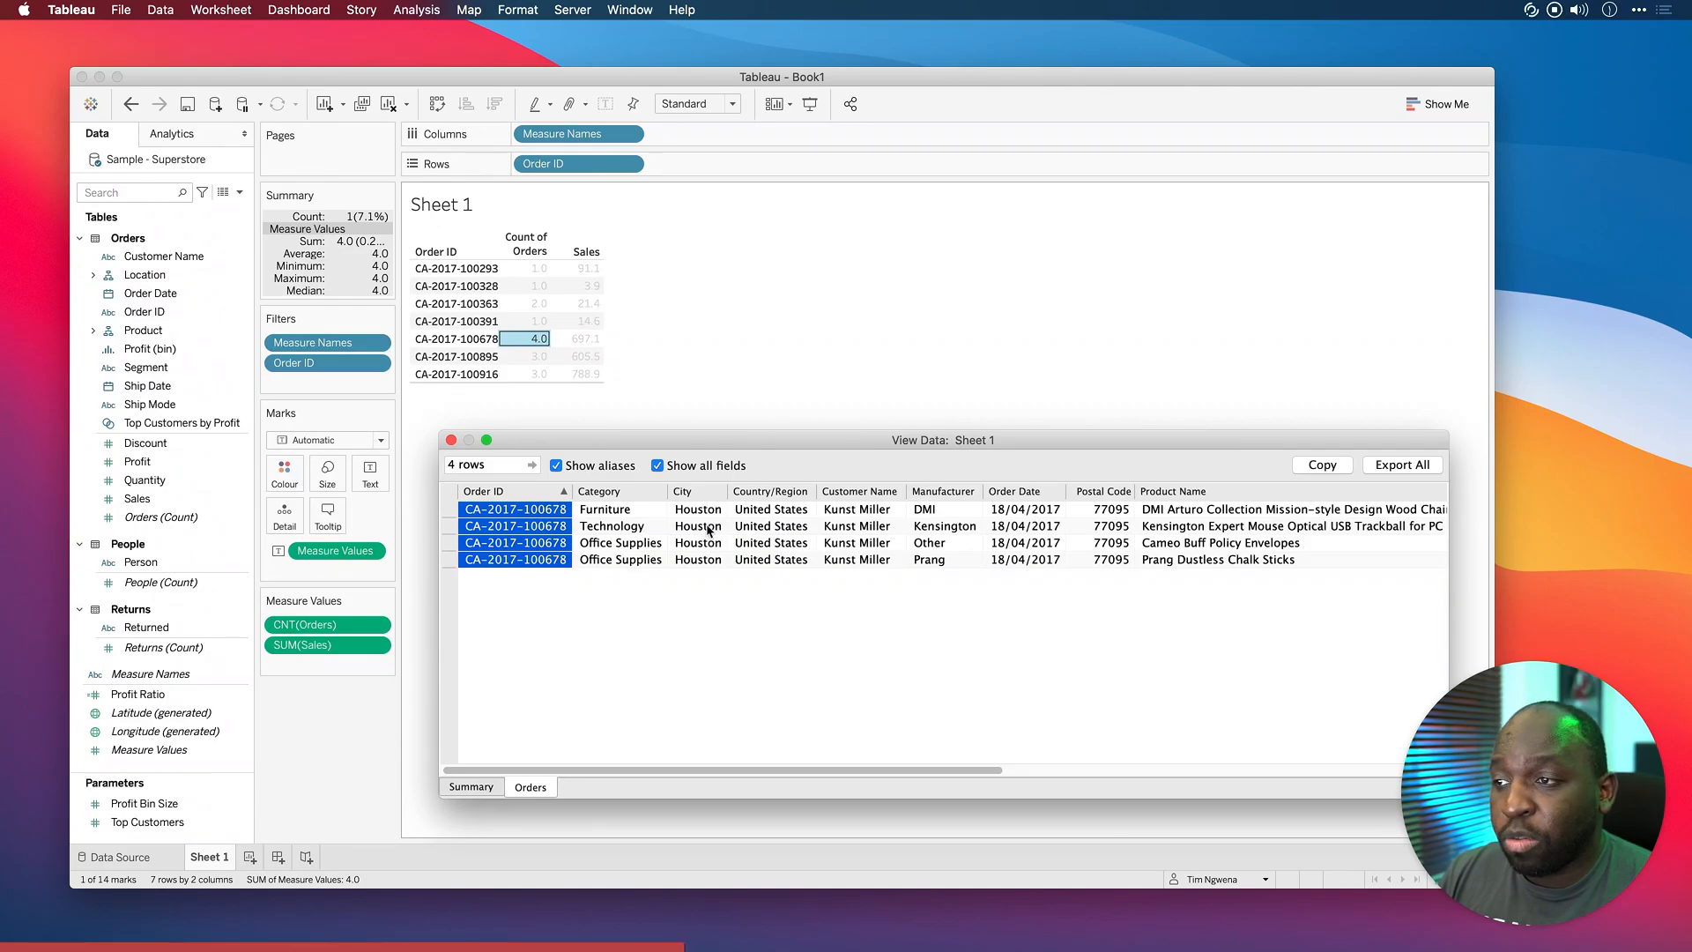
mouse_move(880, 520)
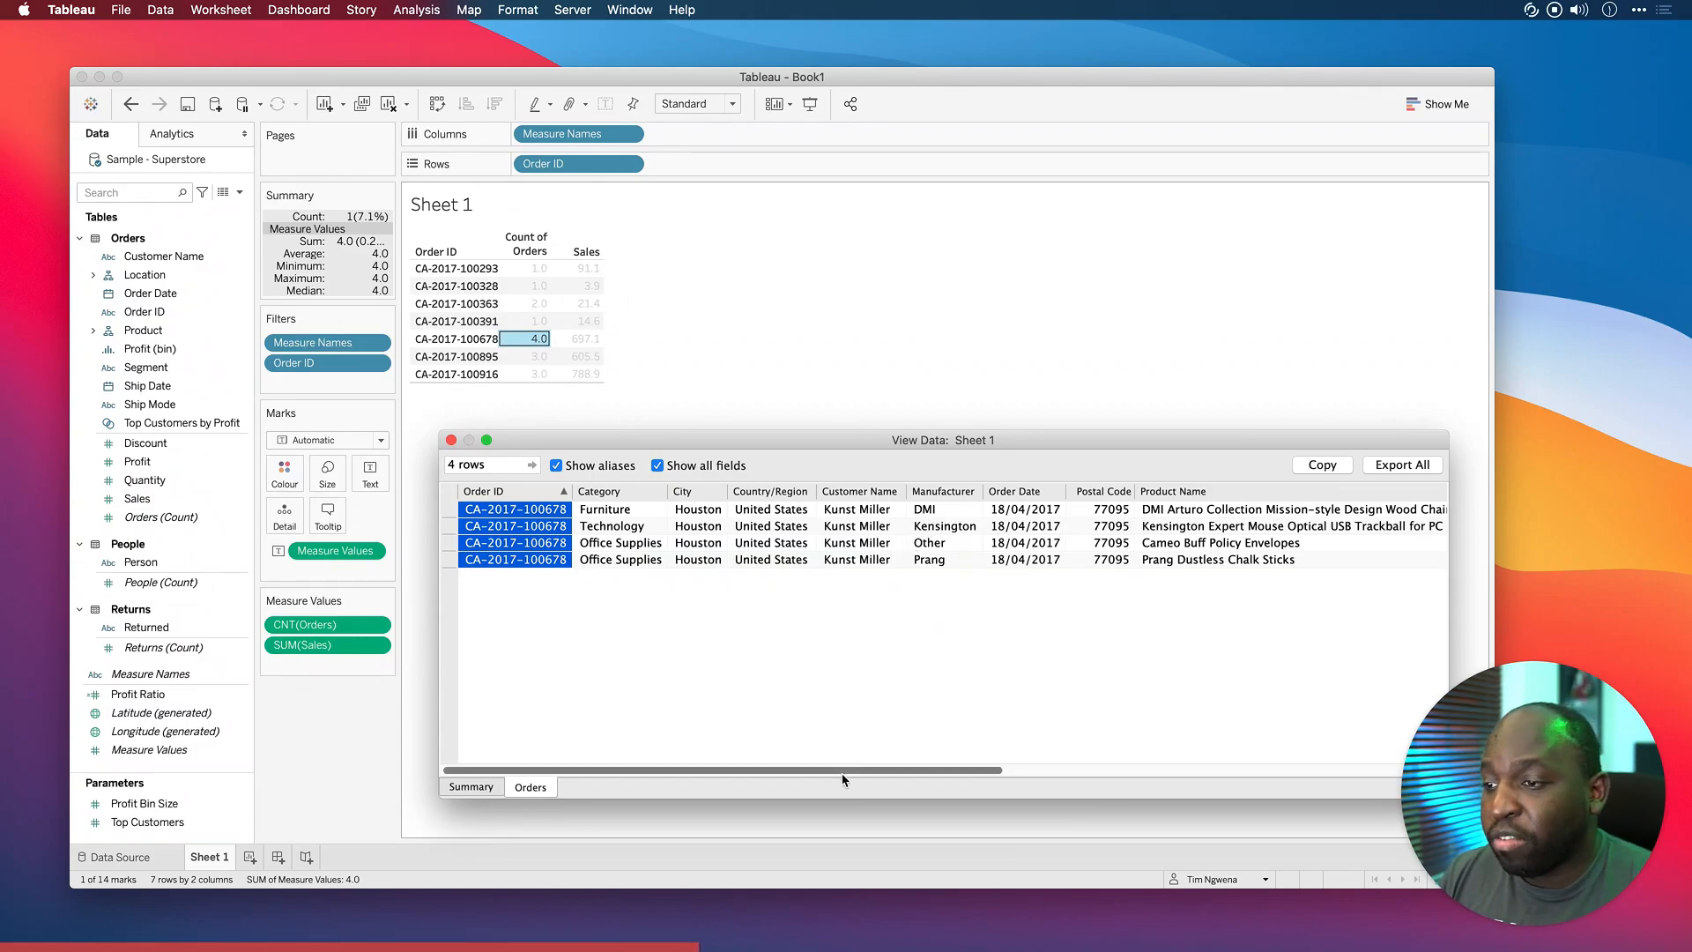
- Select the order's four Product Name cells, then close the View Data window
drag(852, 770, 961, 770)
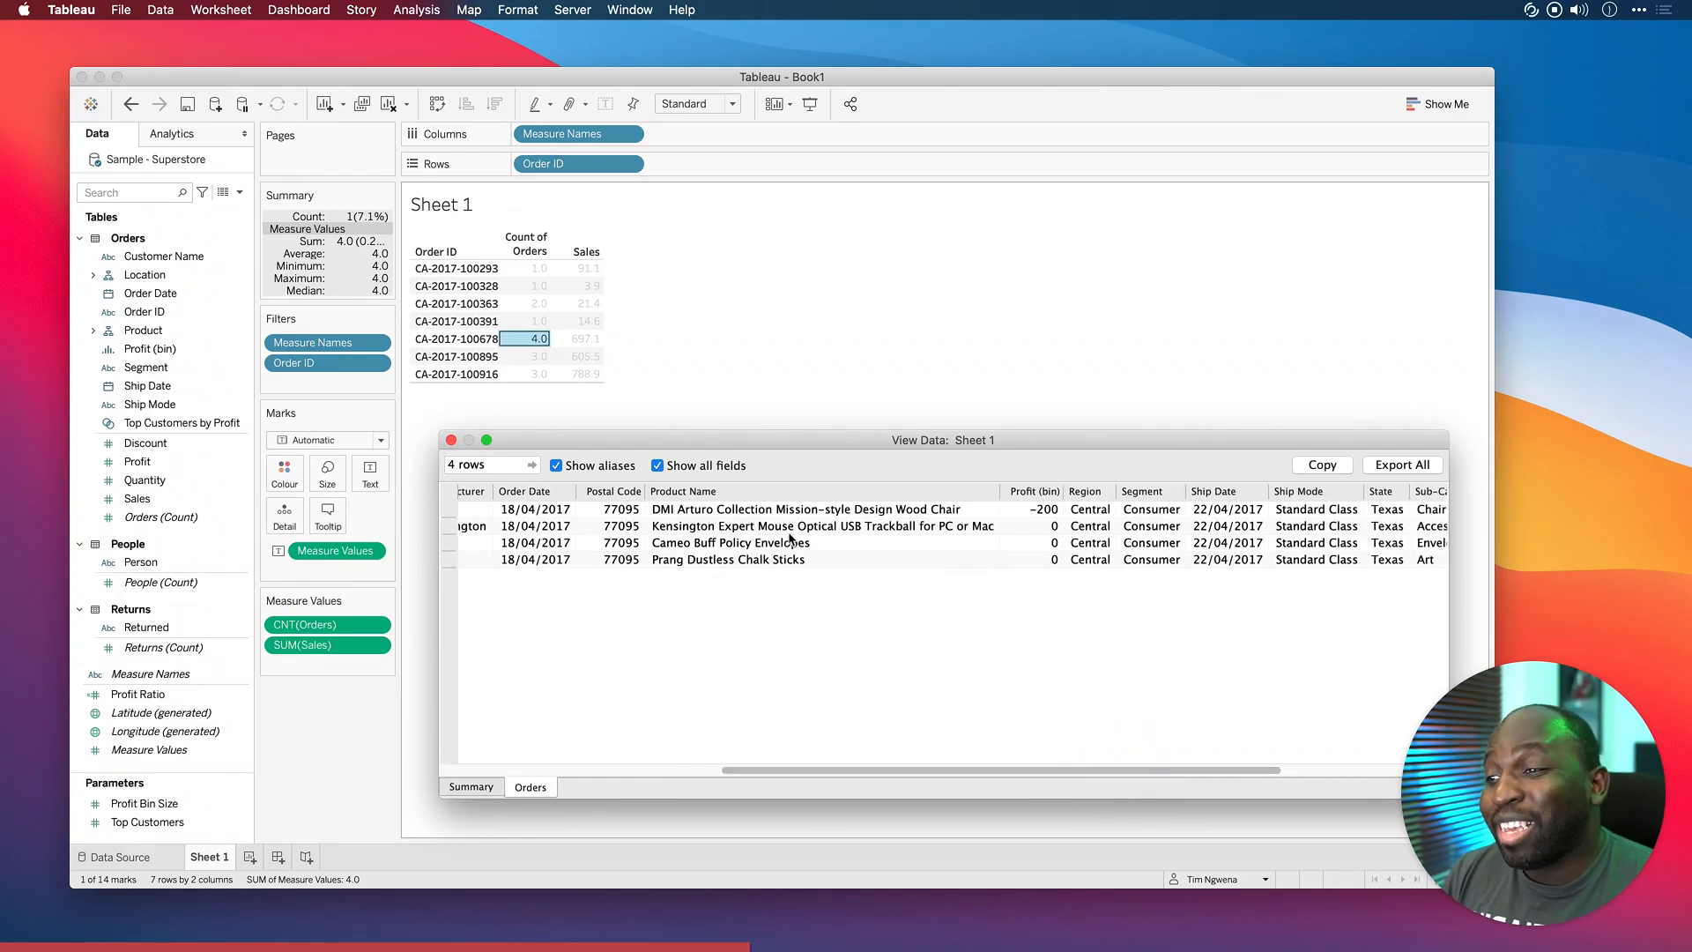
drag(804, 508, 729, 542)
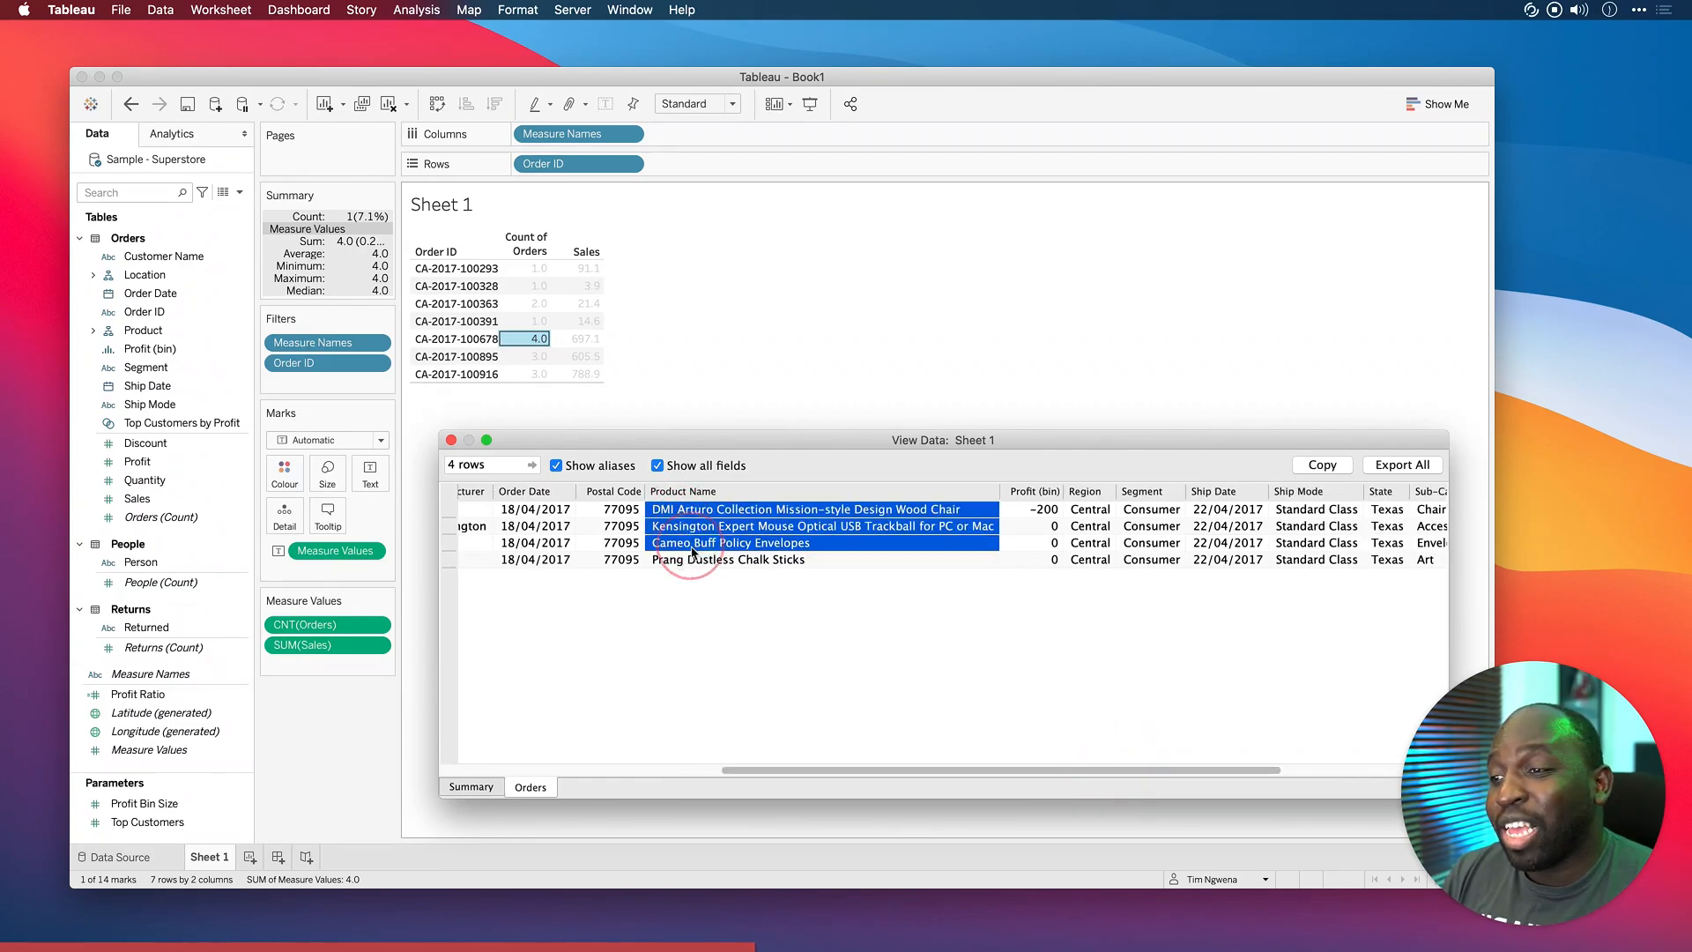
click(727, 559)
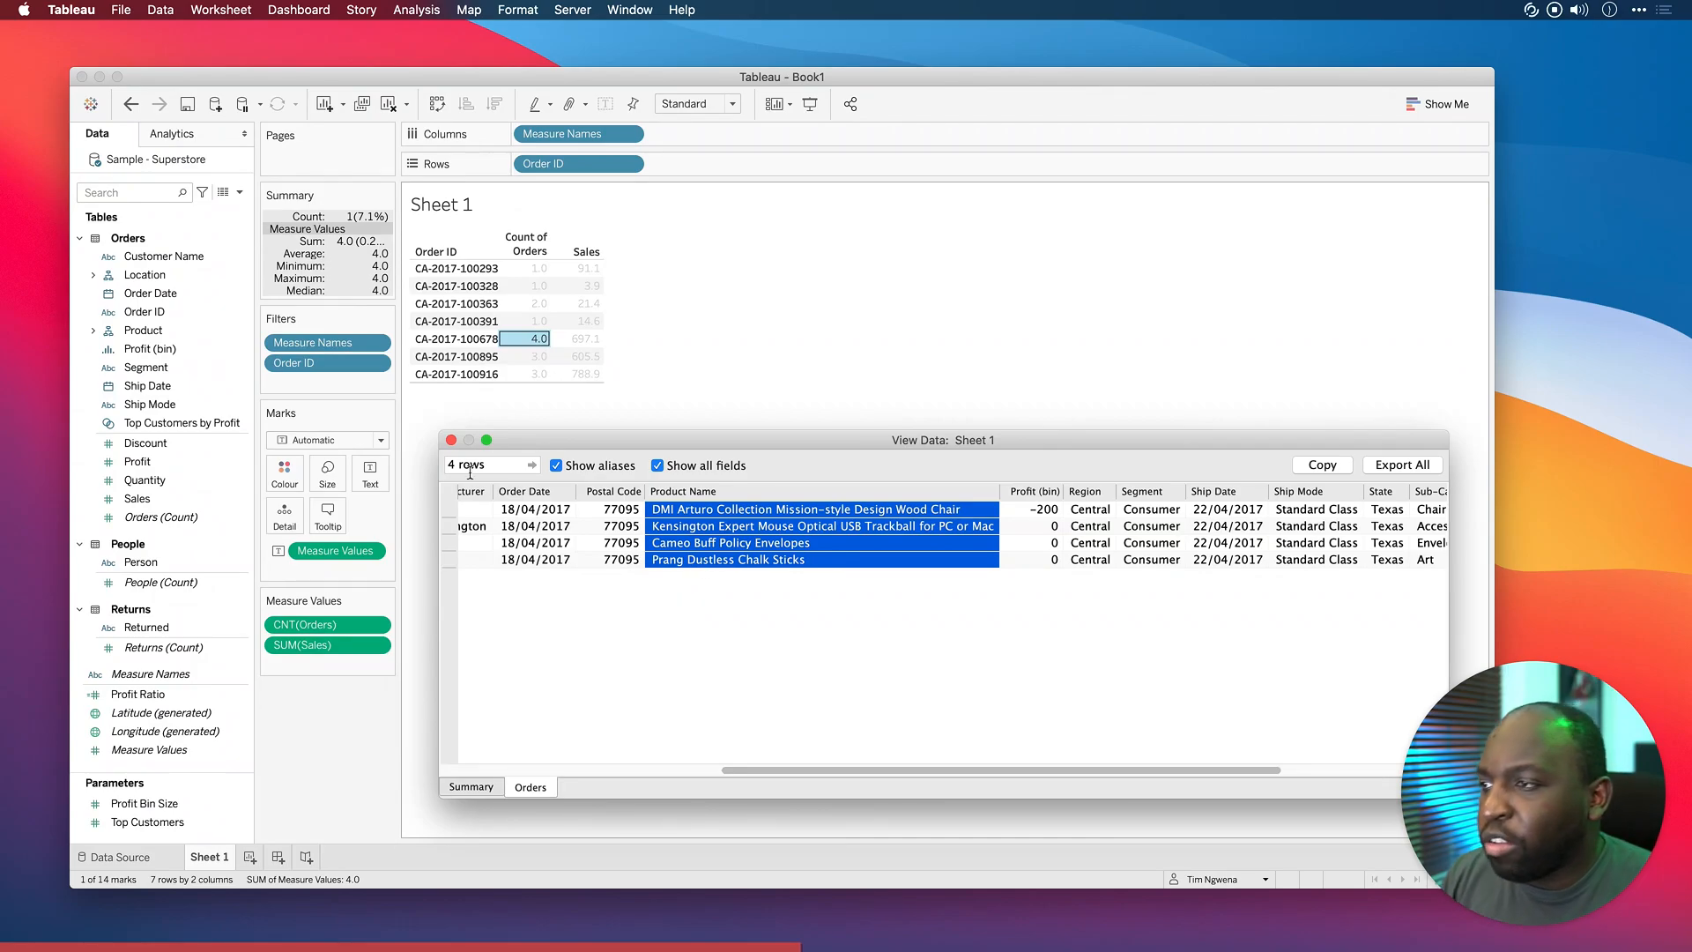
click(452, 439)
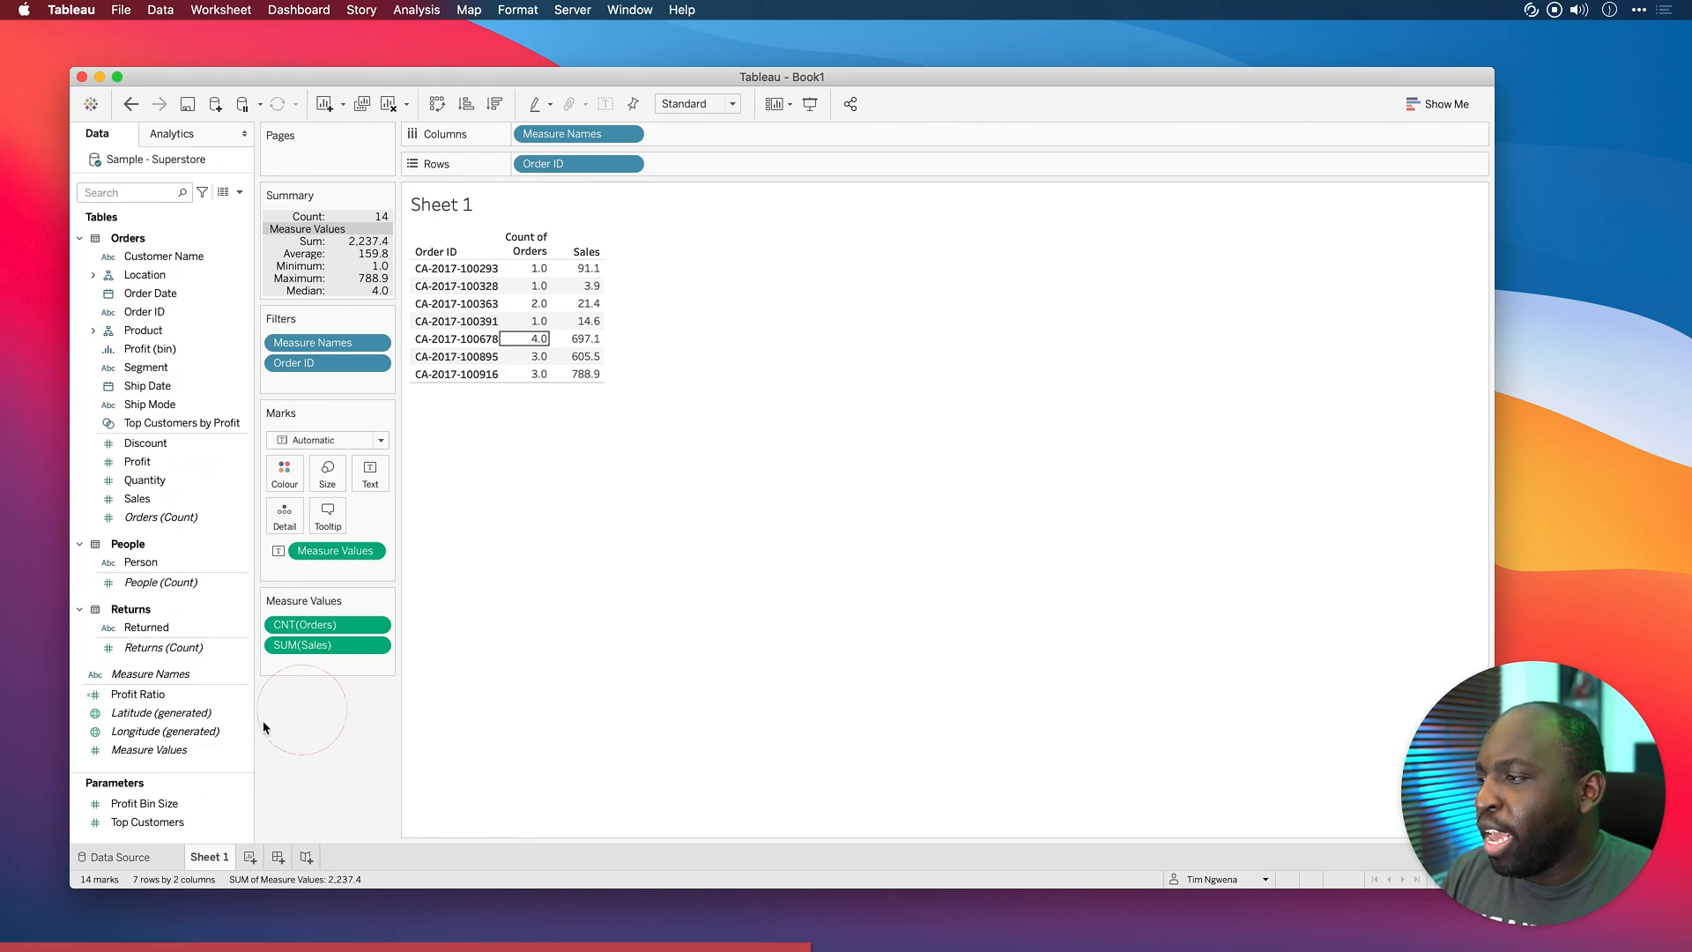
- Duplicate SUM(Sales) and change the copy's aggregation to Average
click(313, 644)
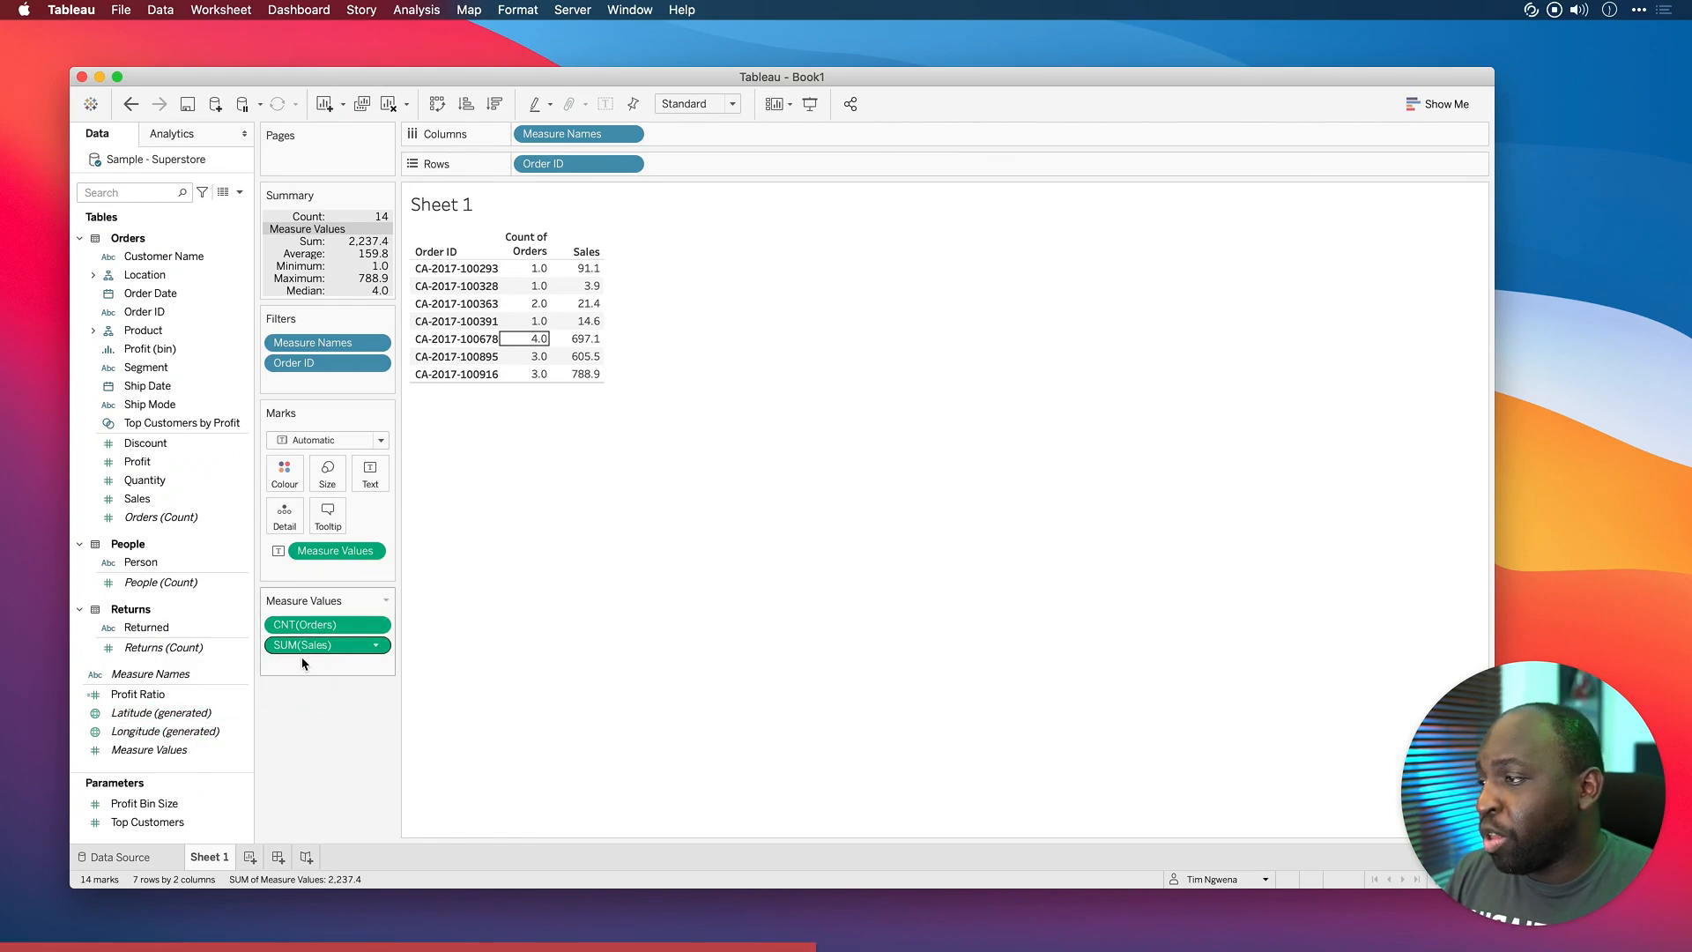
drag(302, 644, 302, 611)
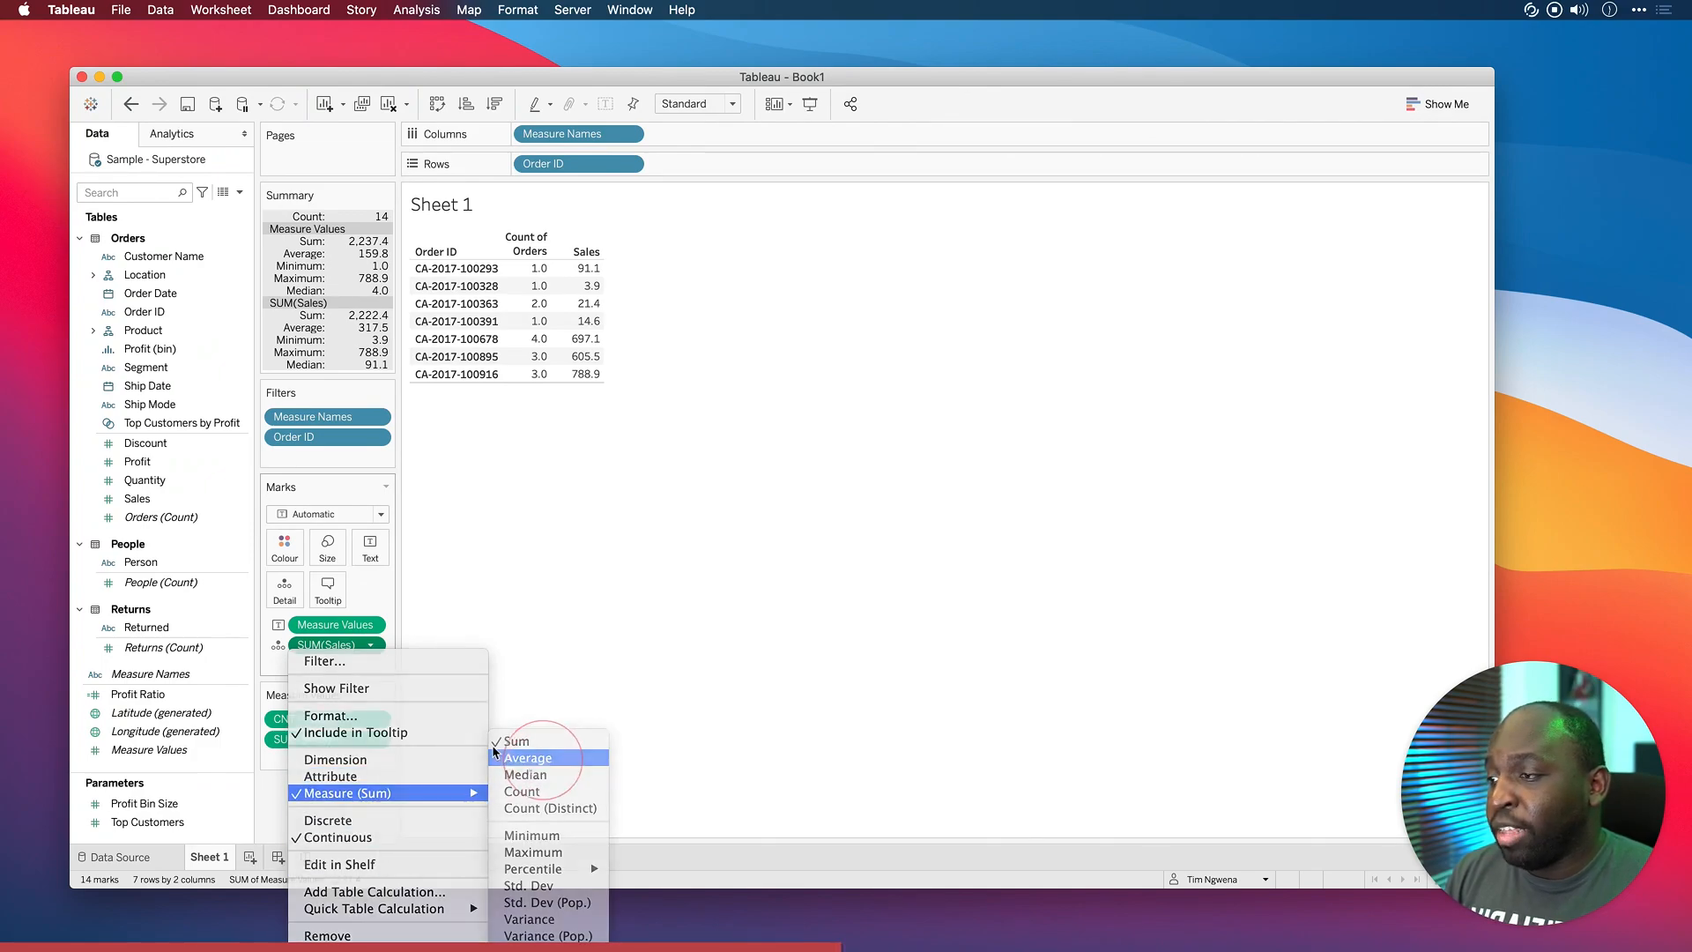
click(528, 758)
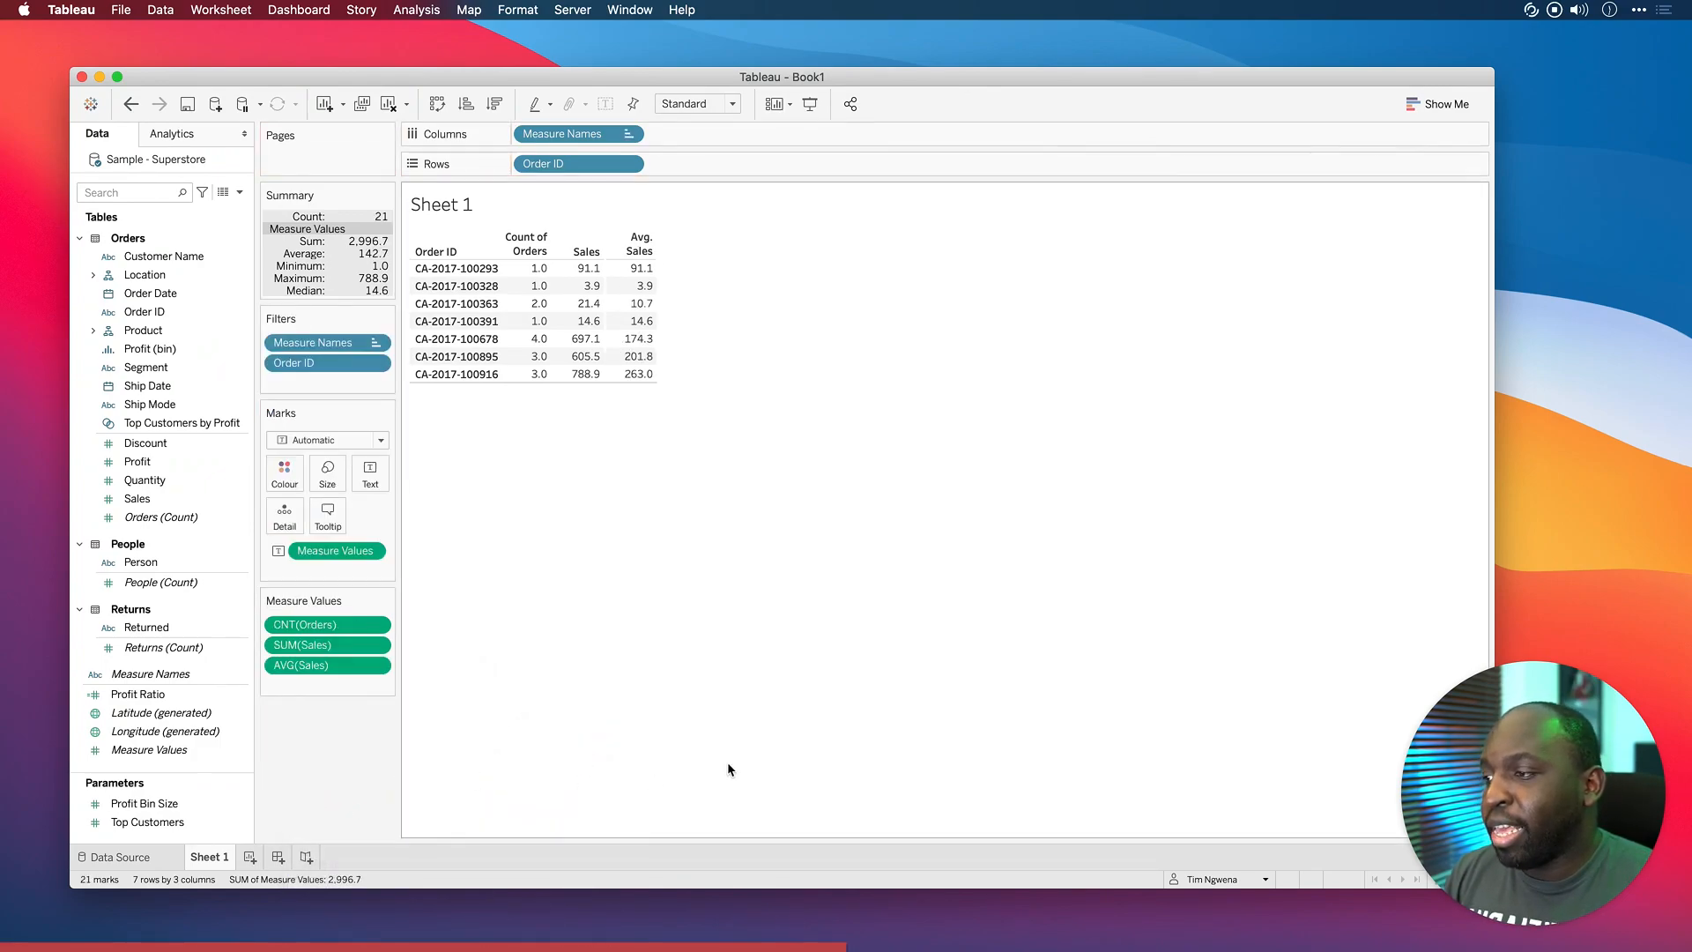
mouse_move(691, 486)
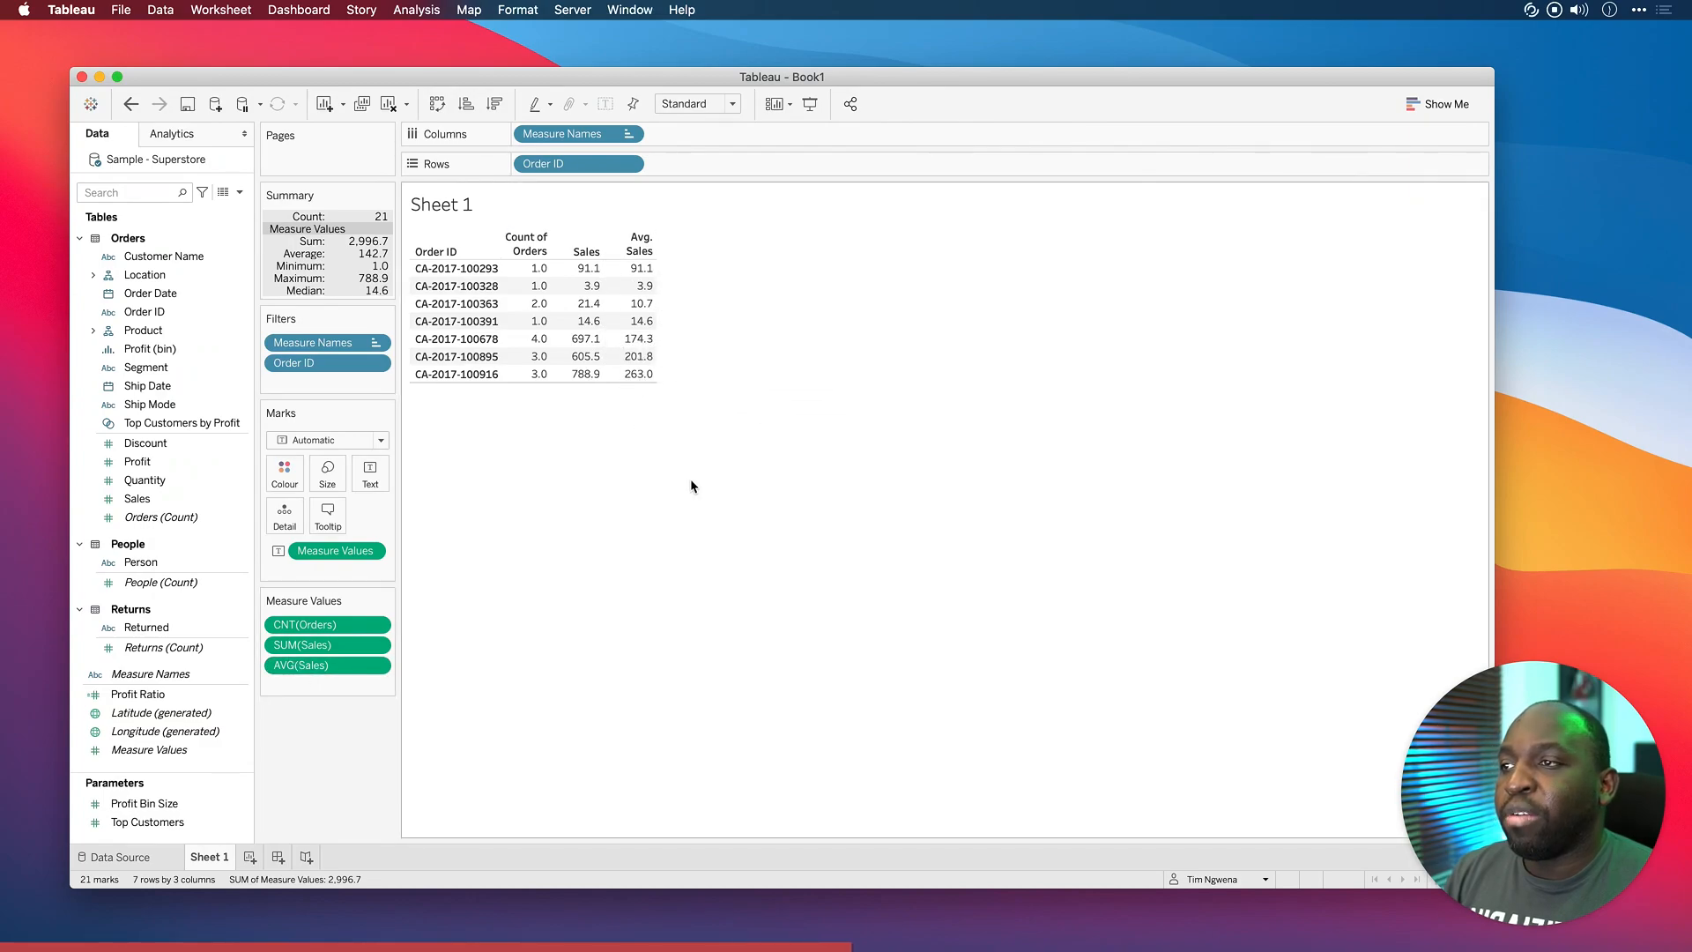
mouse_move(676, 499)
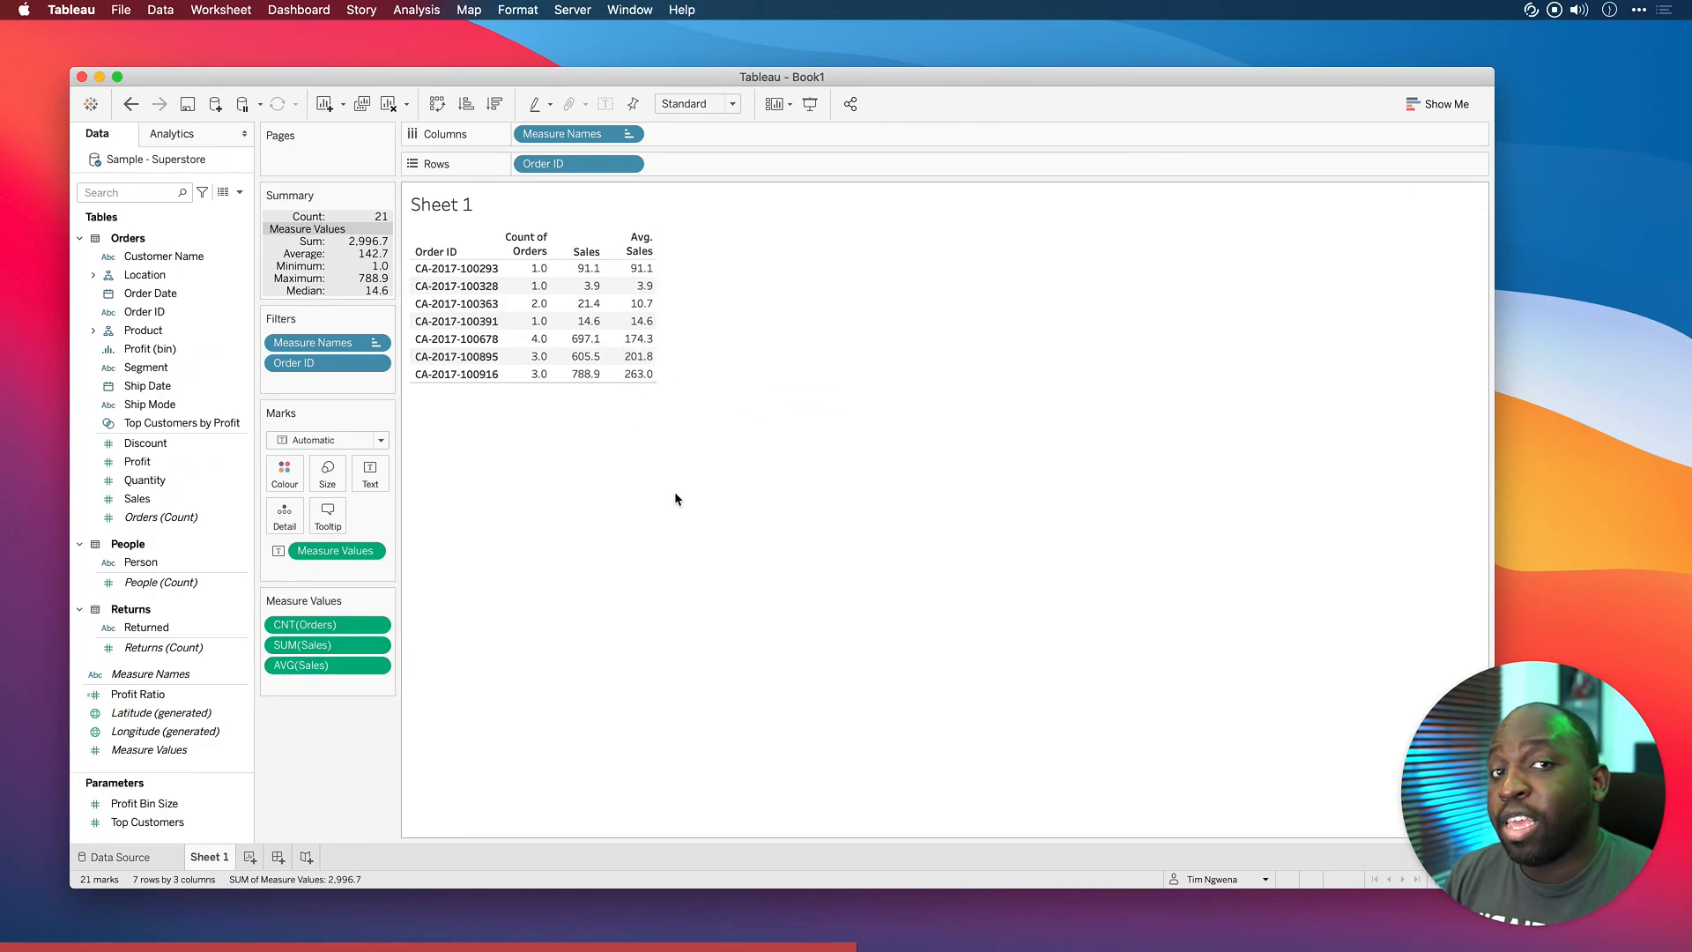
mouse_move(621, 524)
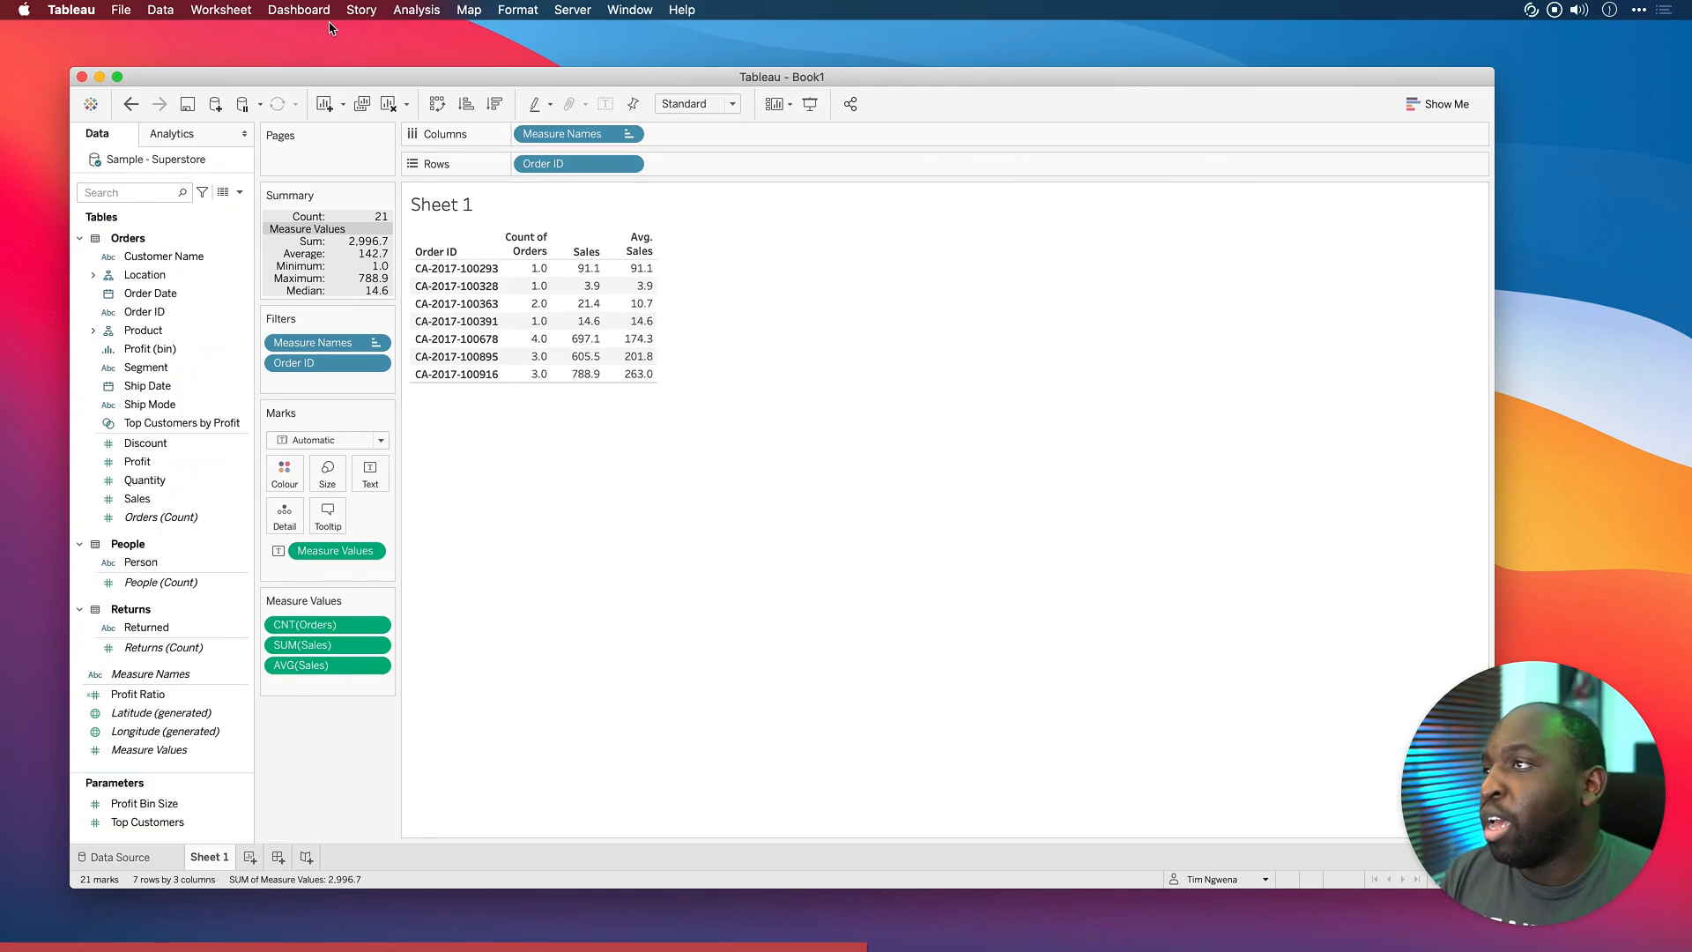
- Turn on Show Column Grand Totals under Analysis > Totals
click(417, 10)
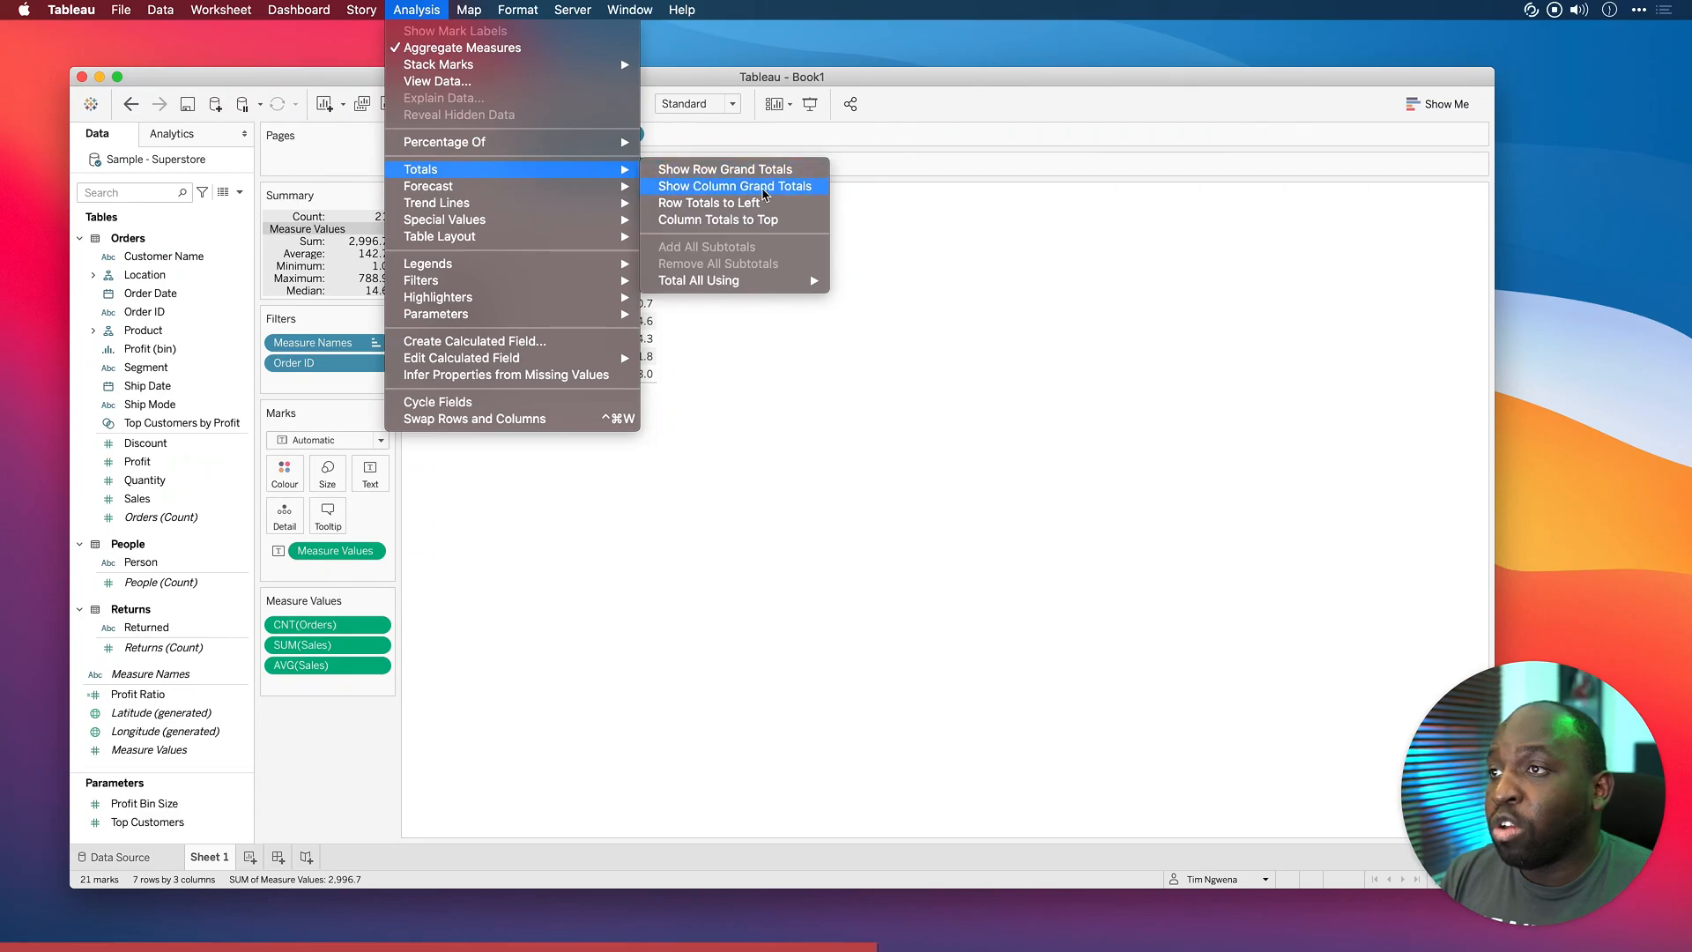
click(734, 186)
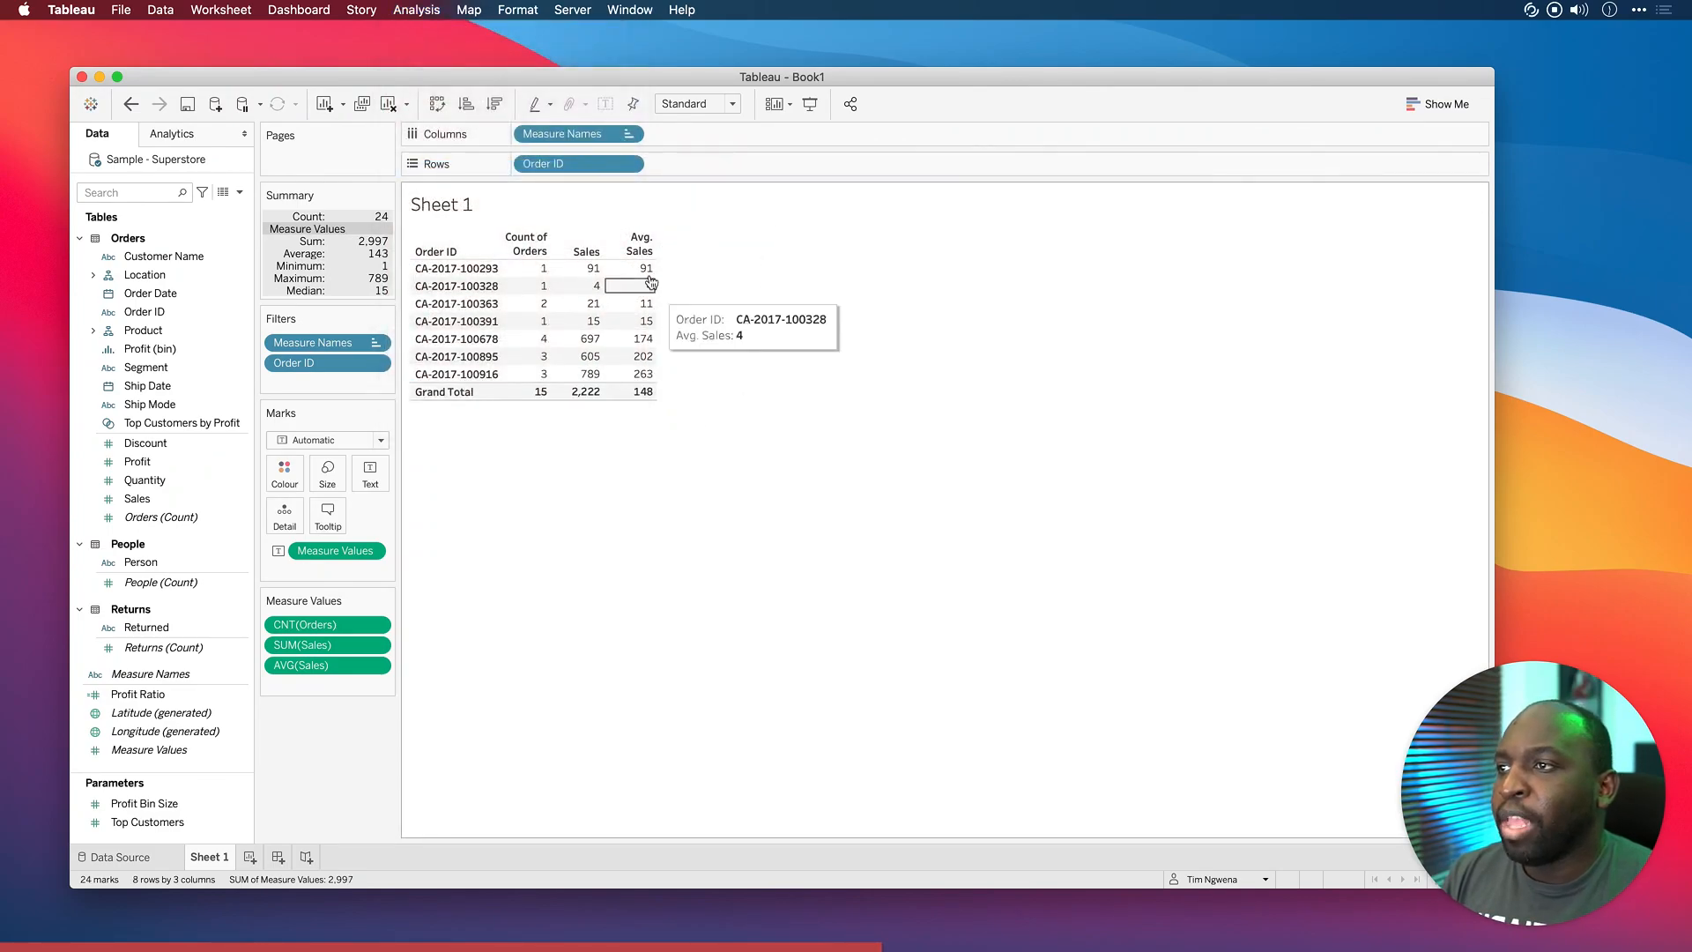
mouse_move(707, 499)
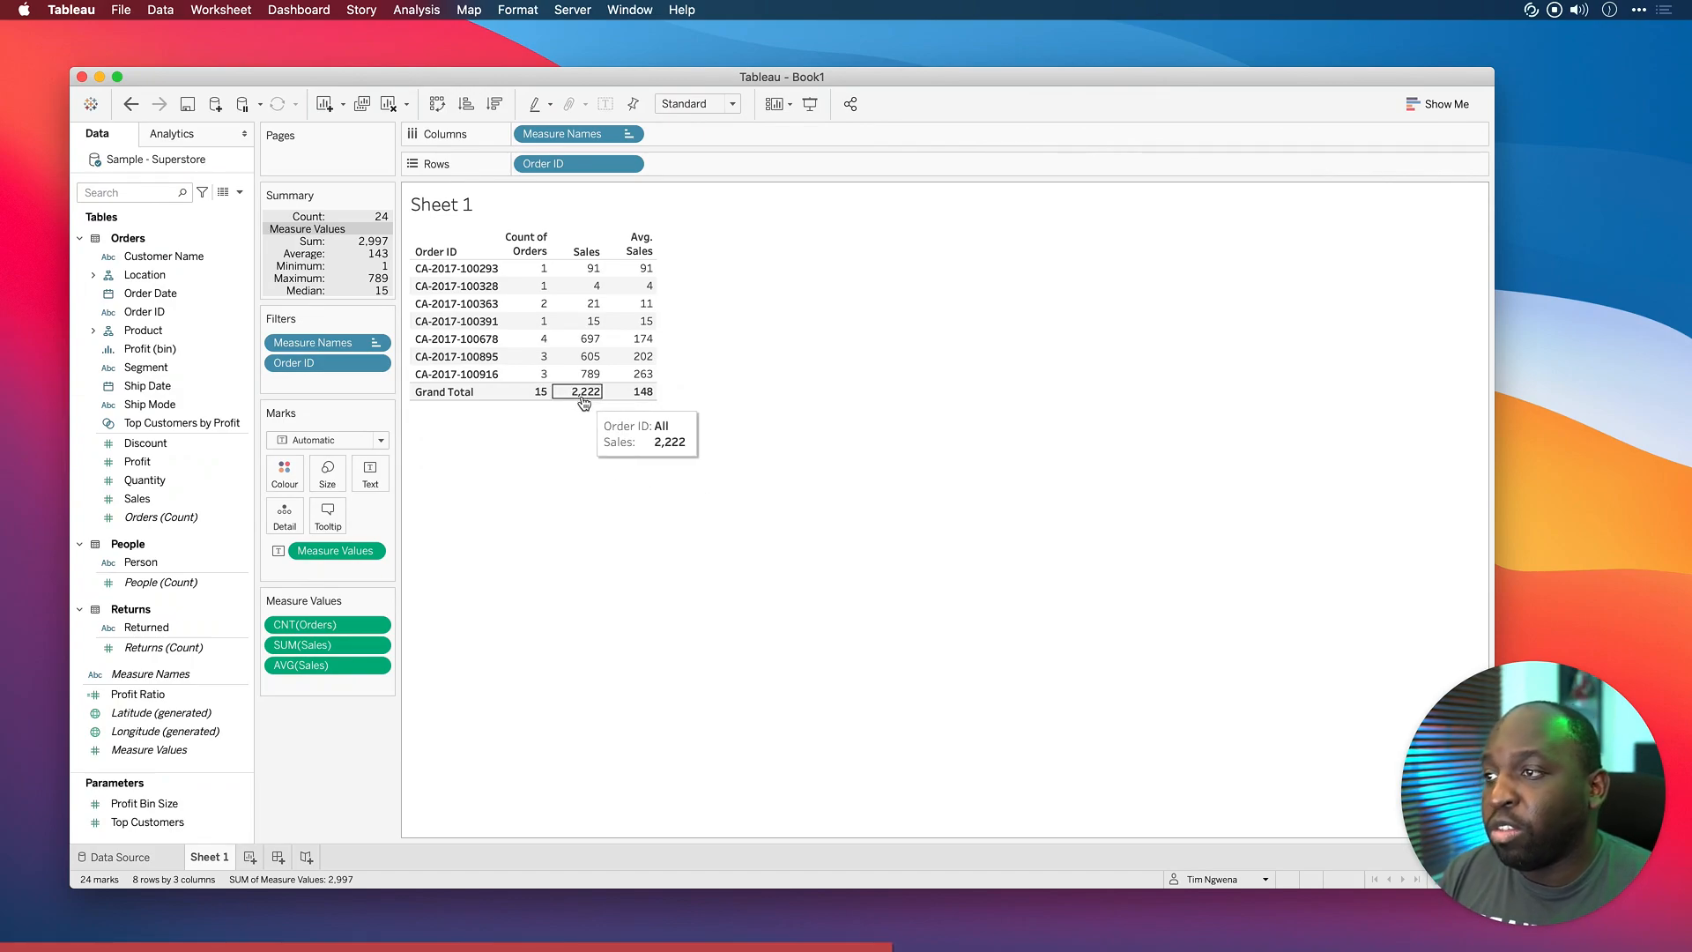
mouse_move(574, 428)
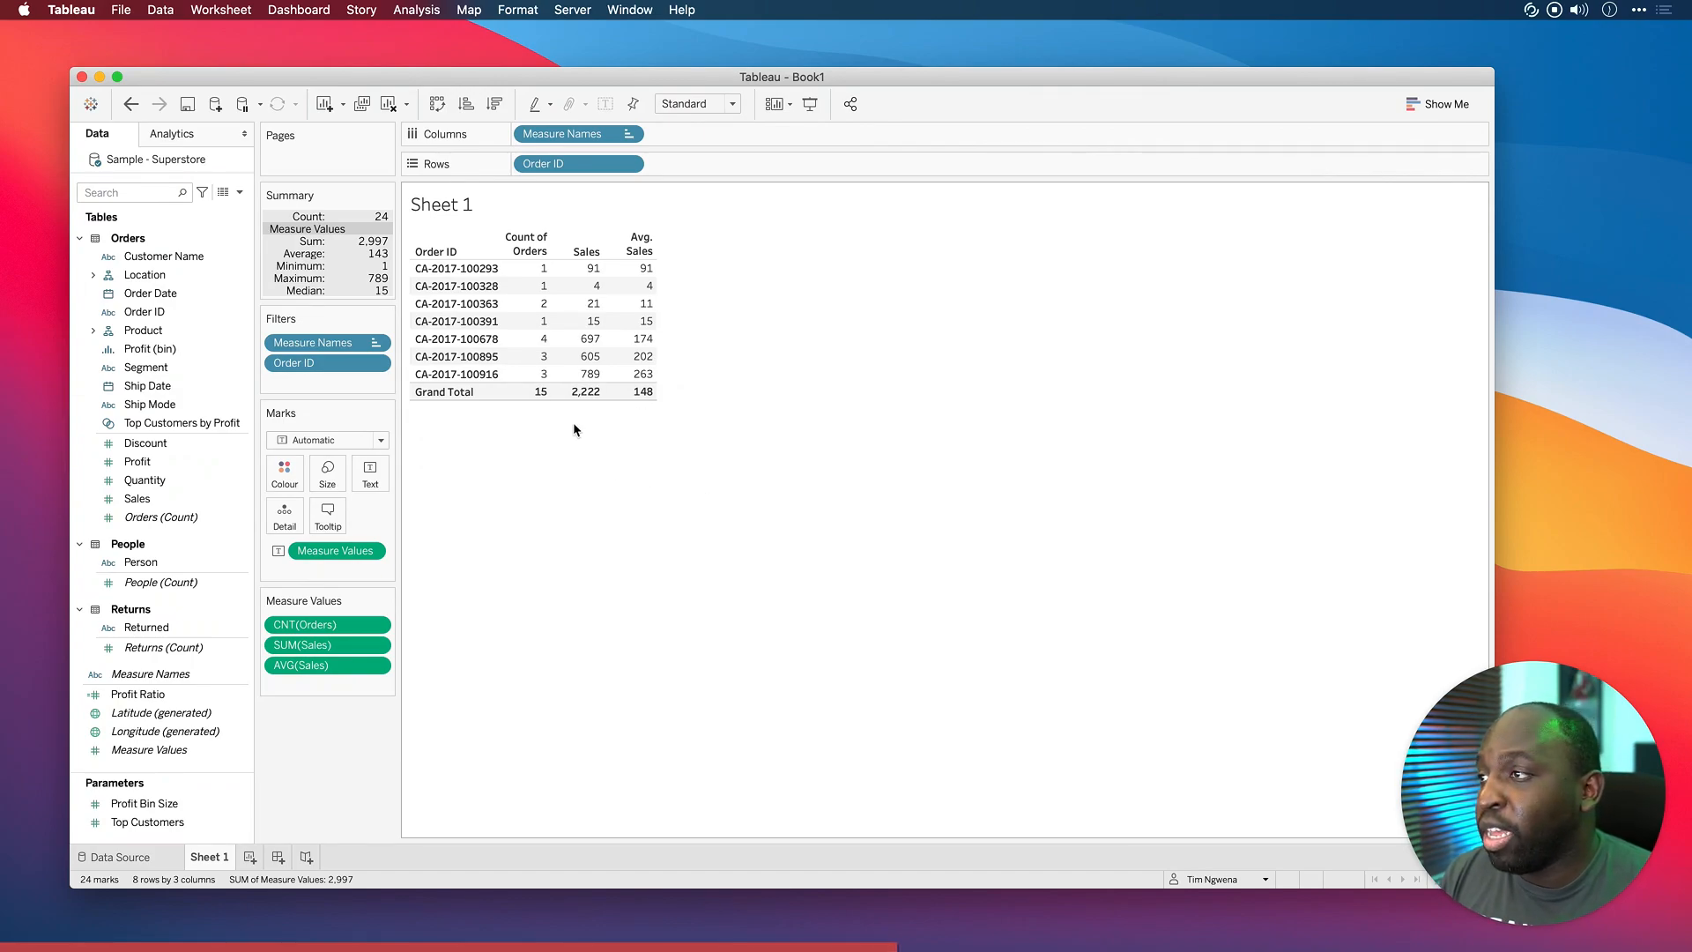
mouse_move(534, 390)
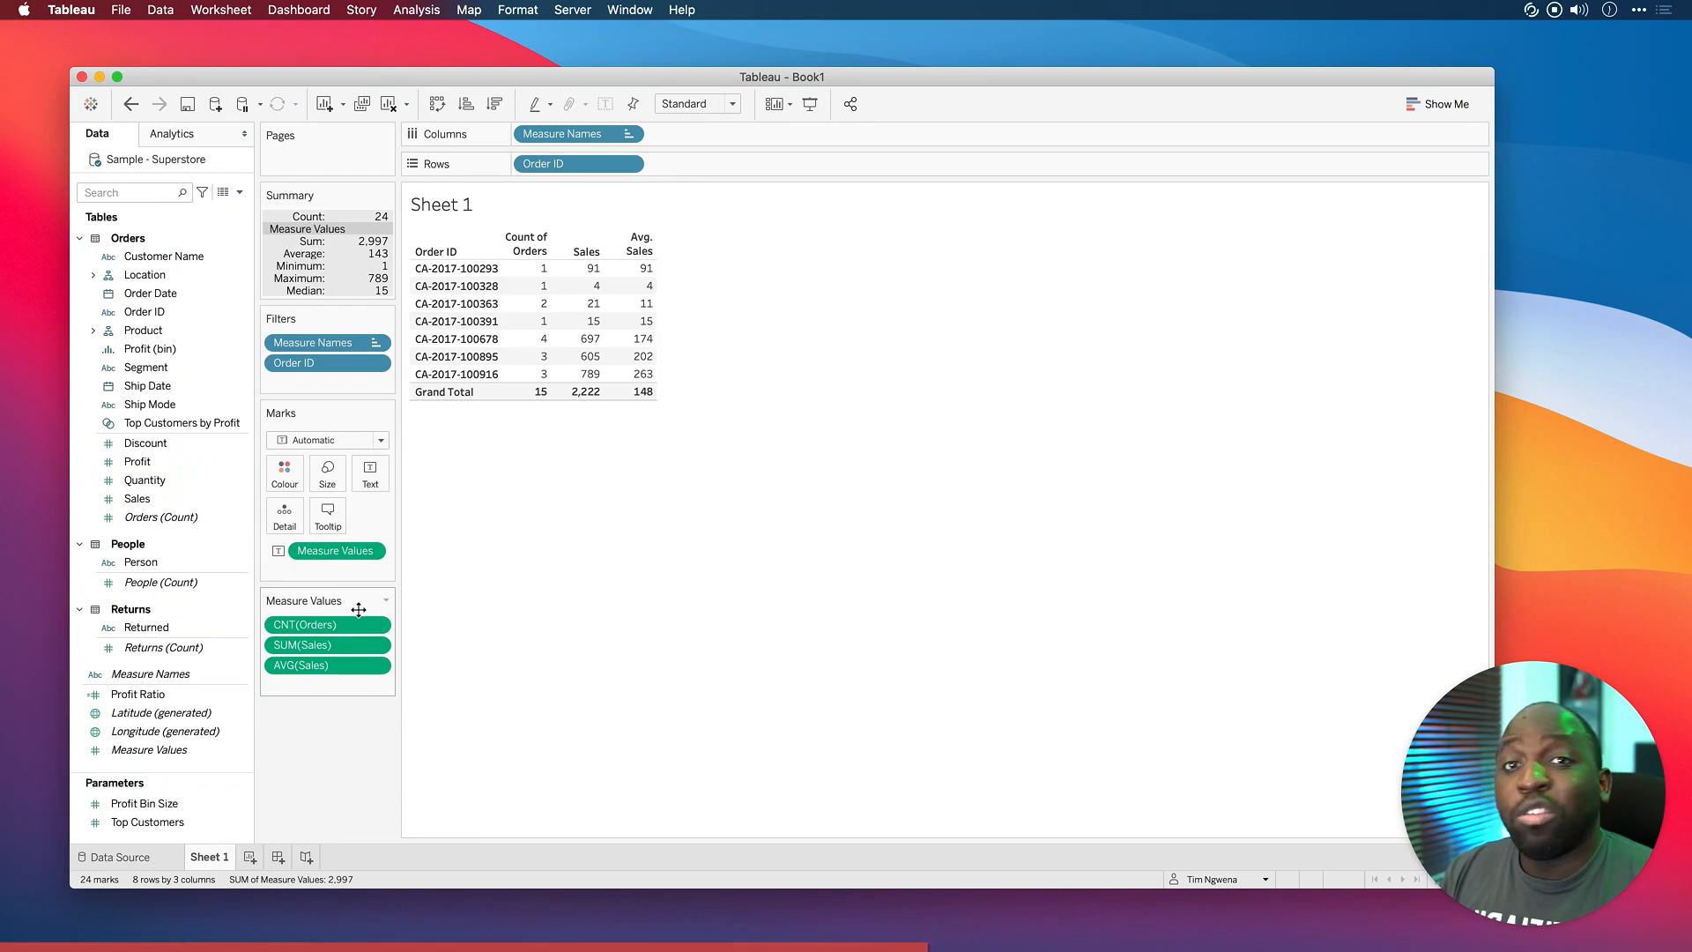
- Add Order ID as Count (Distinct) and place CNTD(Order ID) in Measure Values
click(160, 582)
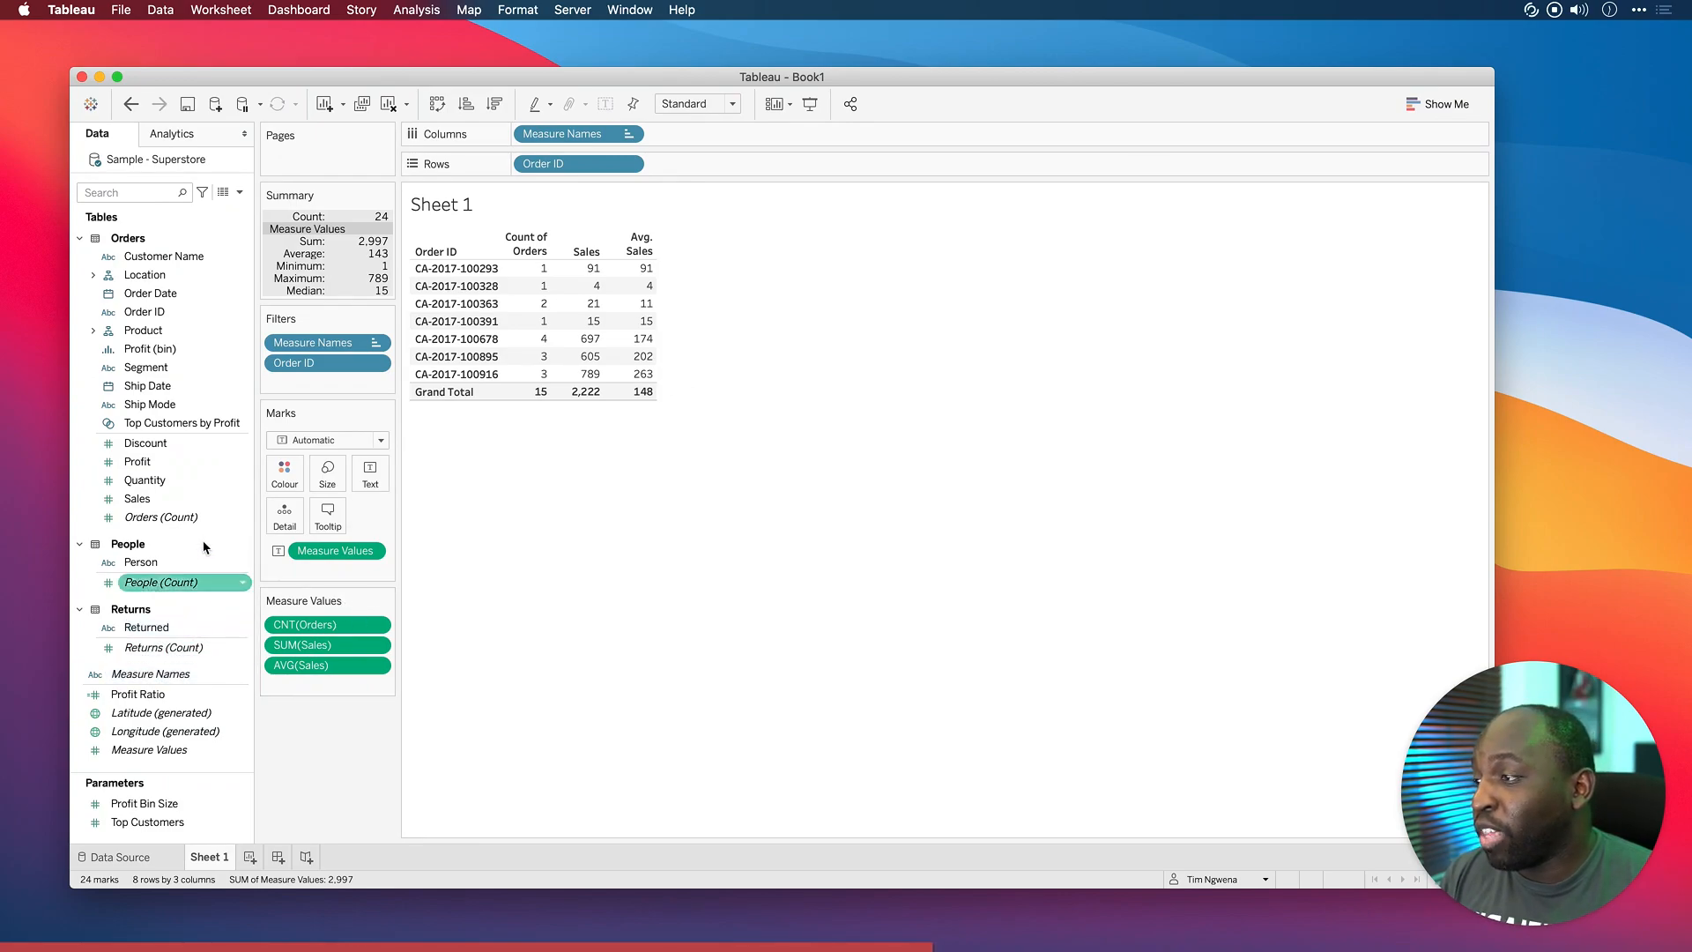
right_click(145, 312)
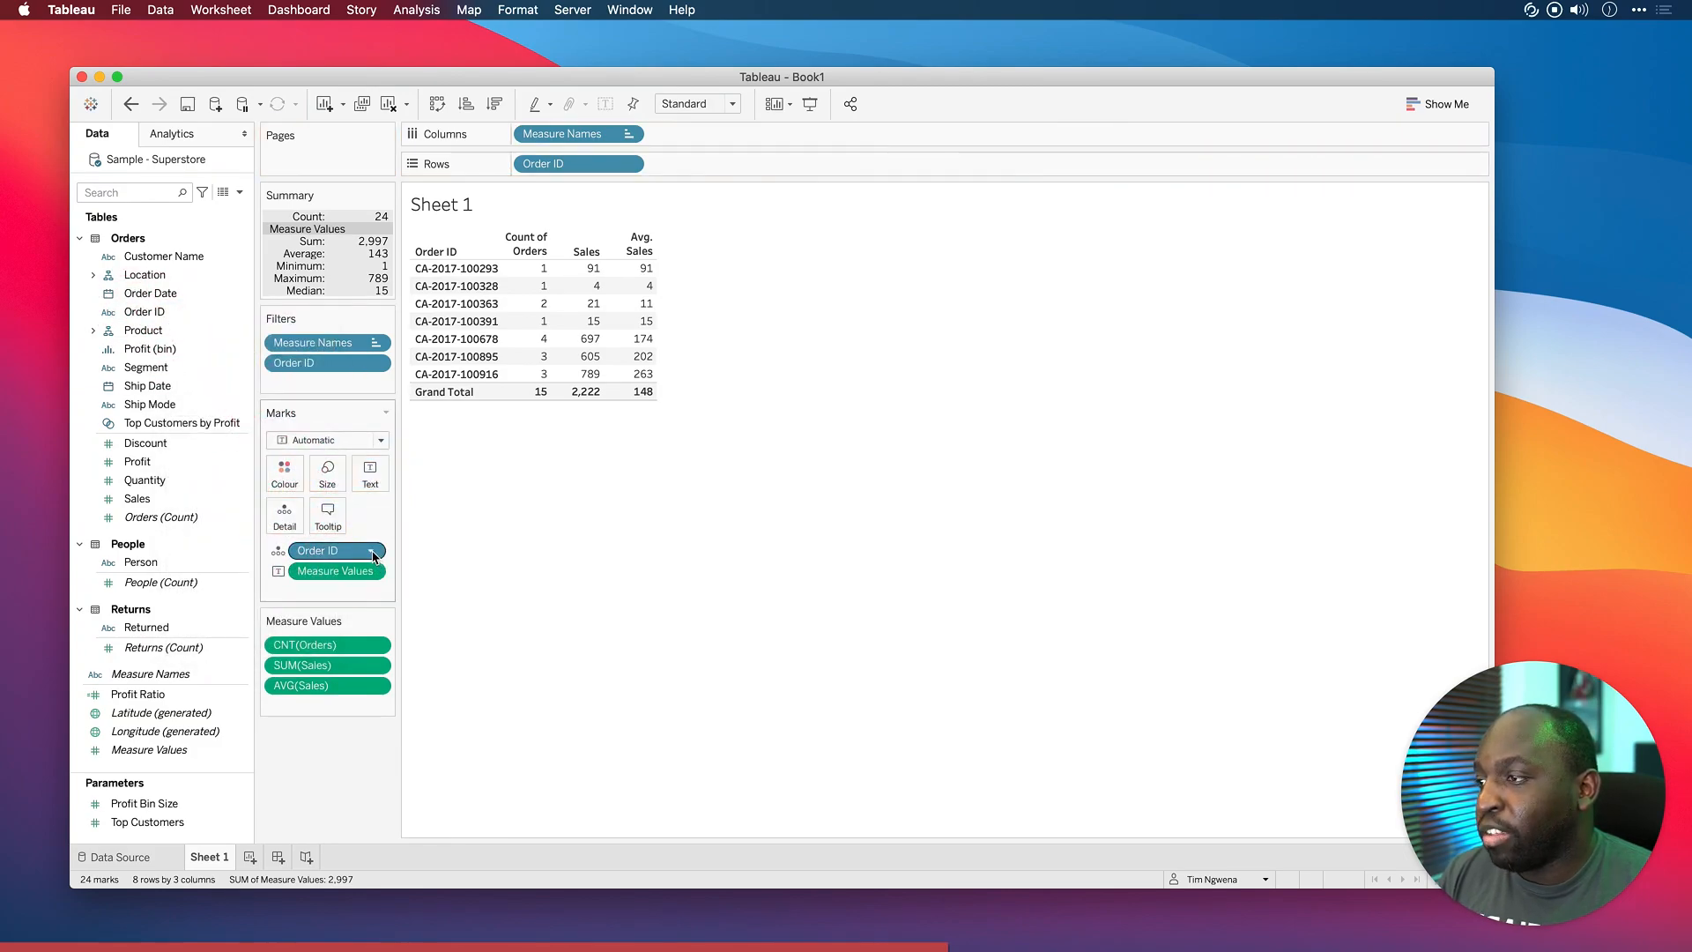
right_click(318, 550)
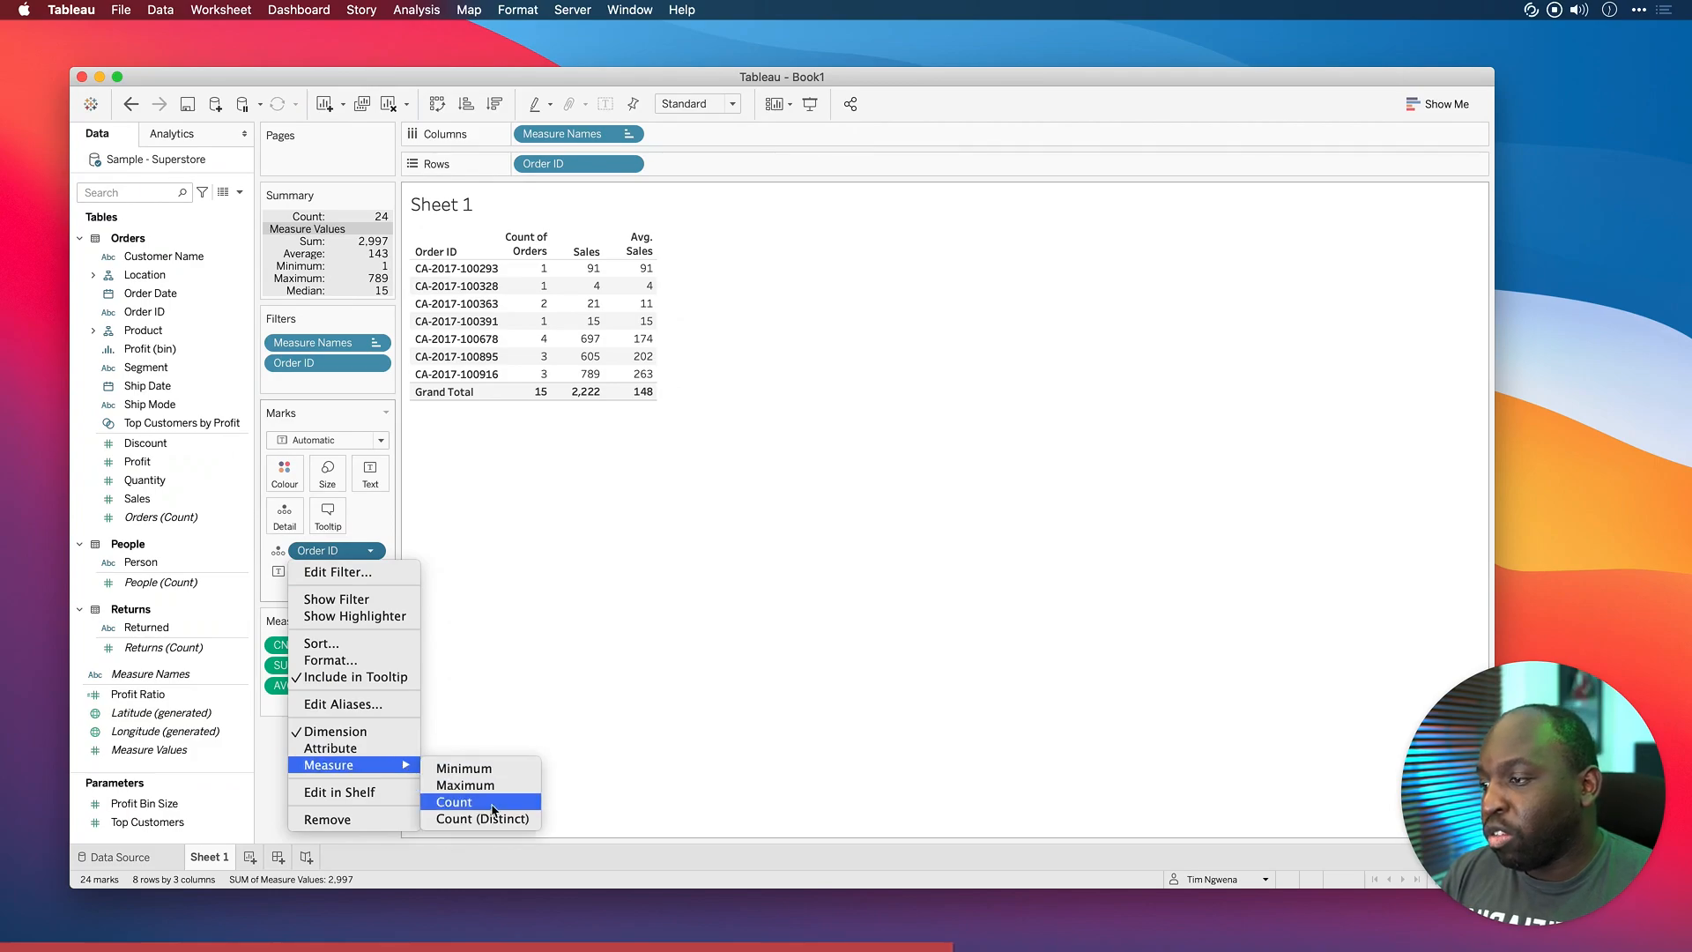
click(481, 818)
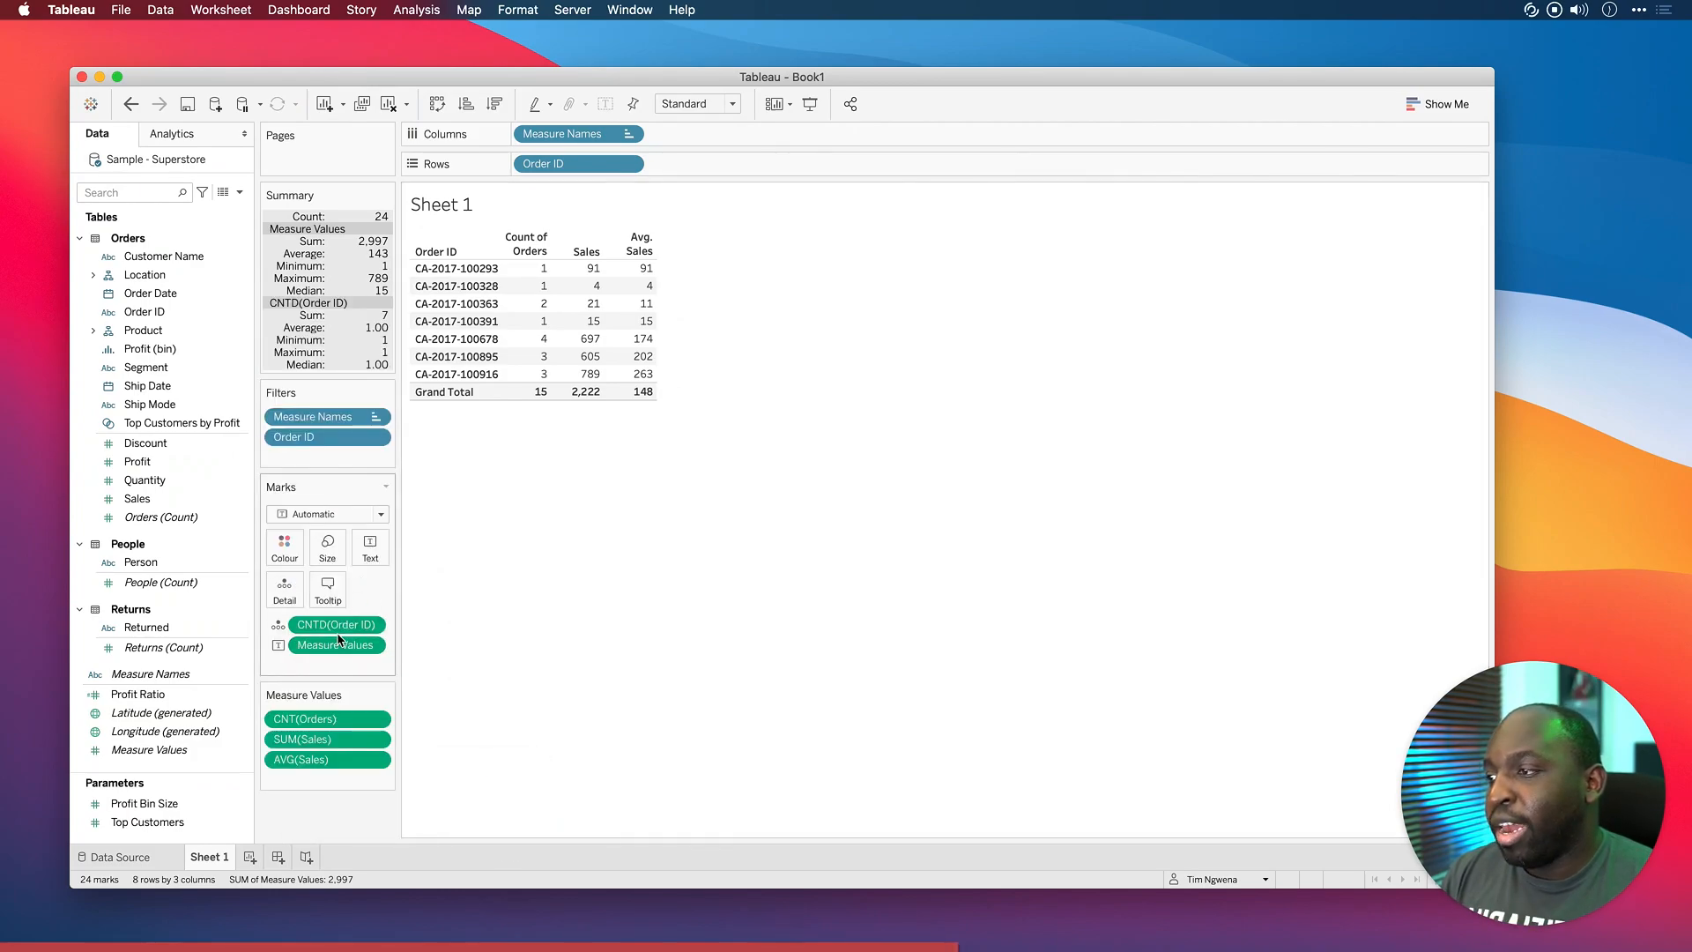
drag(336, 624, 336, 698)
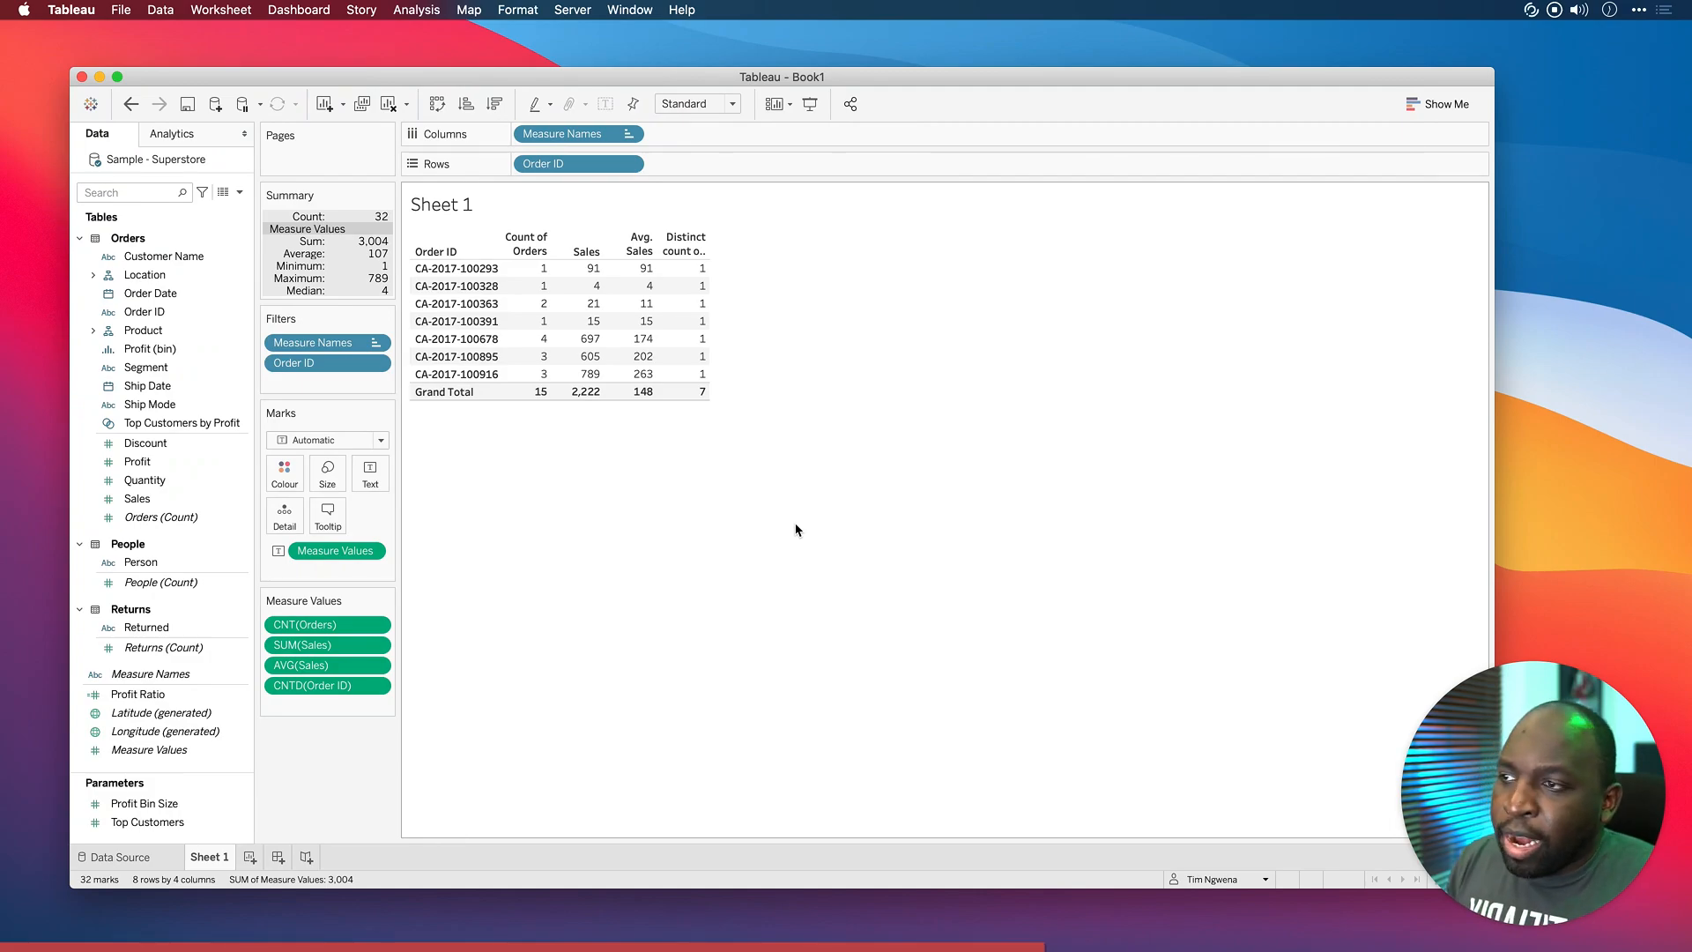
mouse_move(642, 391)
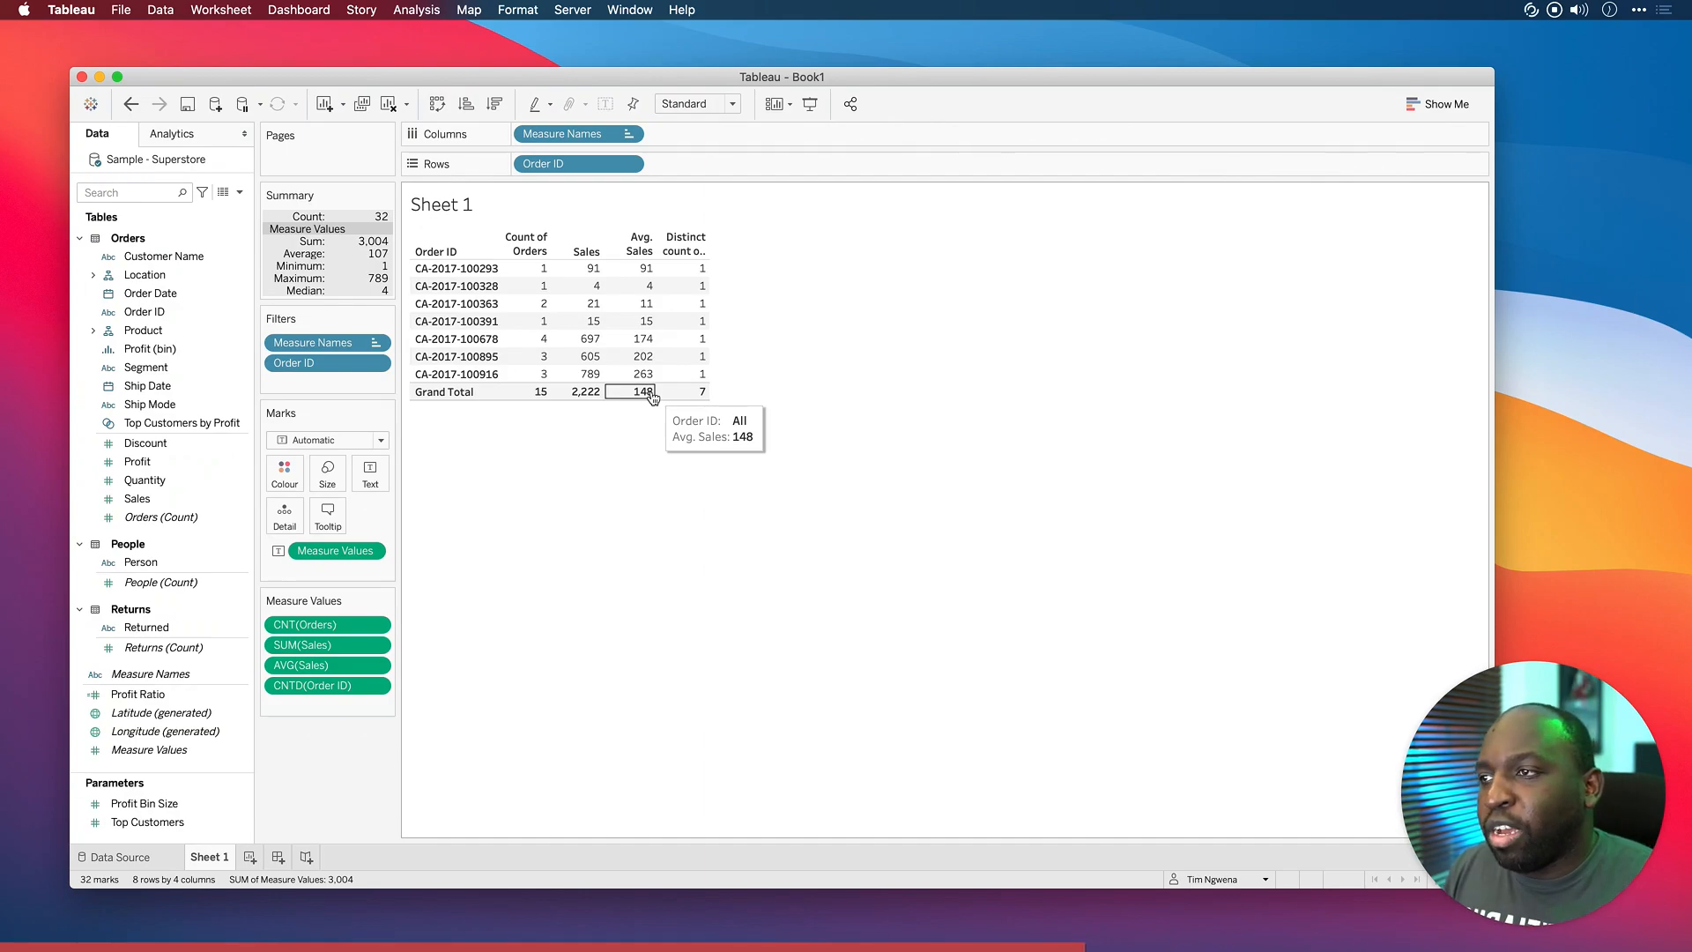
mouse_move(644, 268)
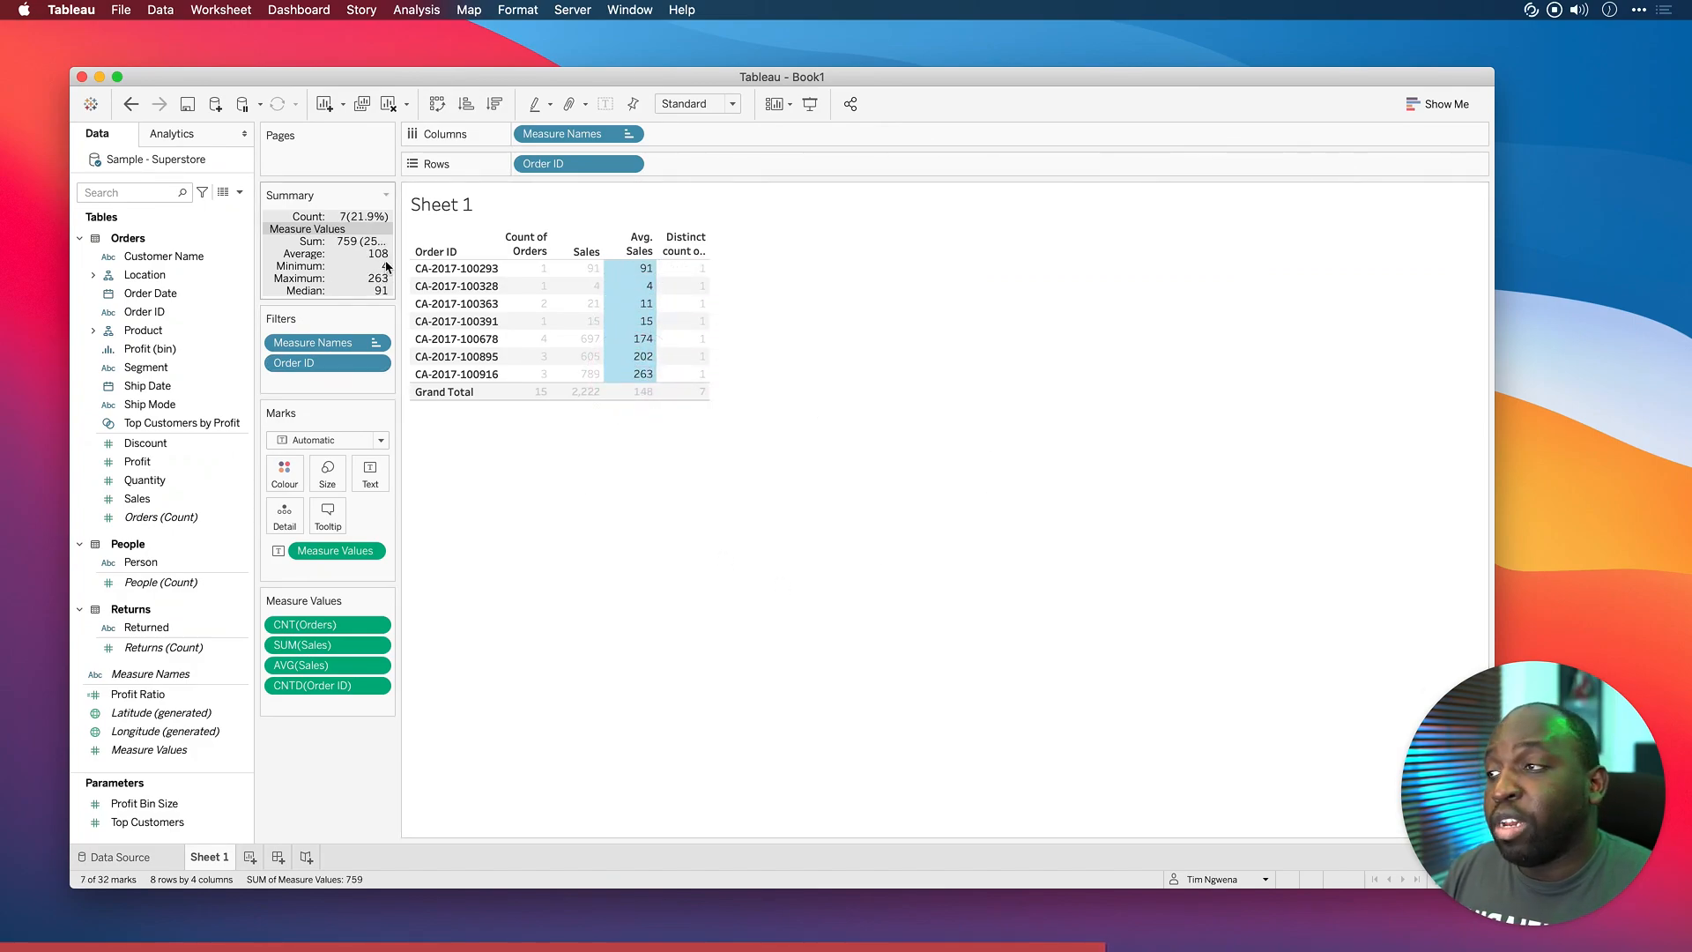
mouse_move(643, 374)
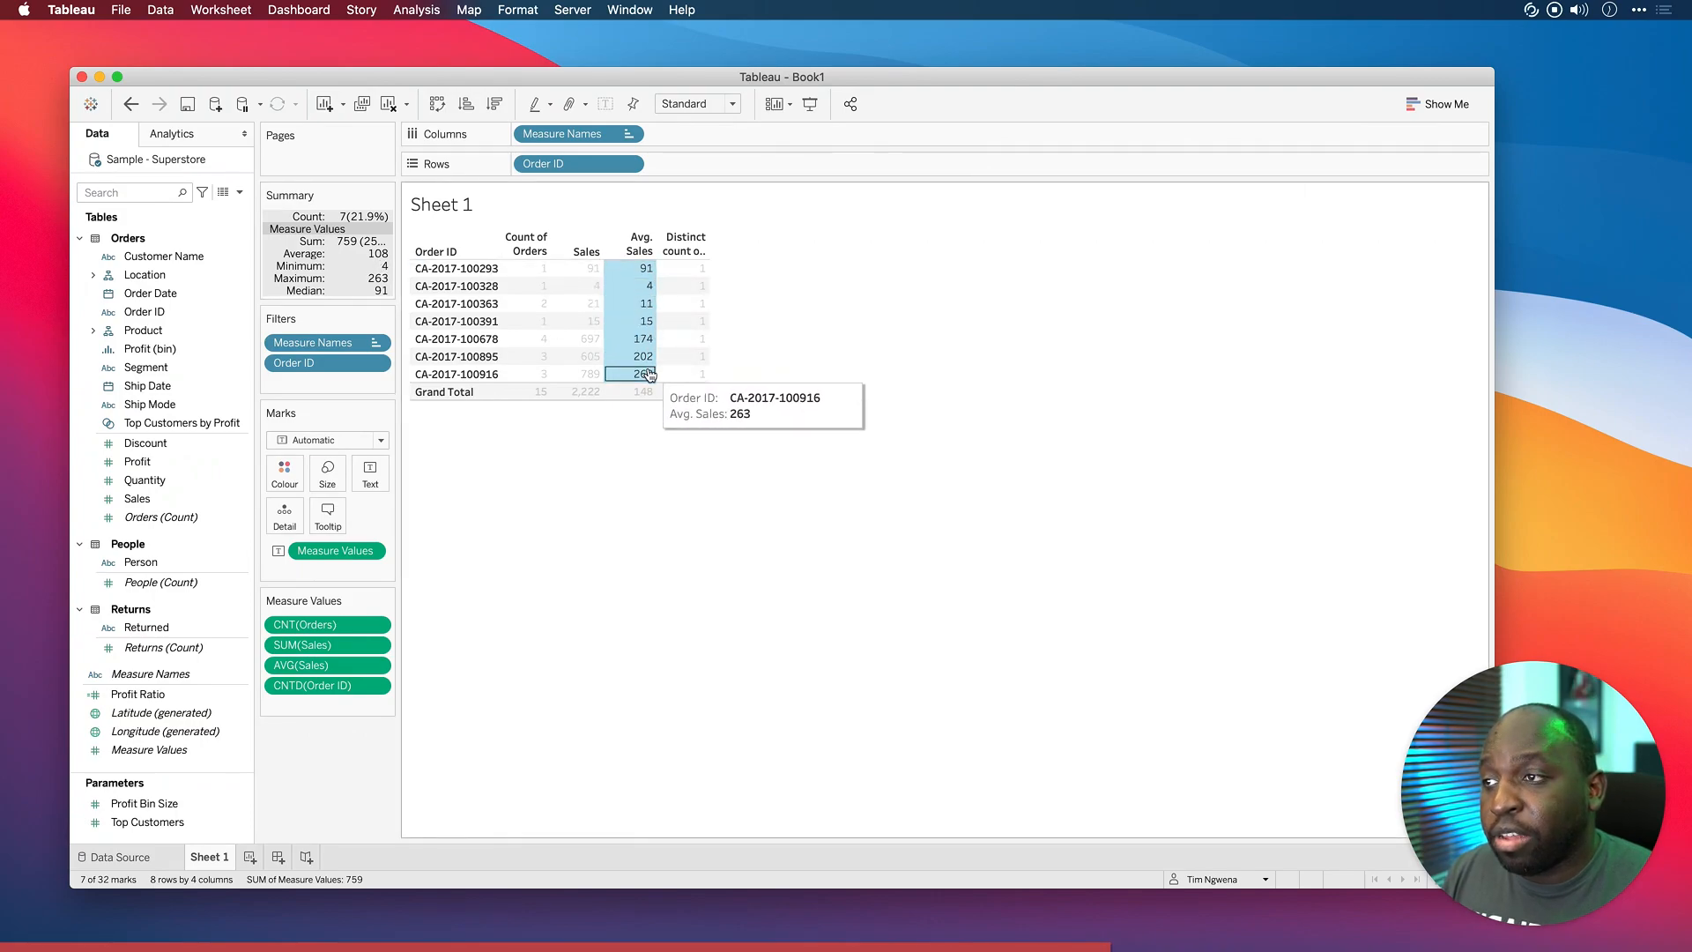
click(639, 373)
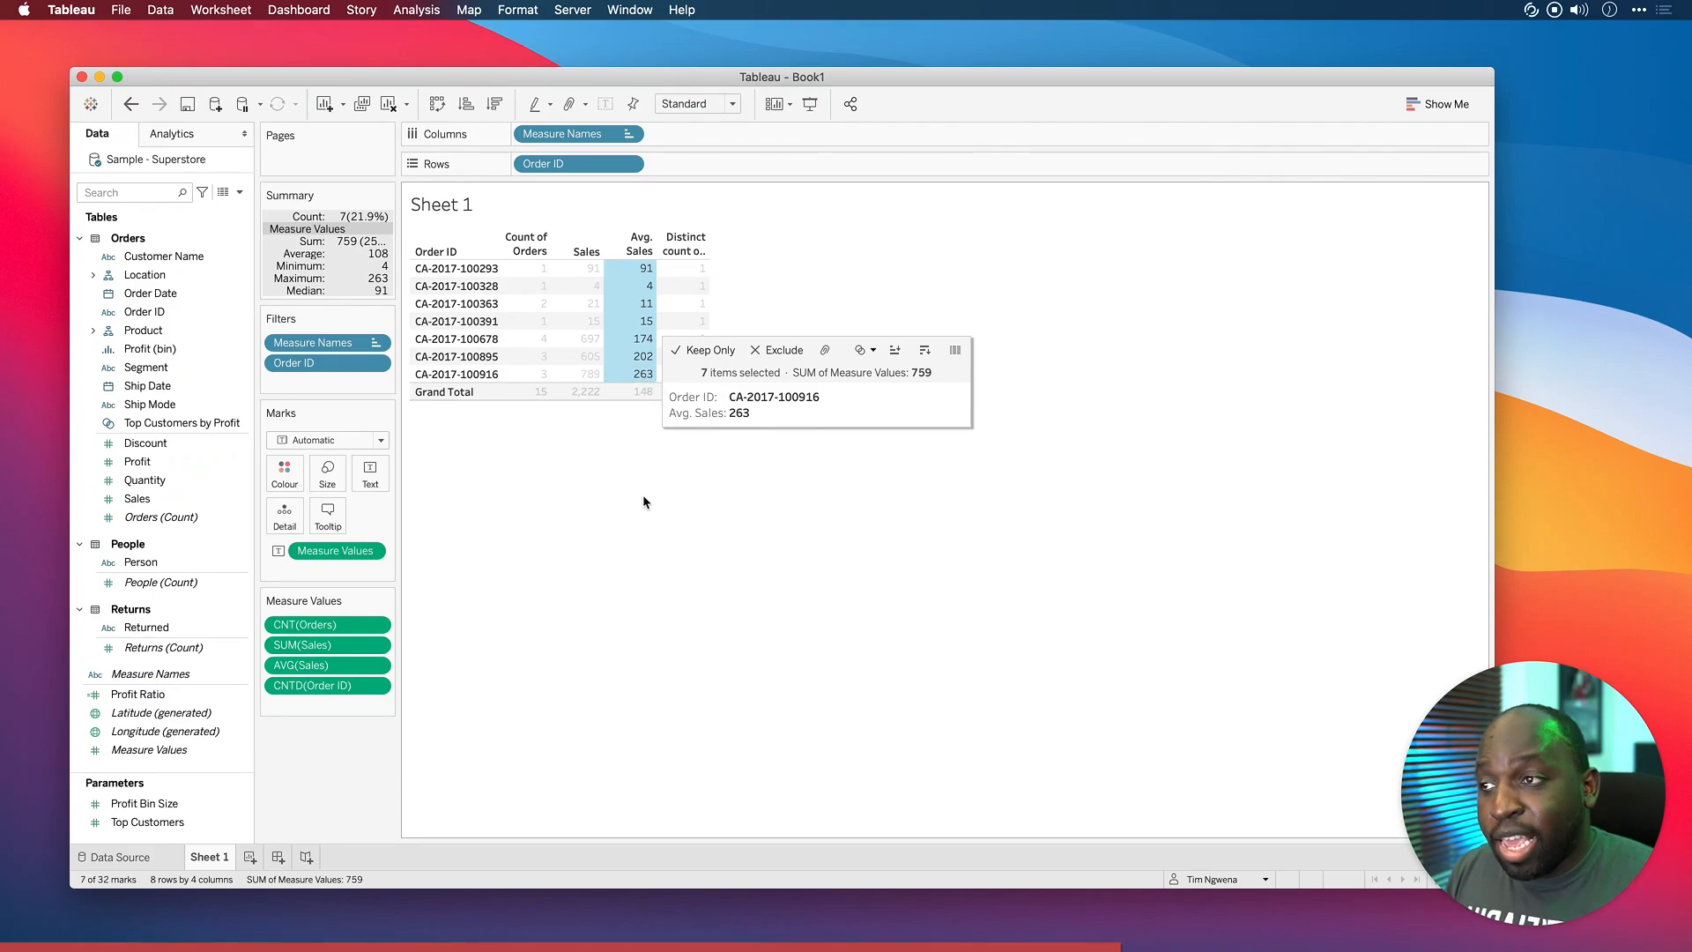
click(590, 621)
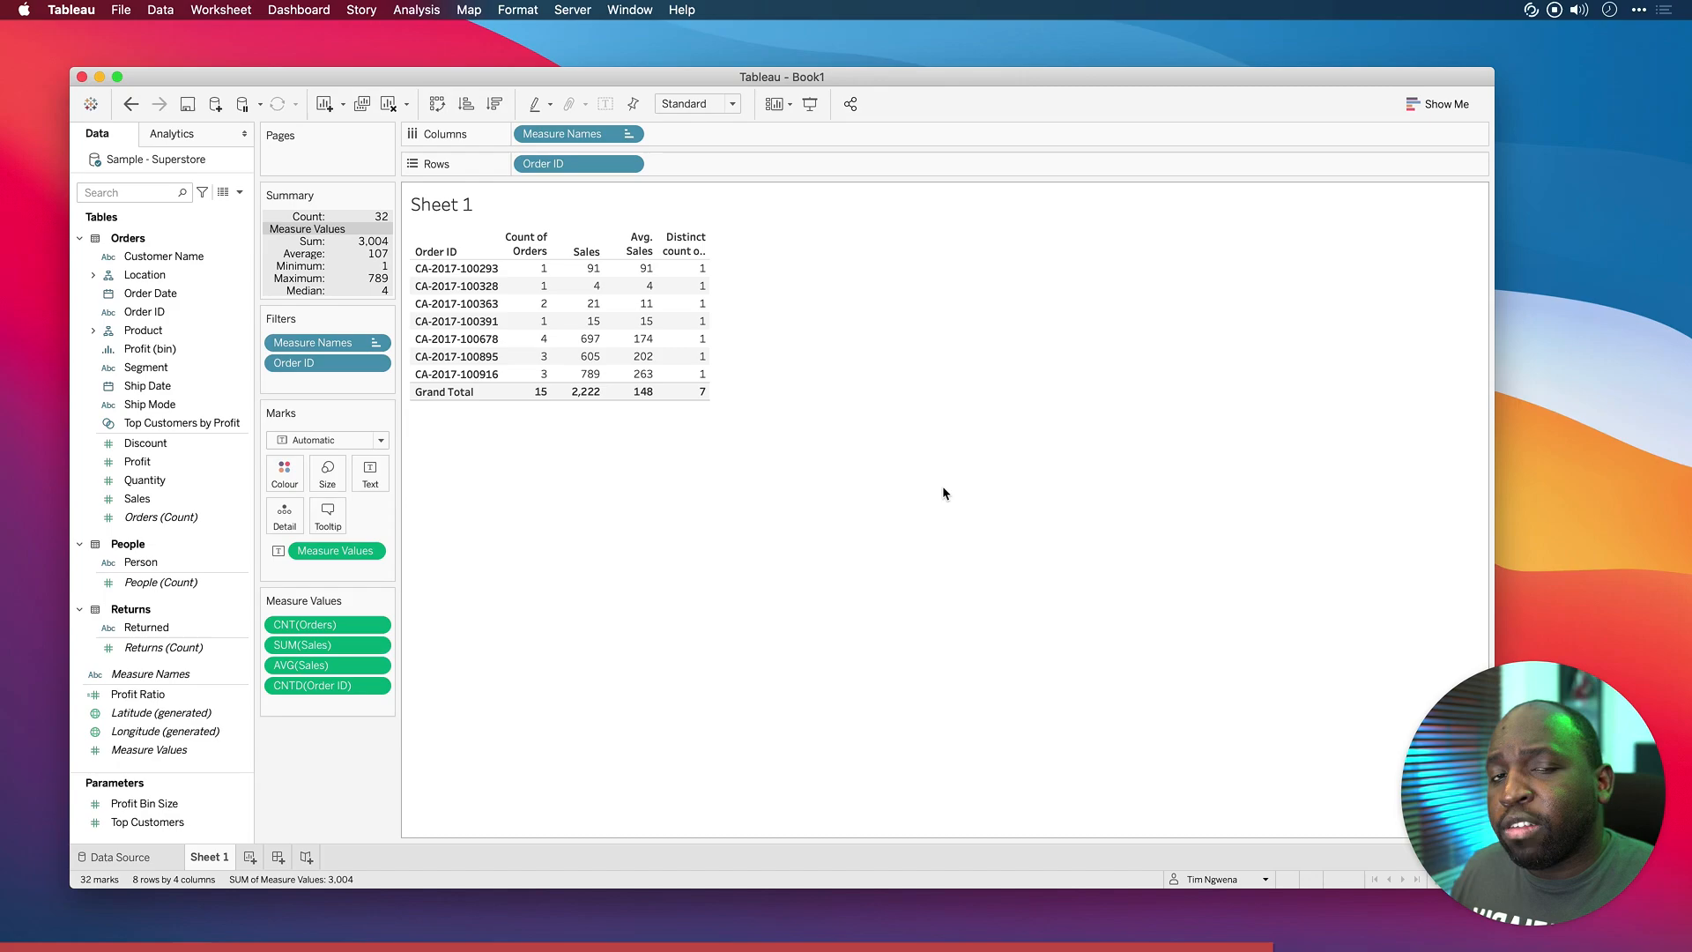
mouse_move(747, 480)
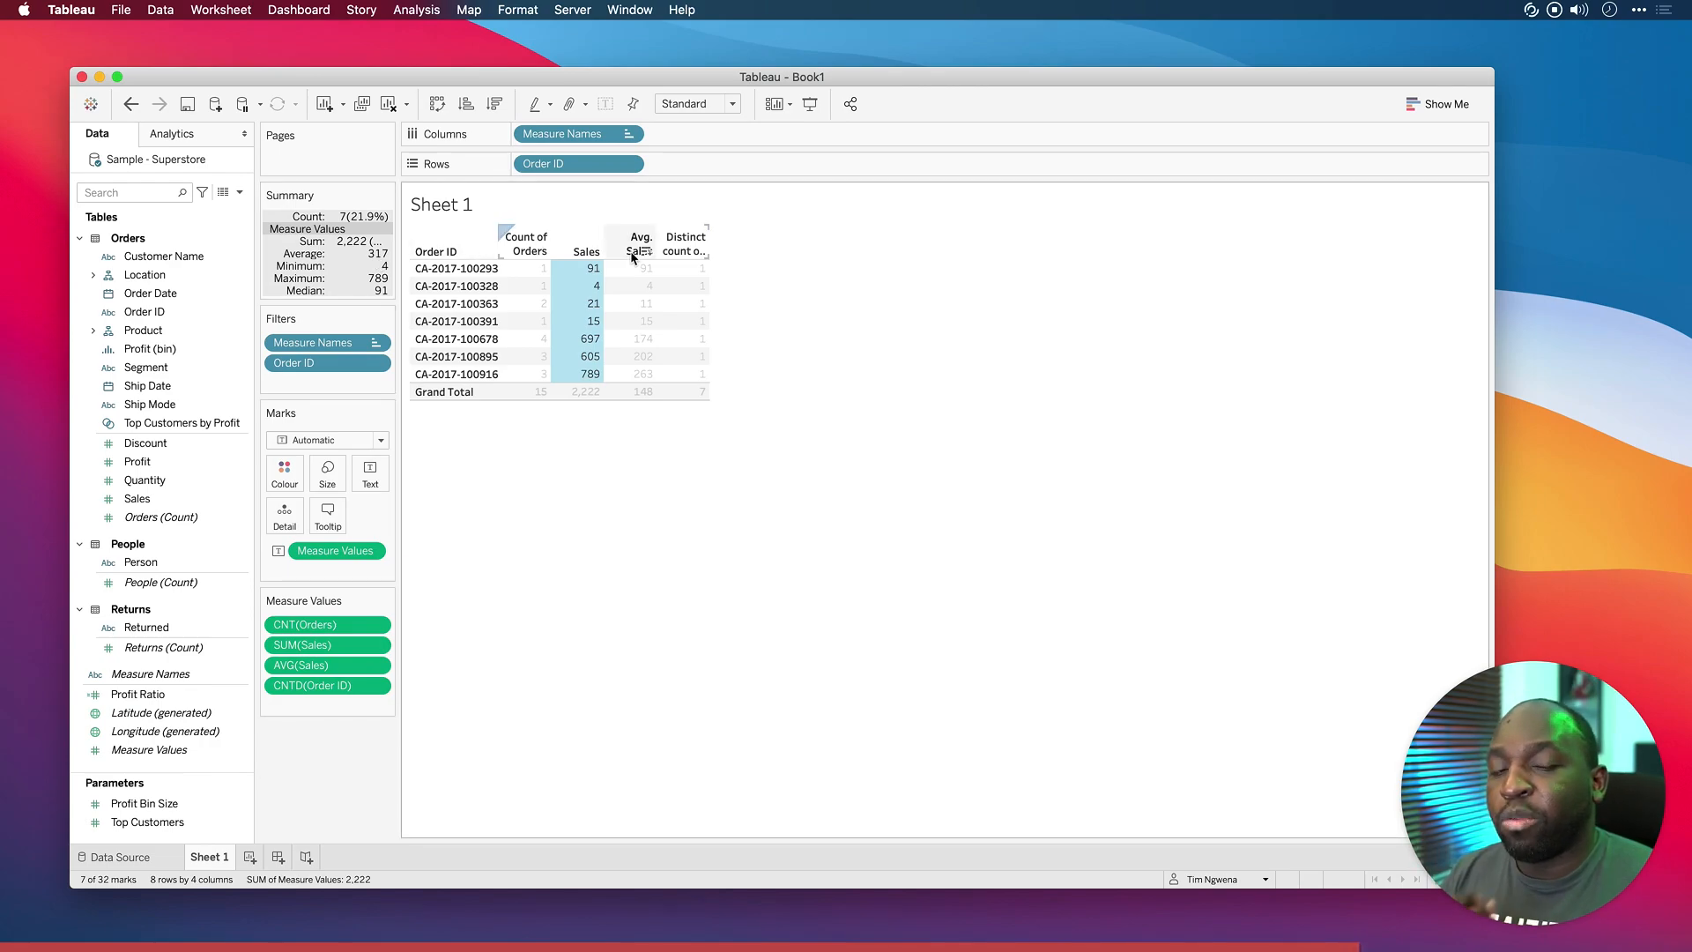
mouse_move(686, 280)
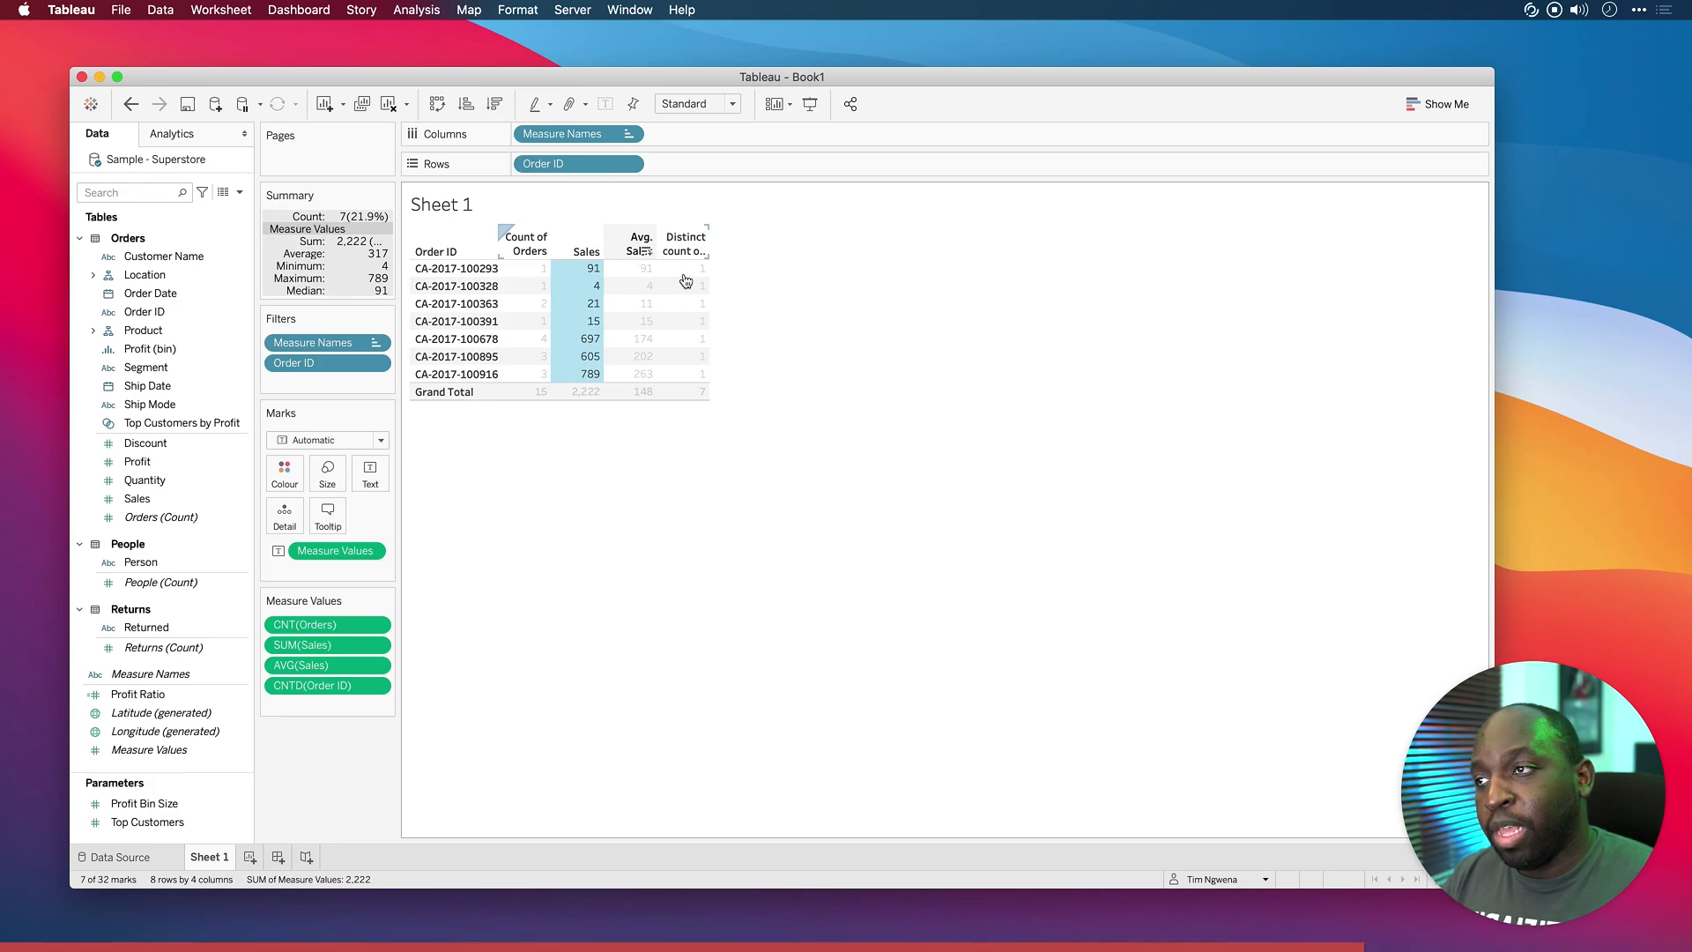
mouse_move(845, 311)
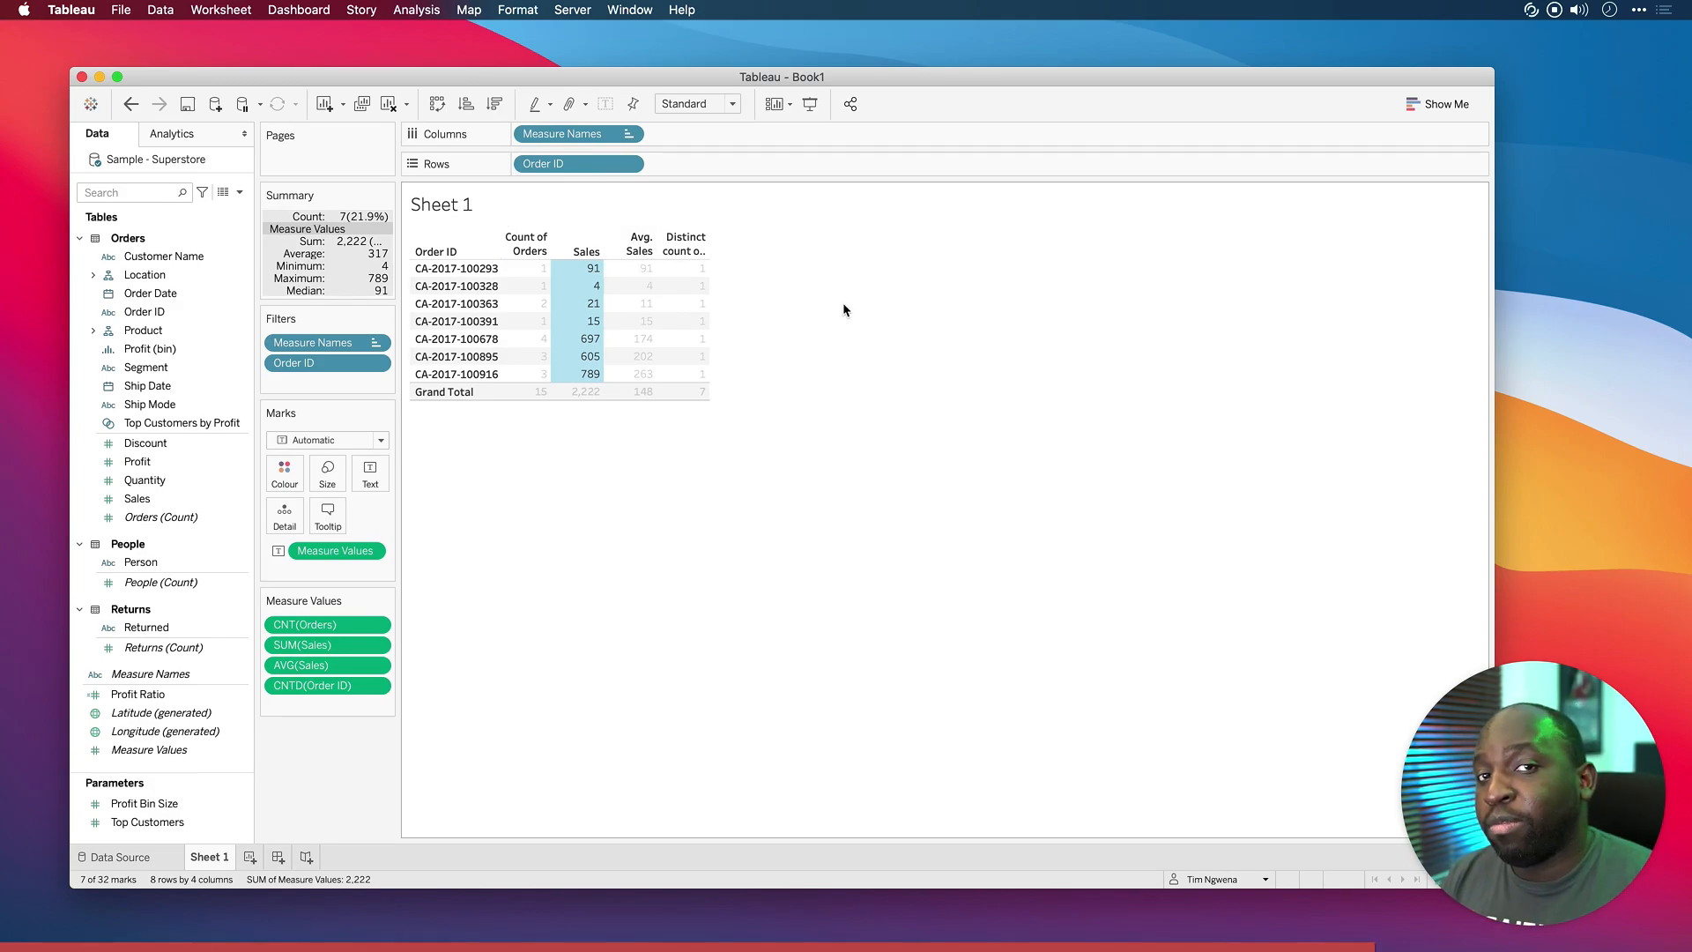
mouse_move(775, 311)
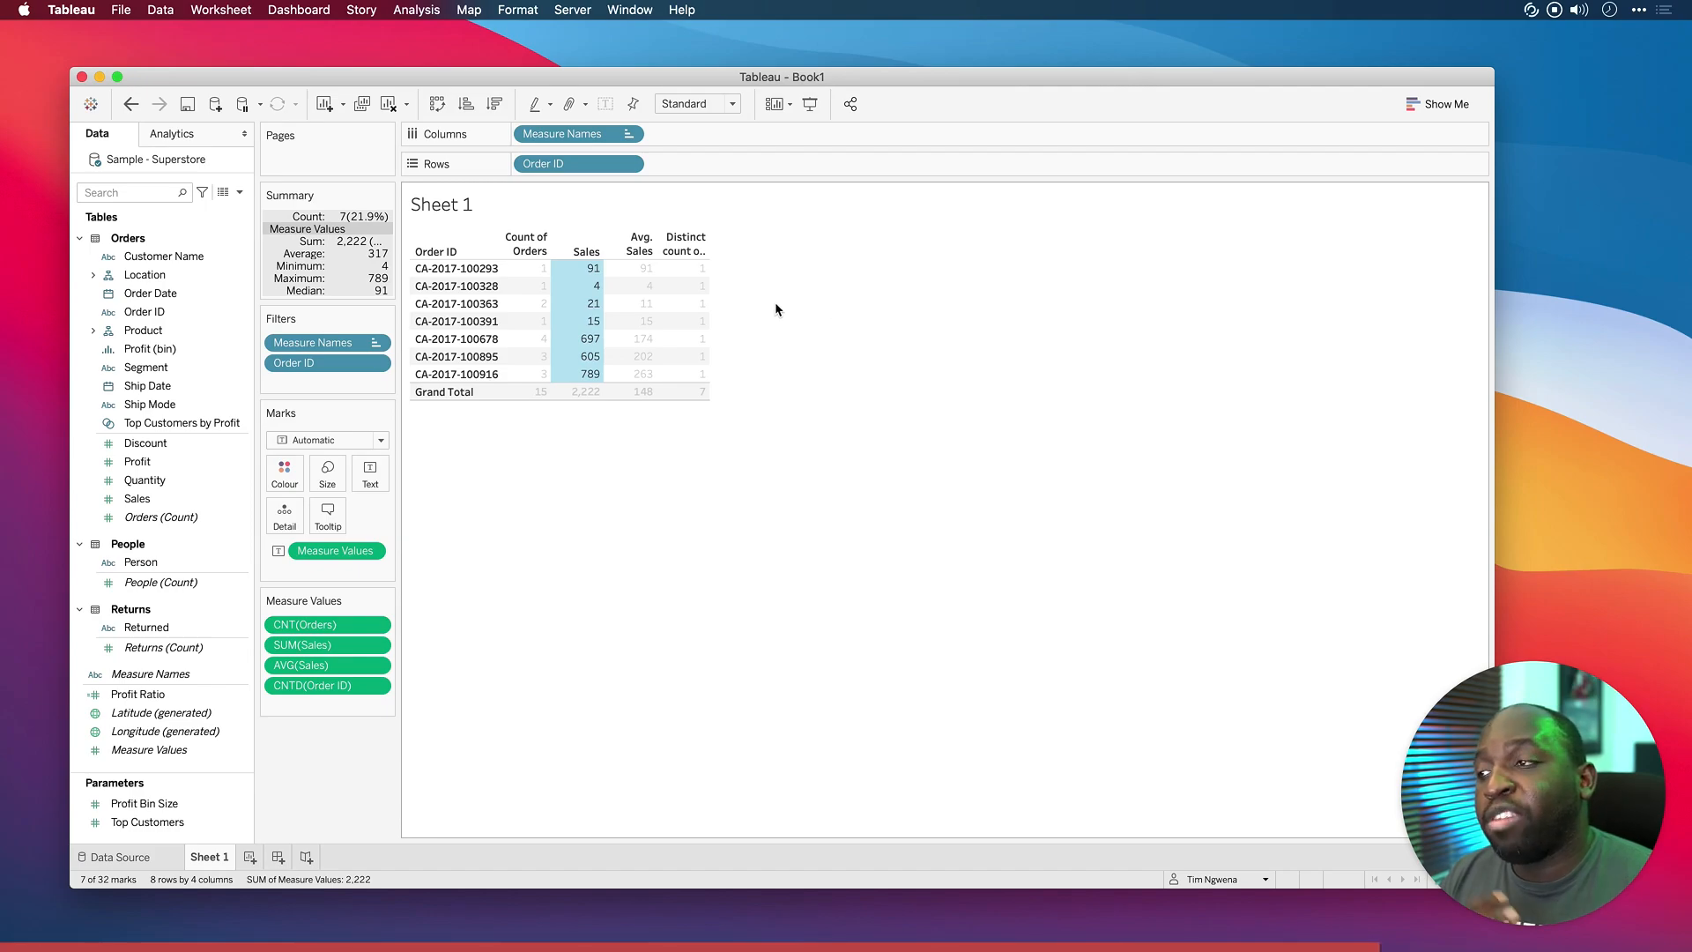
mouse_move(856, 437)
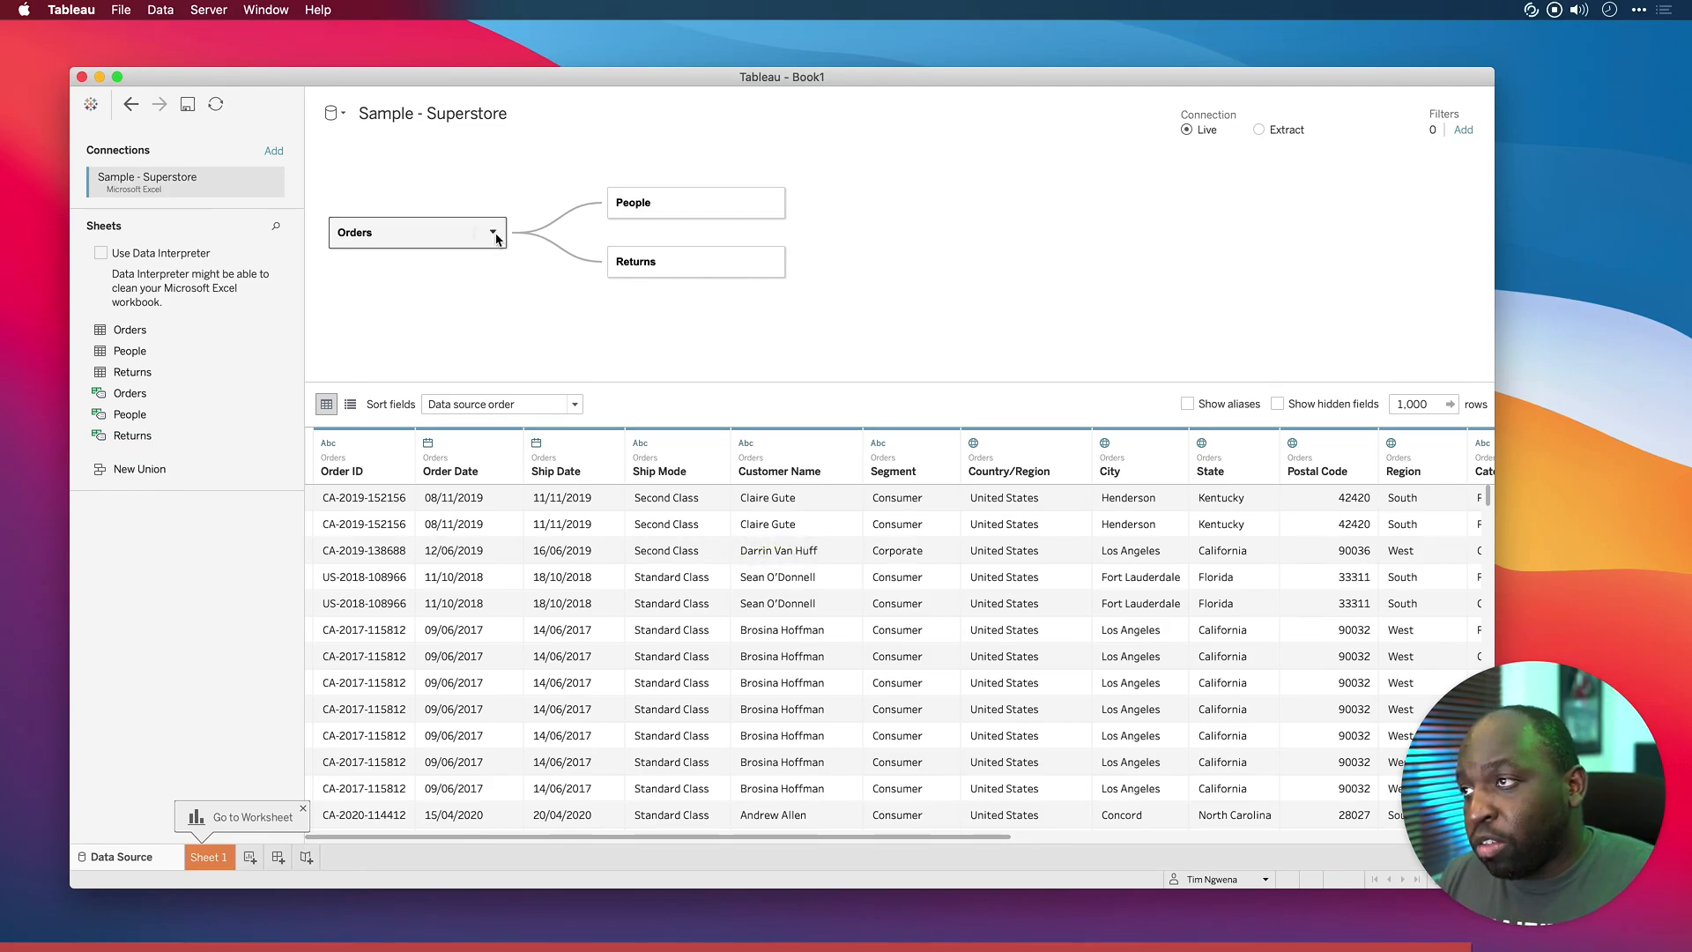
mouse_move(421, 245)
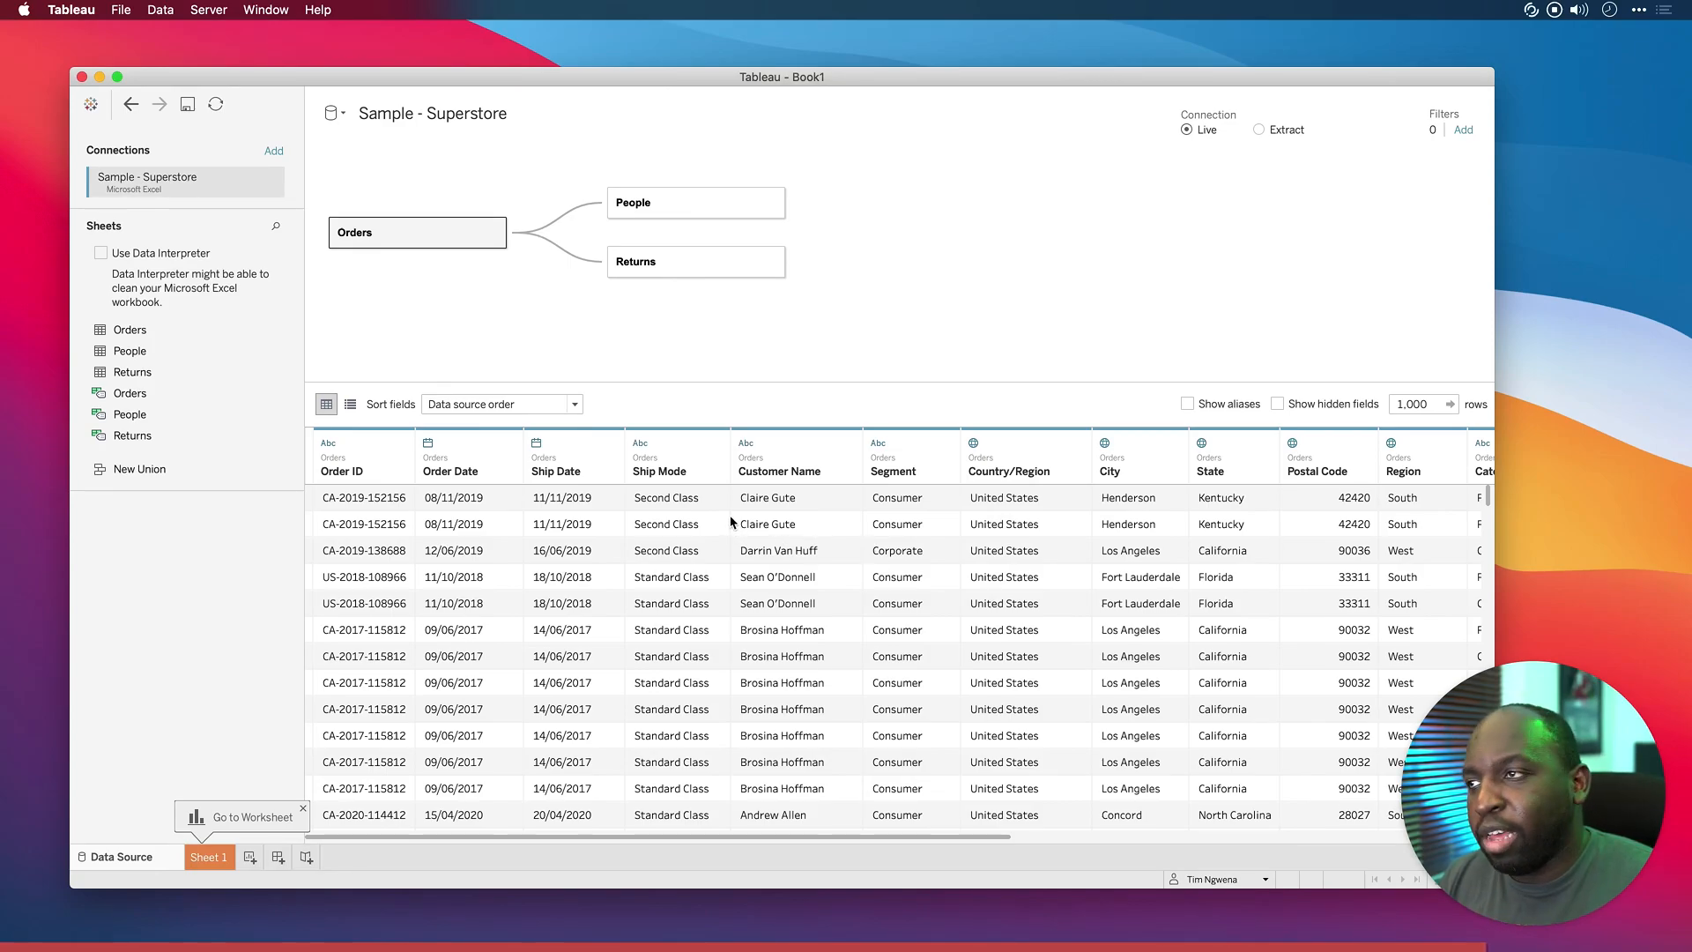
- Preview the People table: Anna Andreadi, Chuck Magee, Kelly Williams and Cassandra Brandow
click(696, 202)
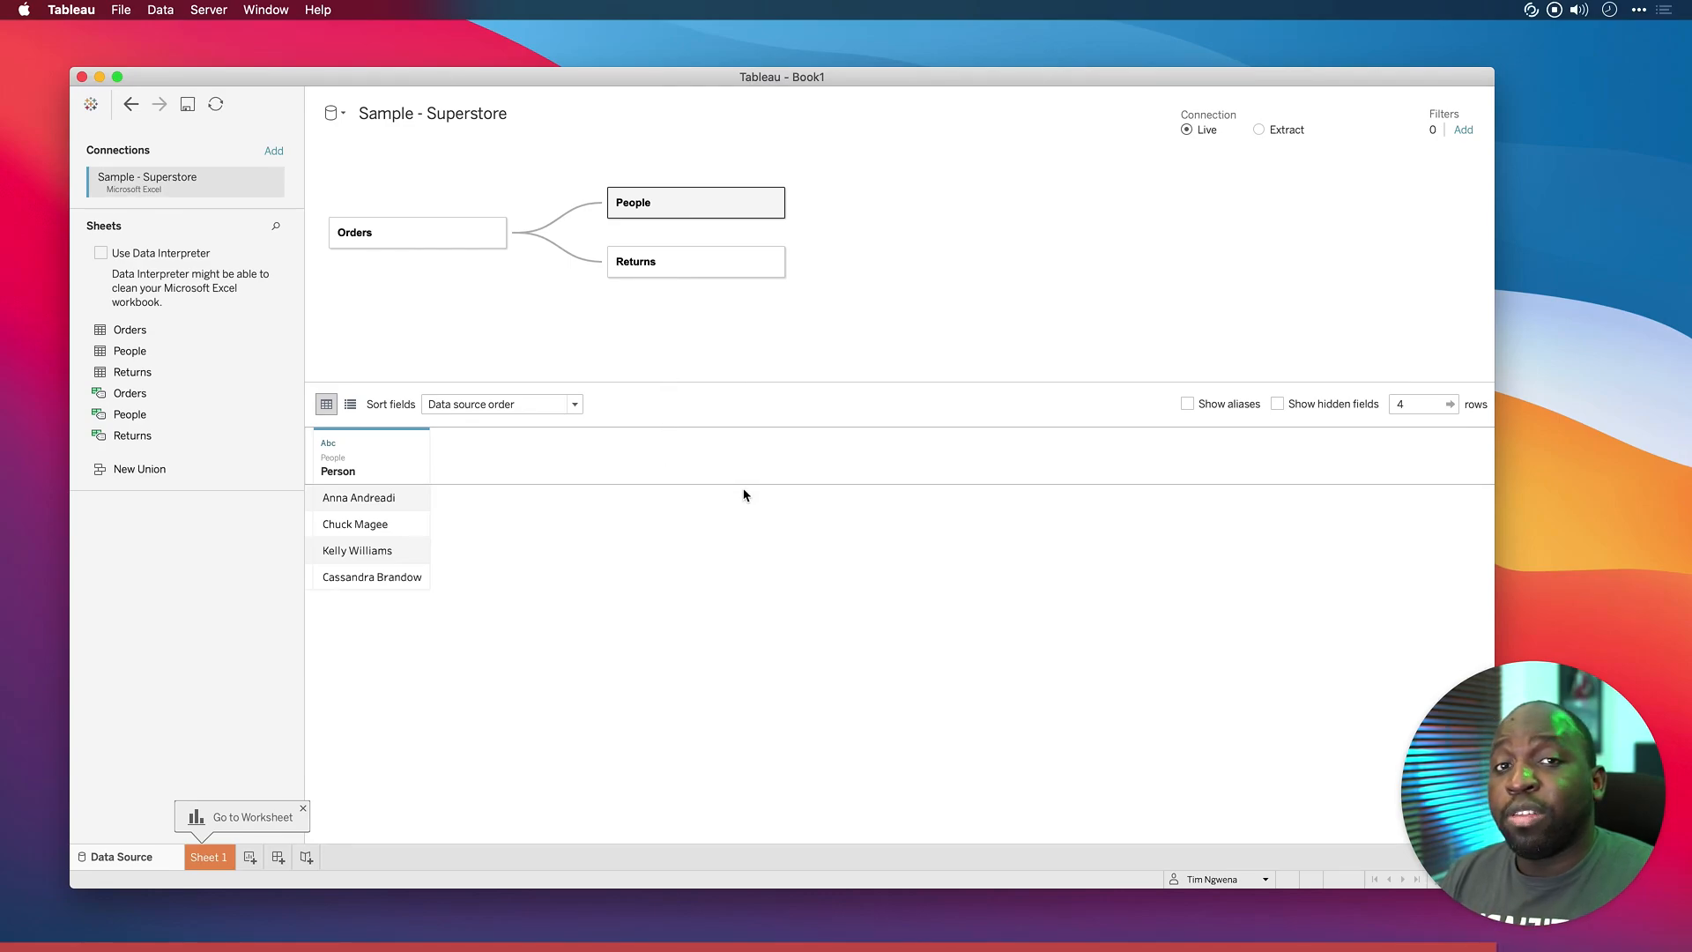
mouse_move(739, 488)
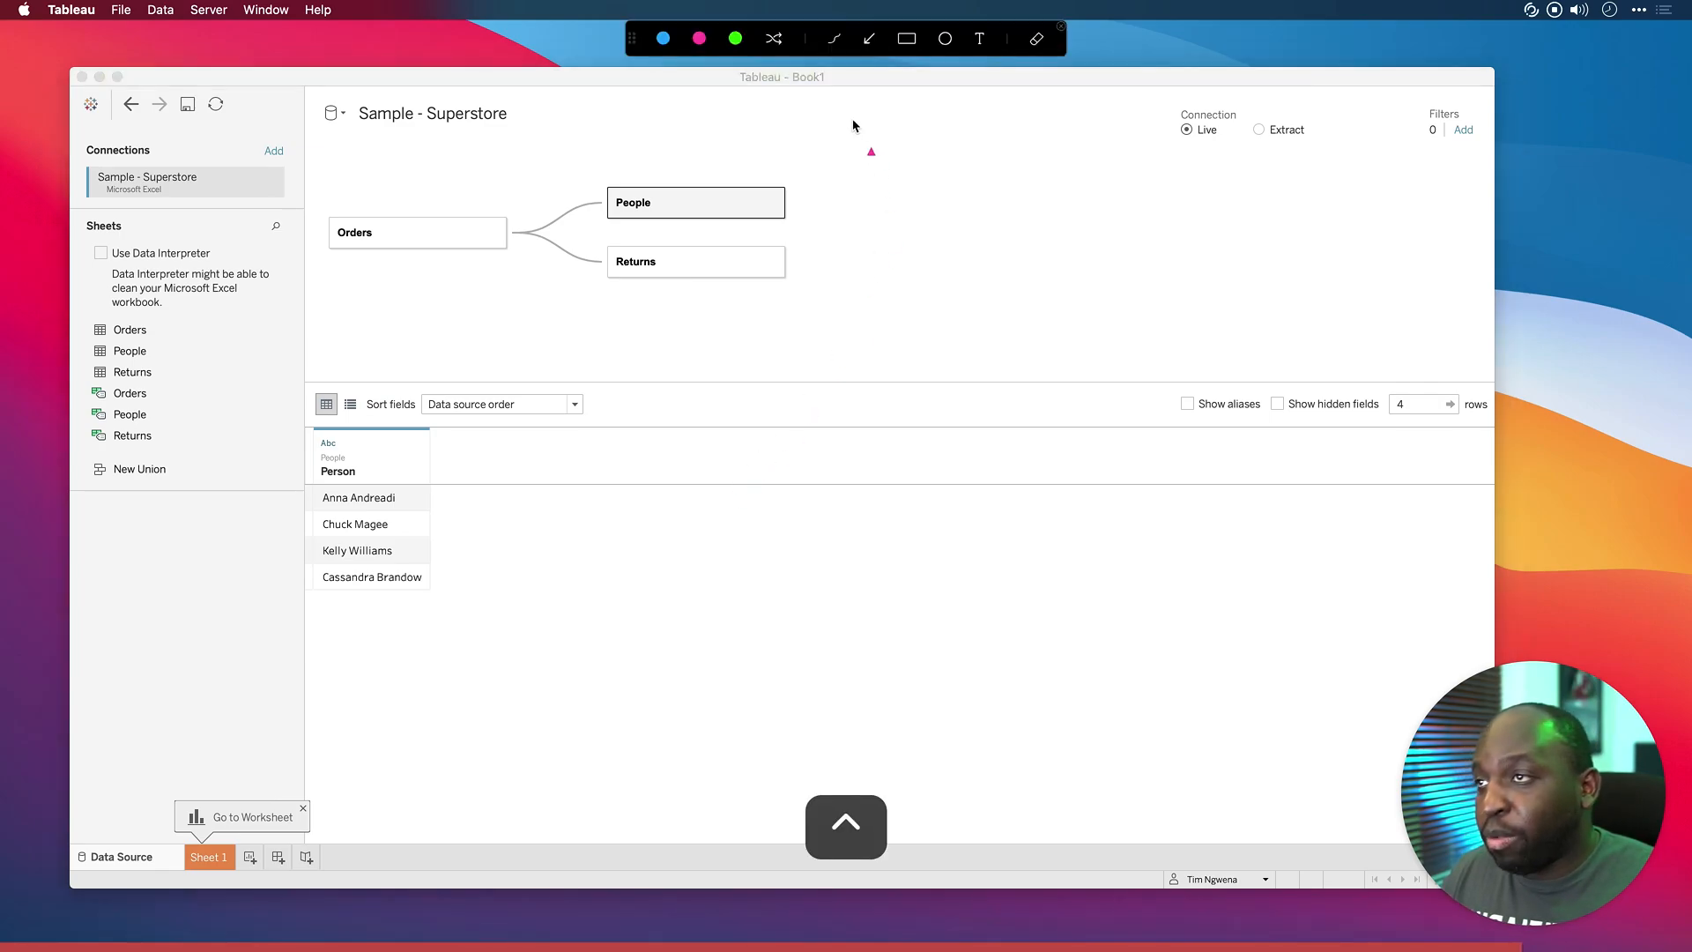
mouse_move(923, 307)
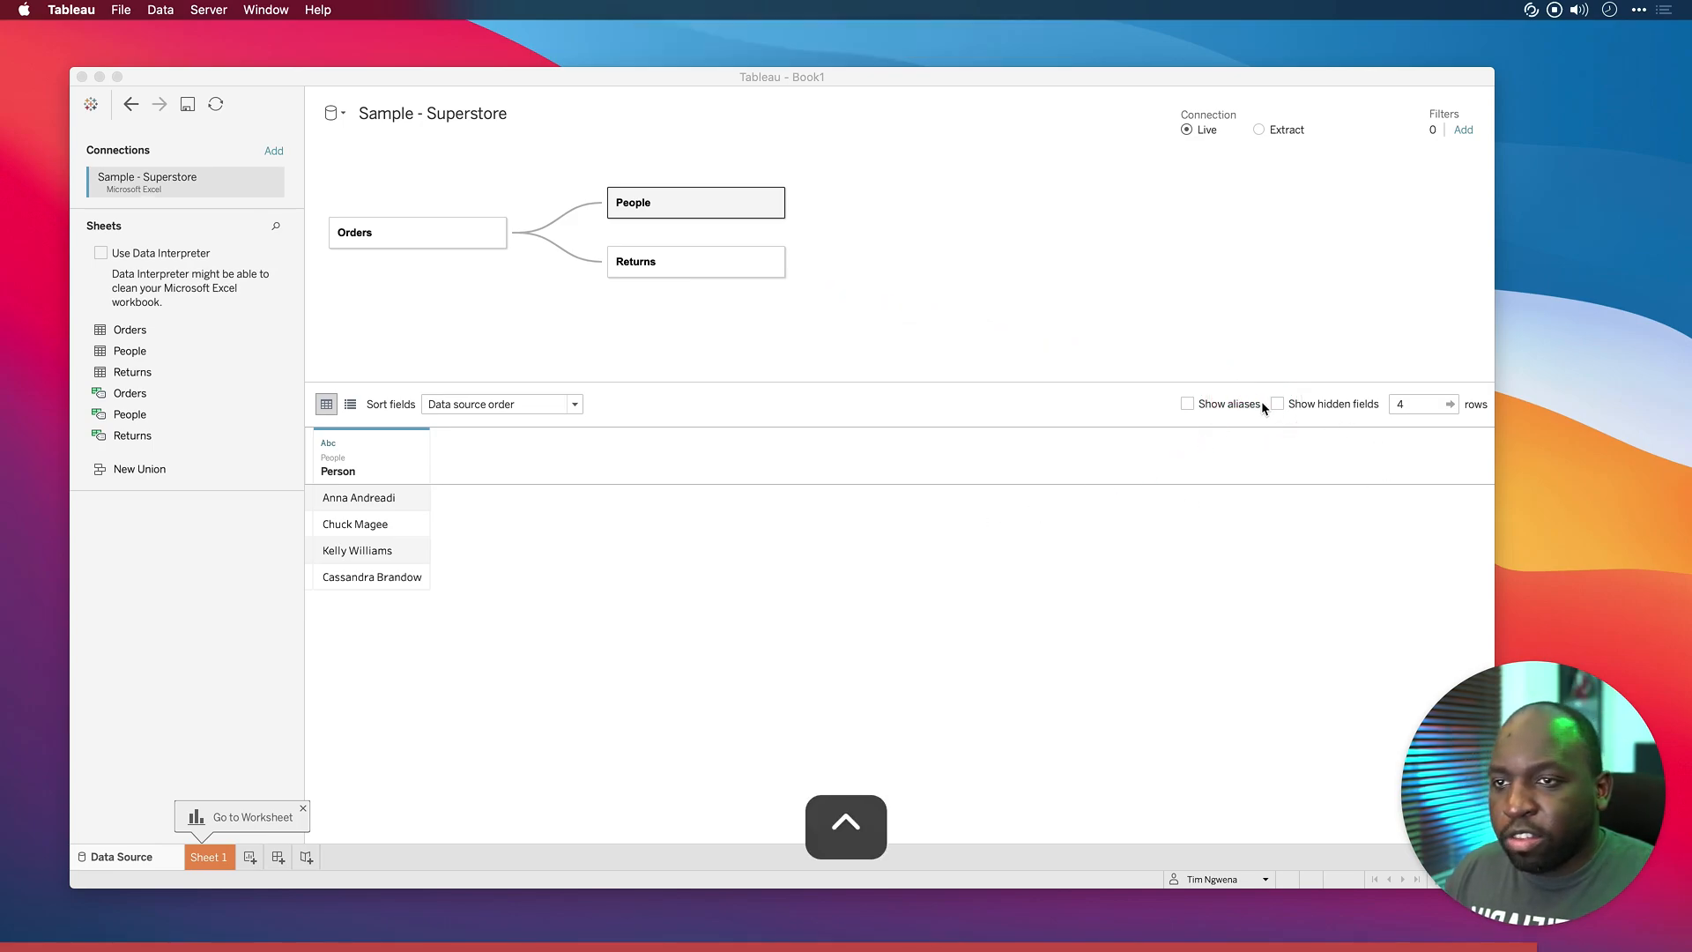
- Turn on hidden fields and inspect the Orders–People relationship details
click(1277, 404)
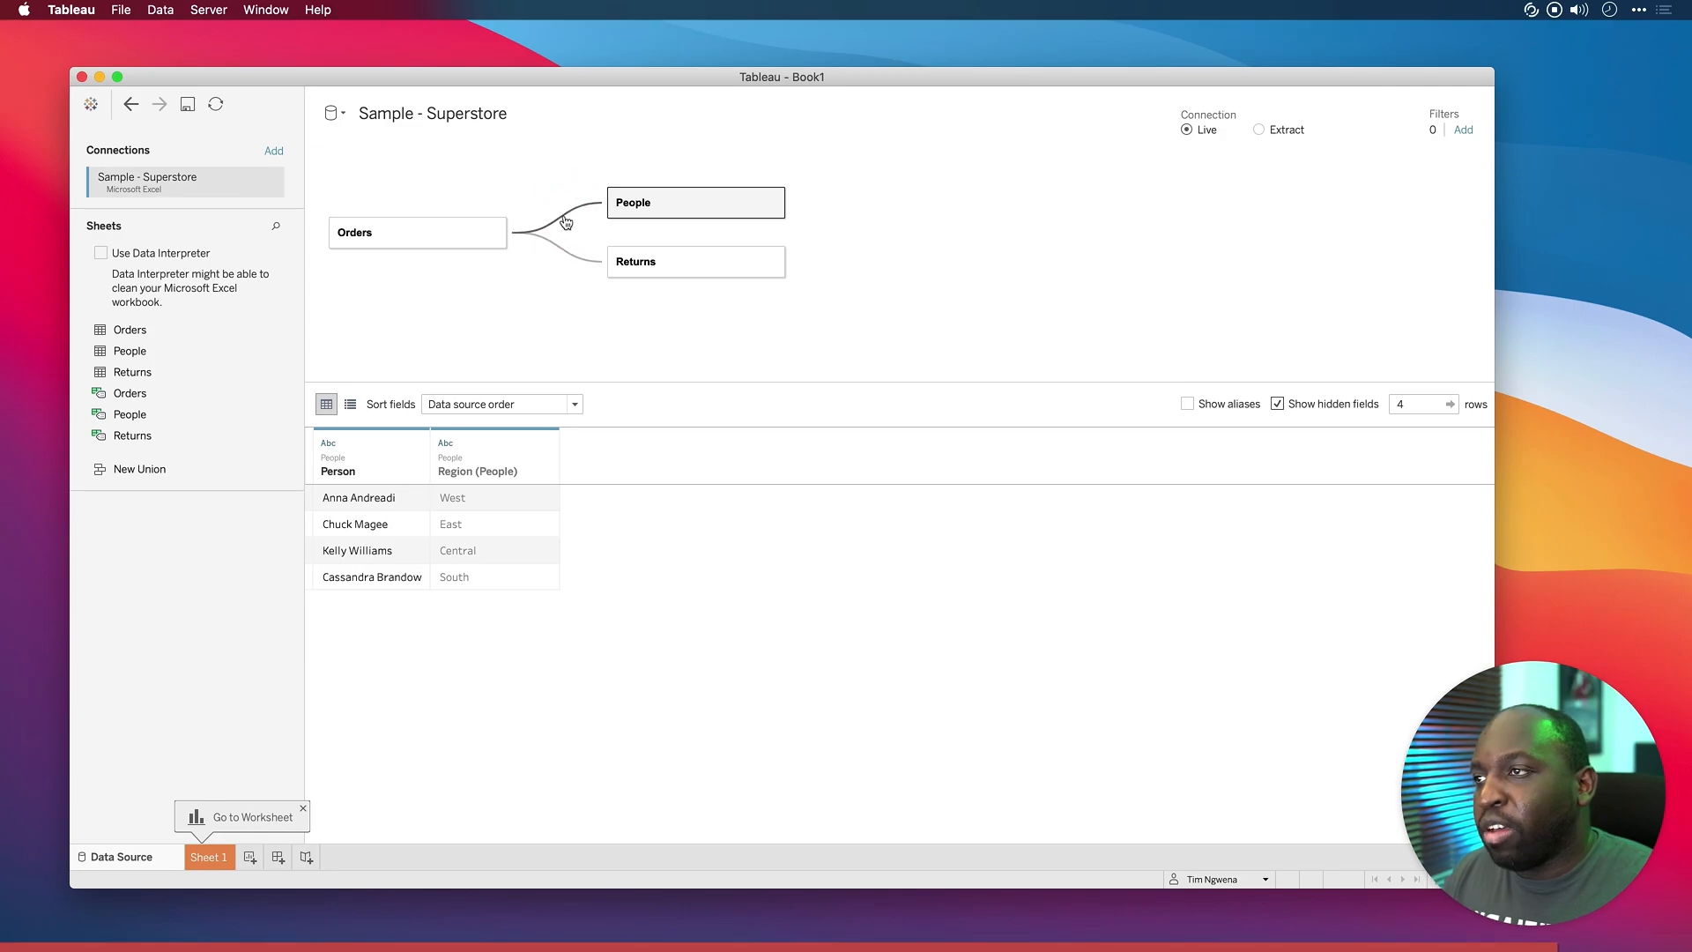
click(565, 221)
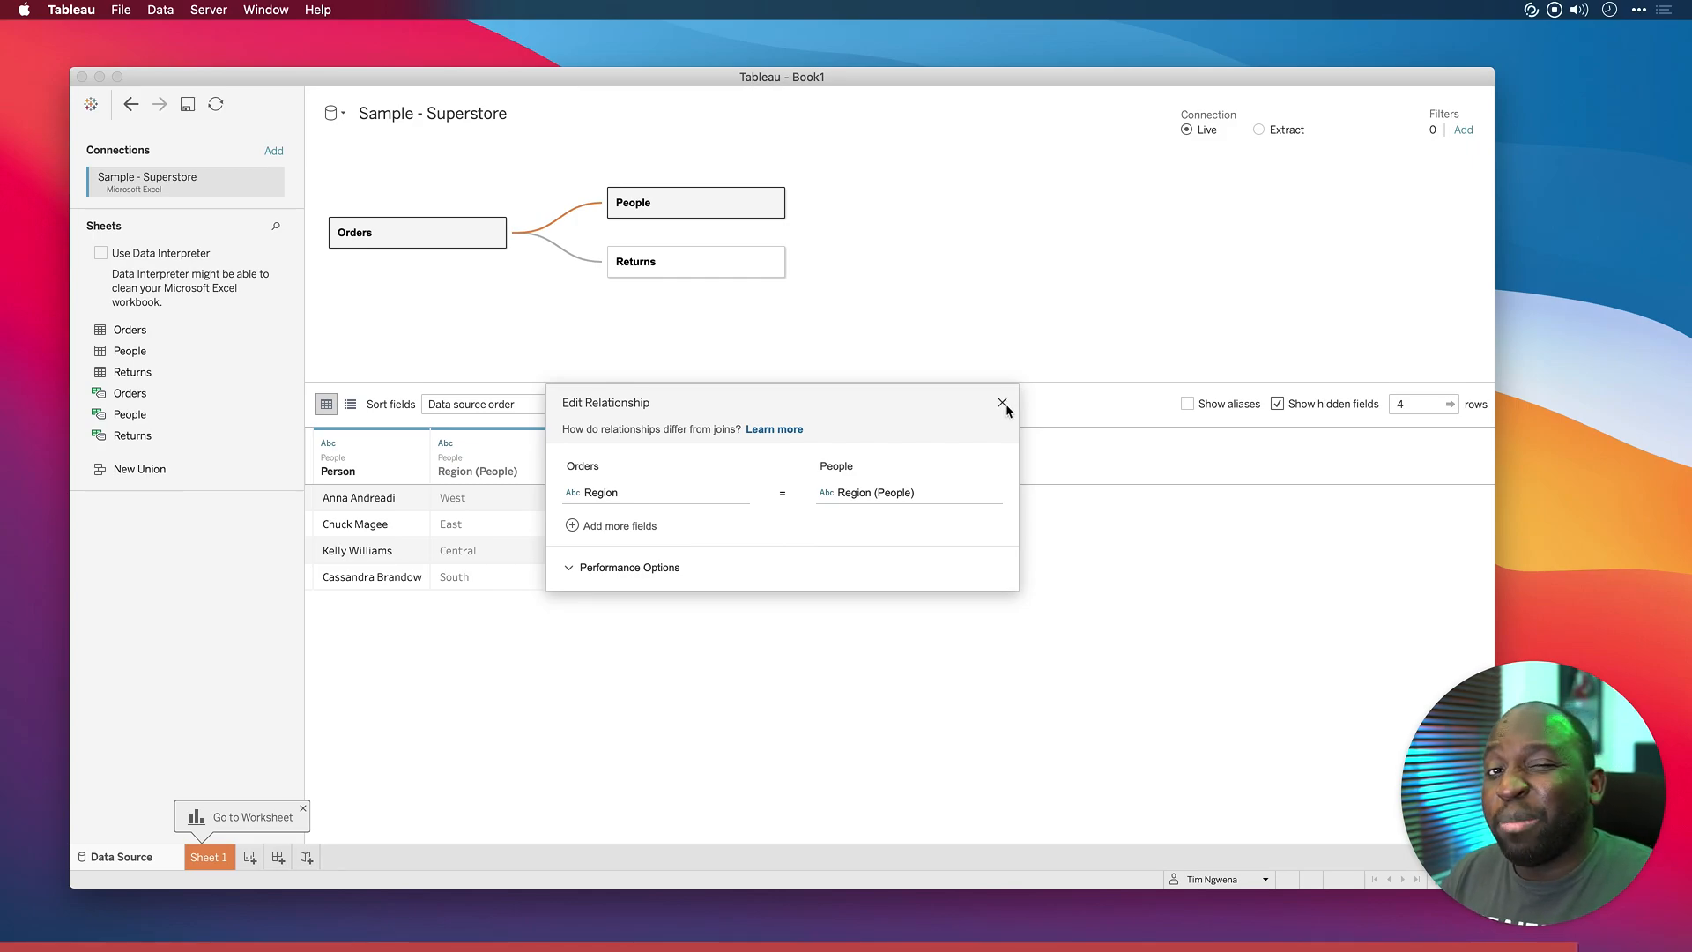
click(1004, 403)
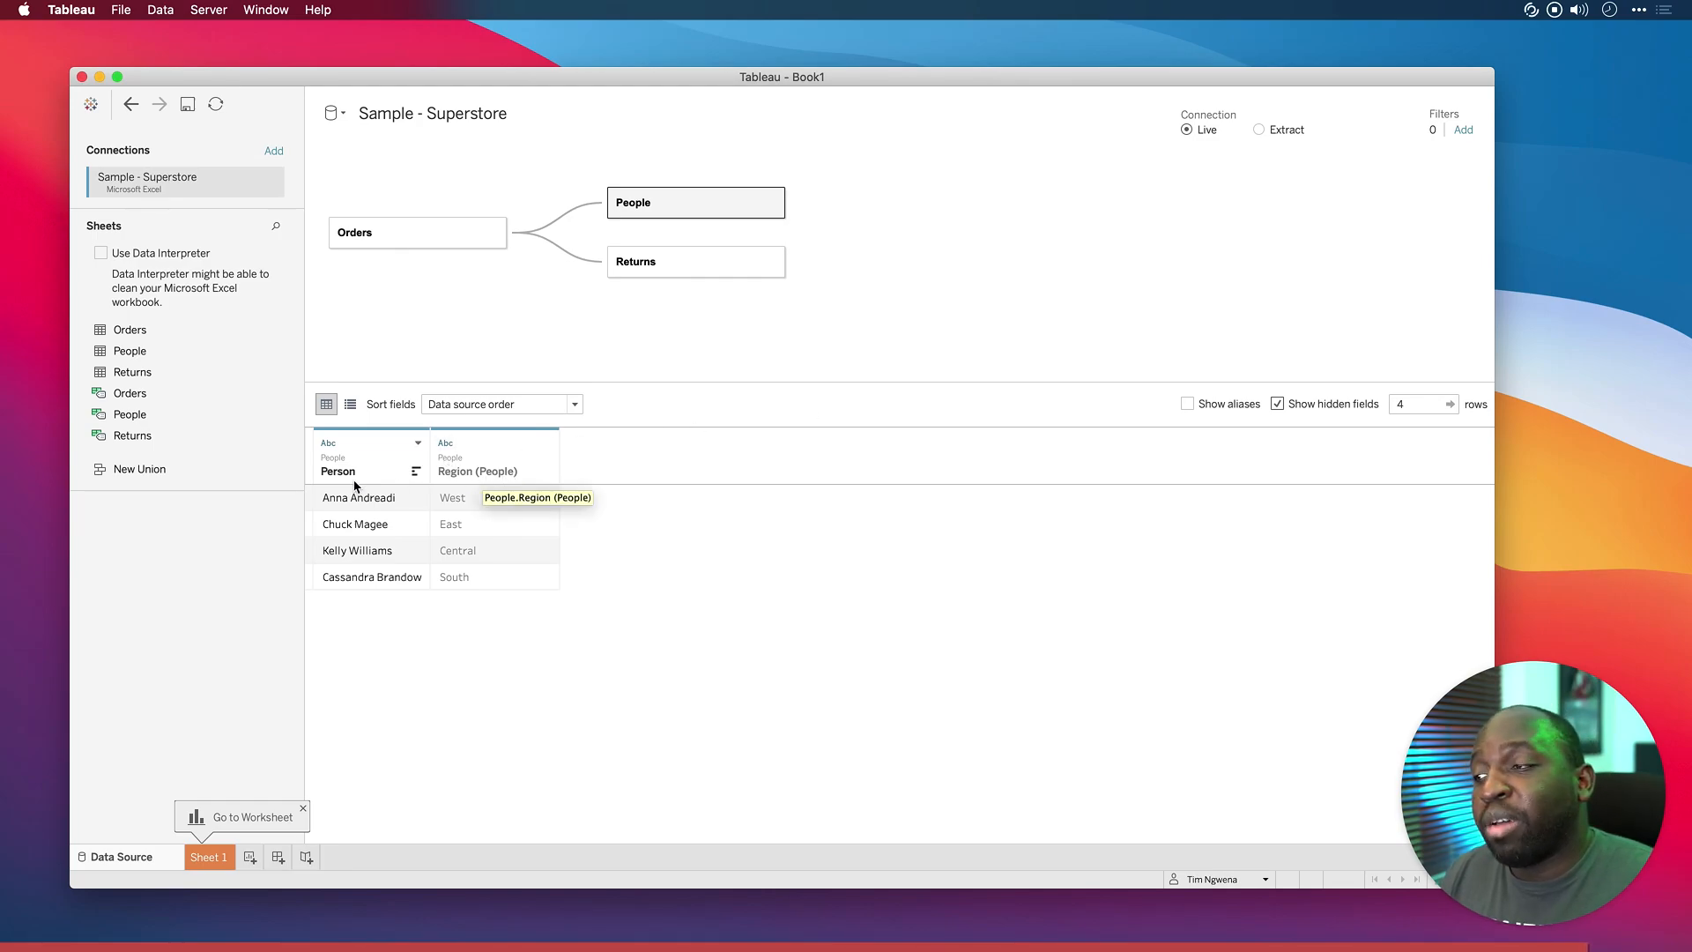
mouse_move(764, 297)
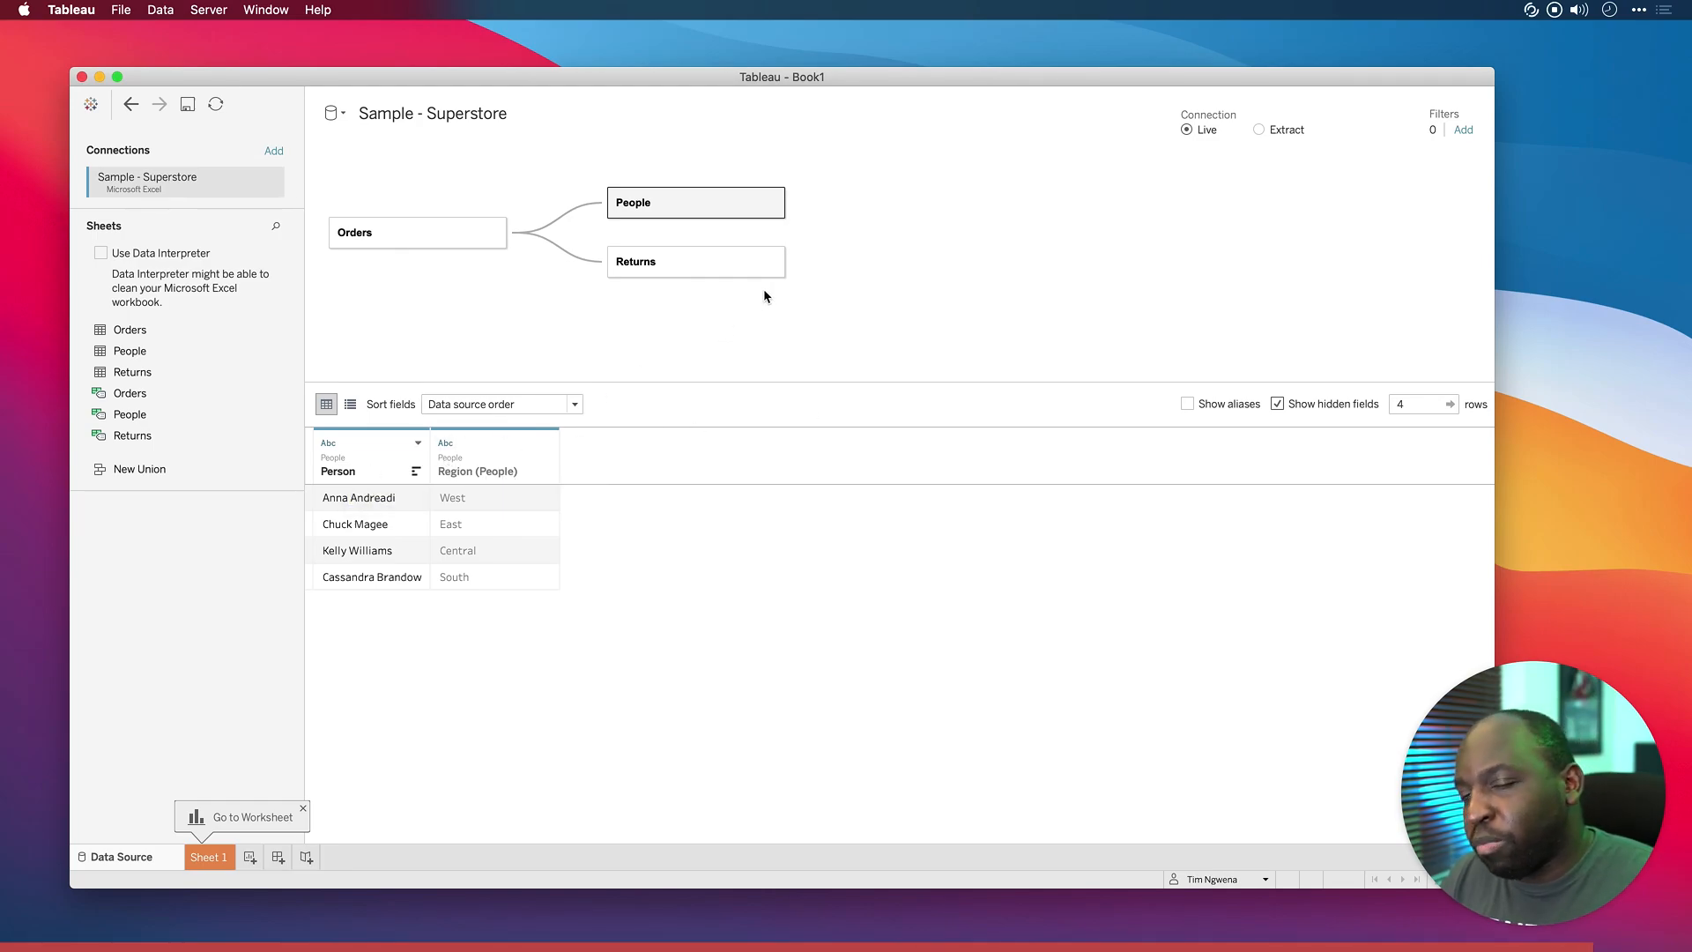
- Preview the Returns table with its hidden Order ID (Returns) field visible
click(768, 260)
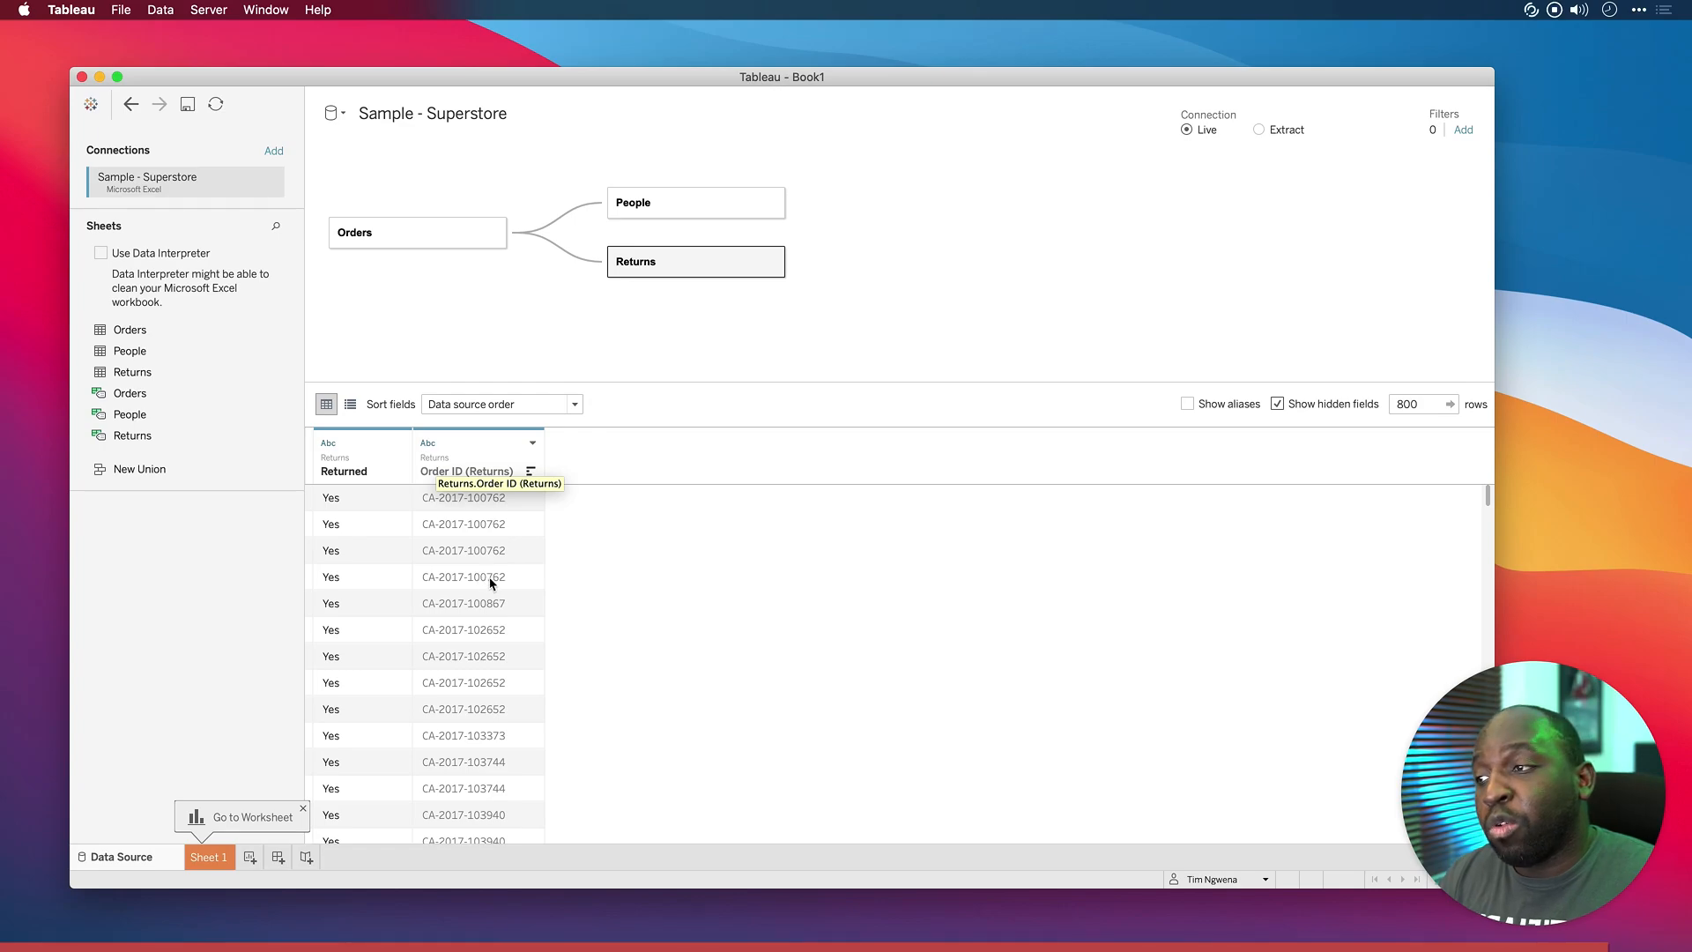
mouse_move(503, 586)
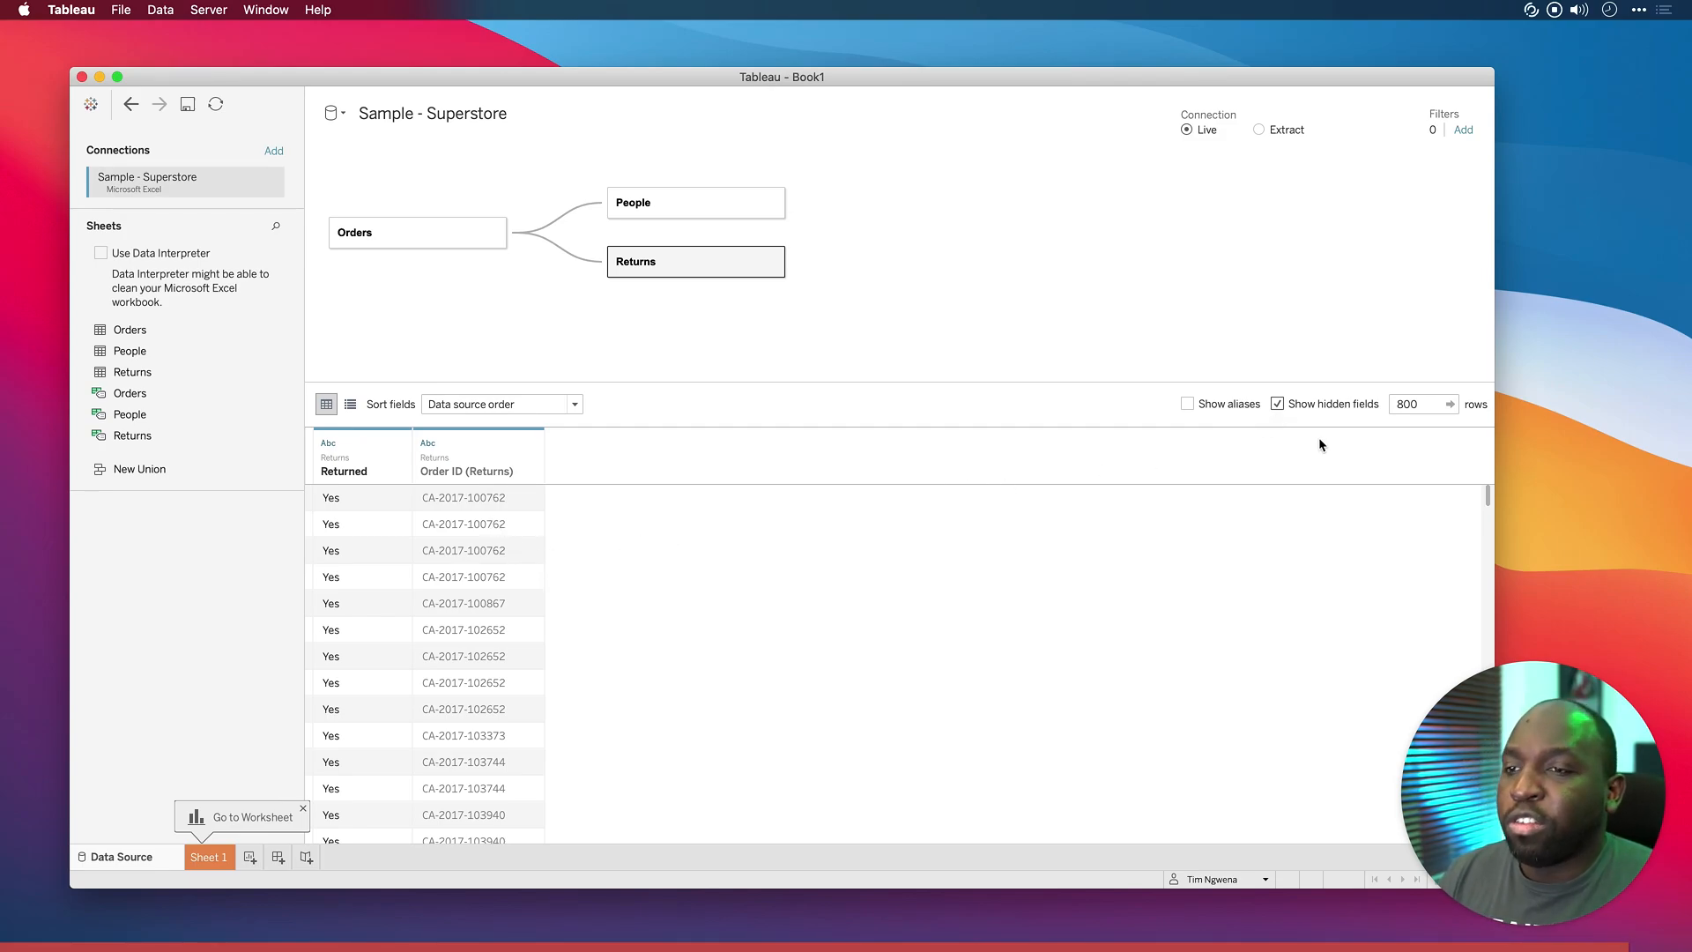
click(1277, 404)
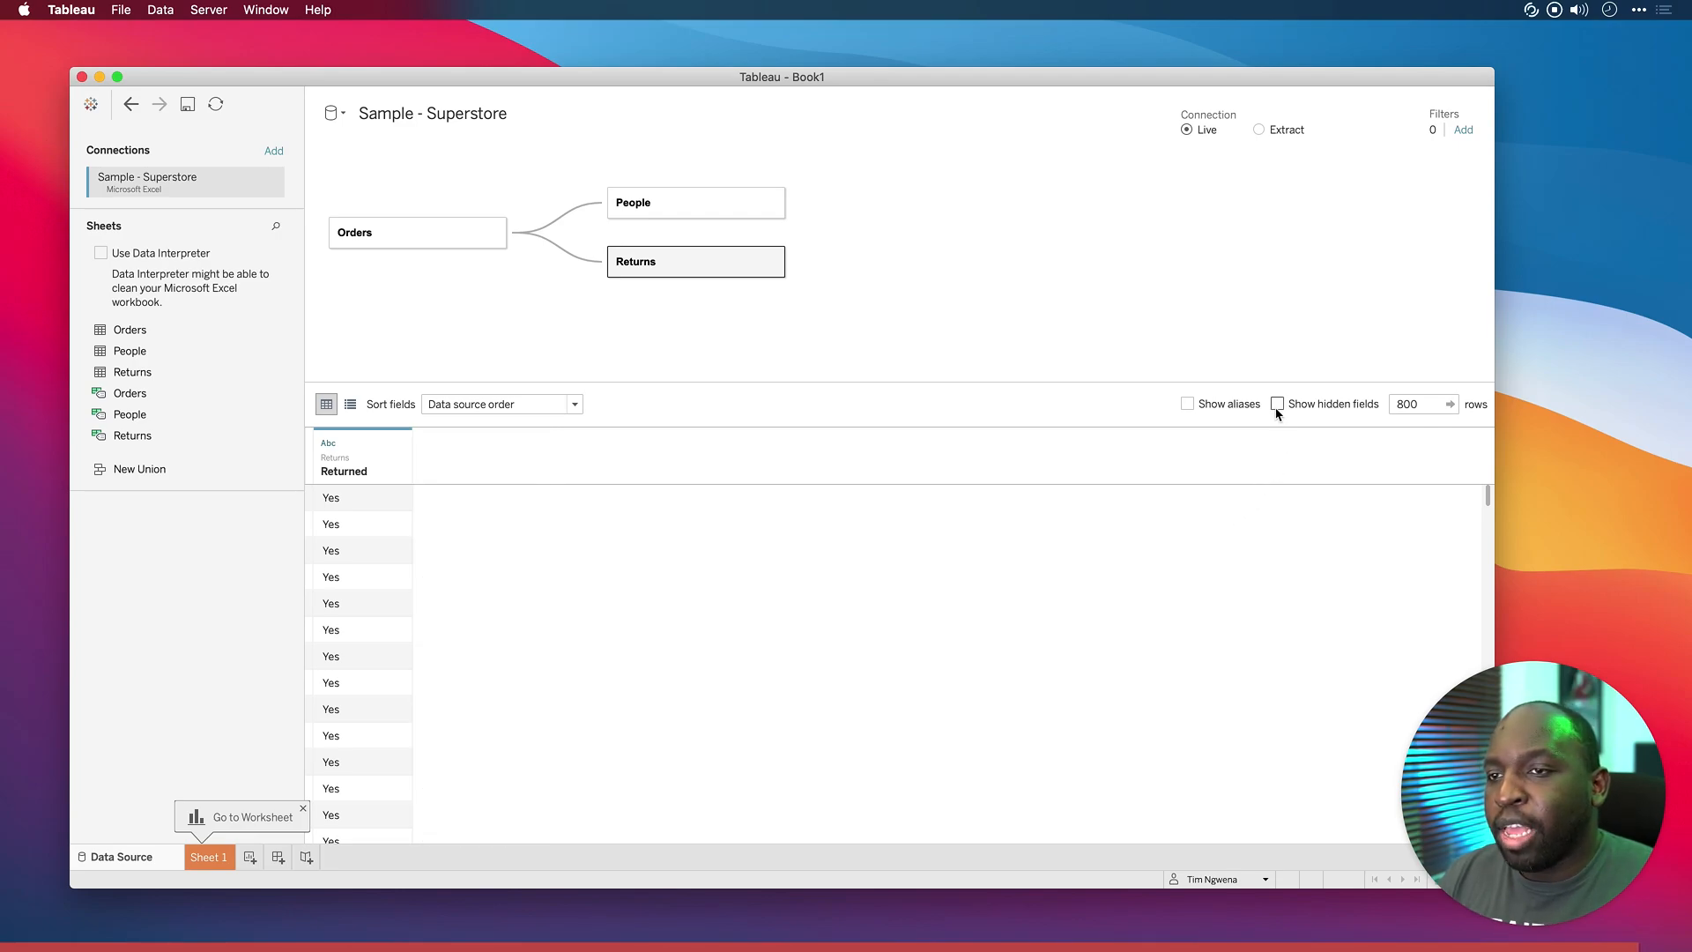
click(1278, 403)
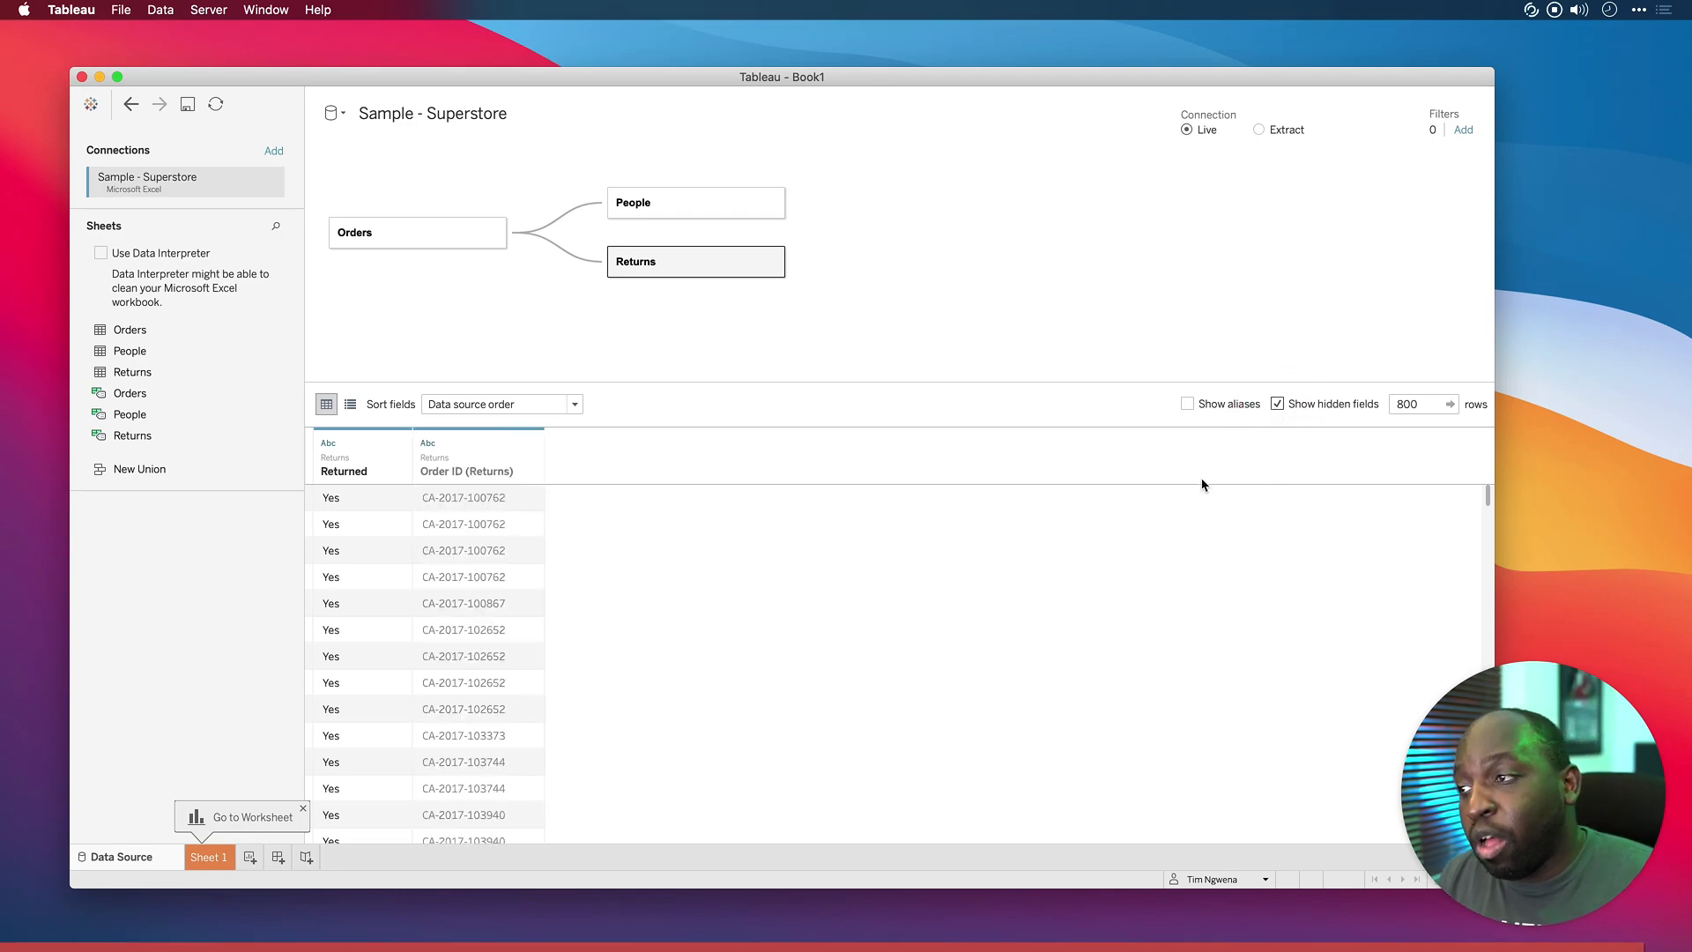
mouse_move(881, 261)
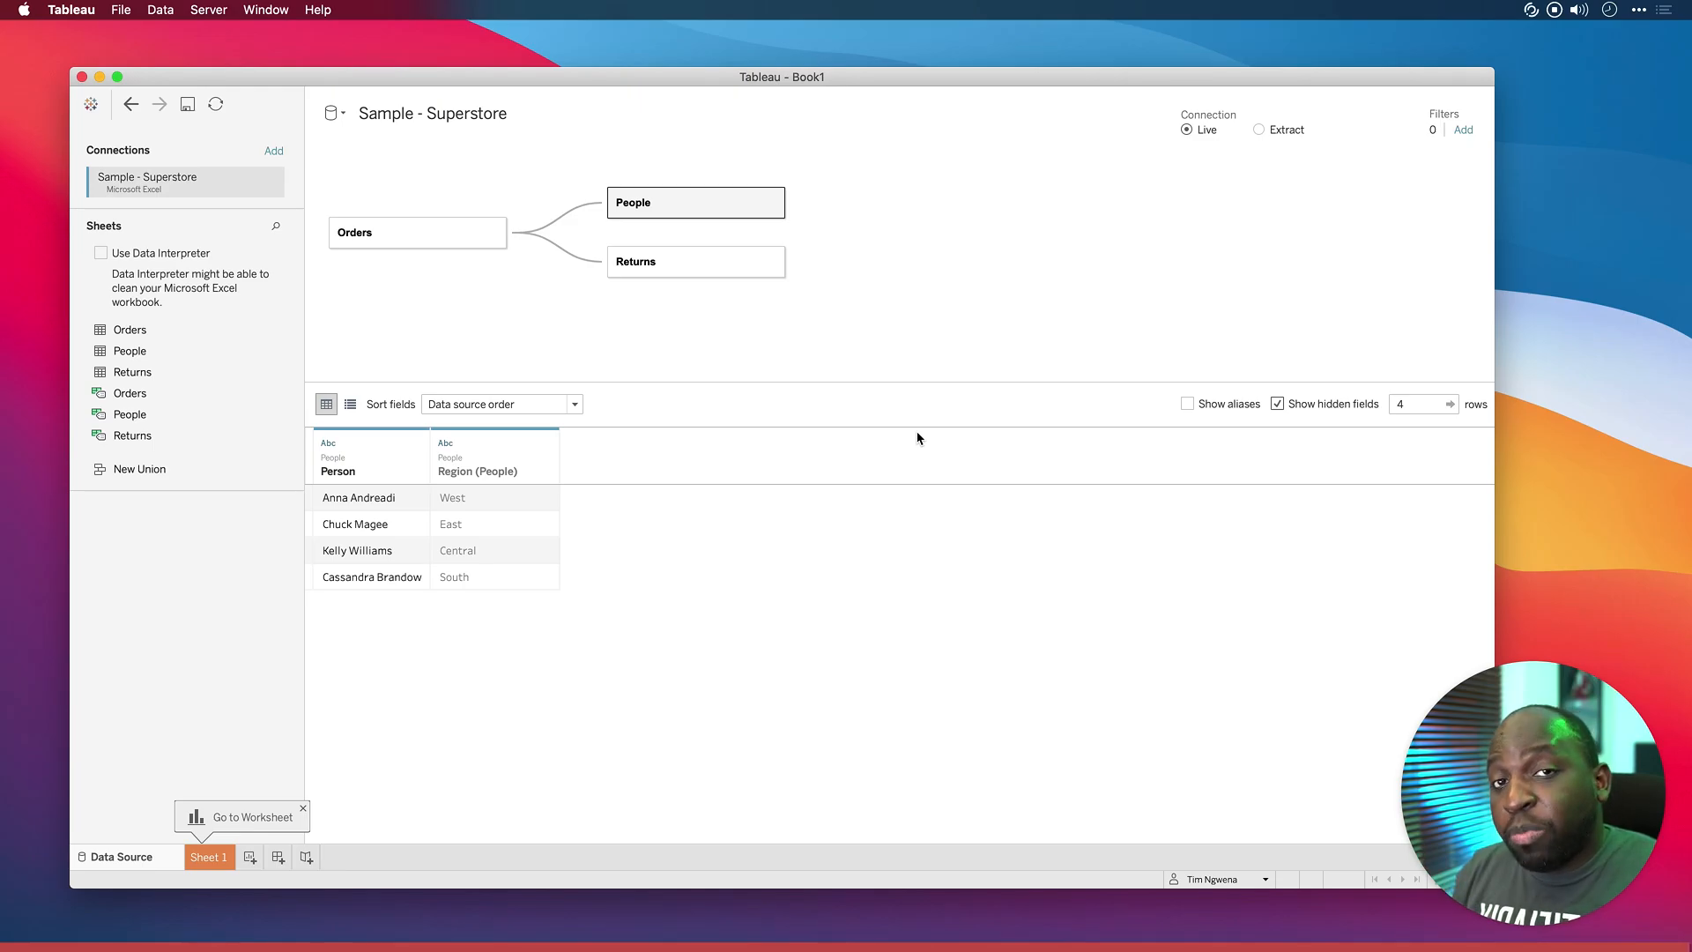
- Return to Sheet 1's seven-order table with counts, Sales and Avg. Sales
click(209, 855)
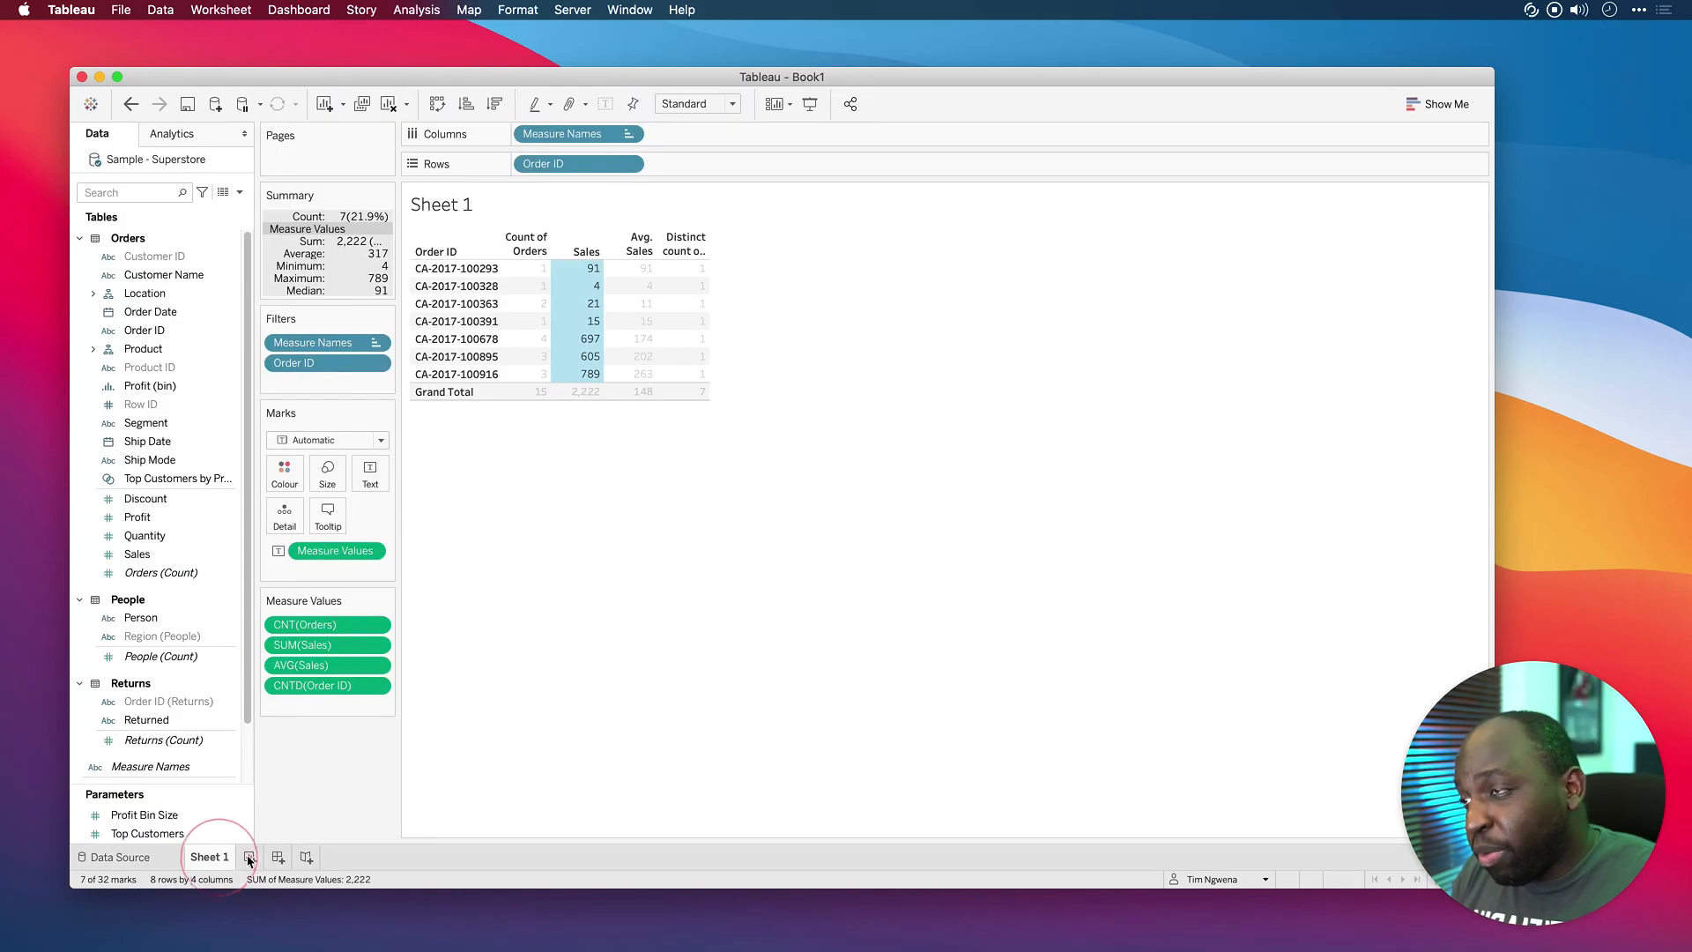
mouse_move(789, 566)
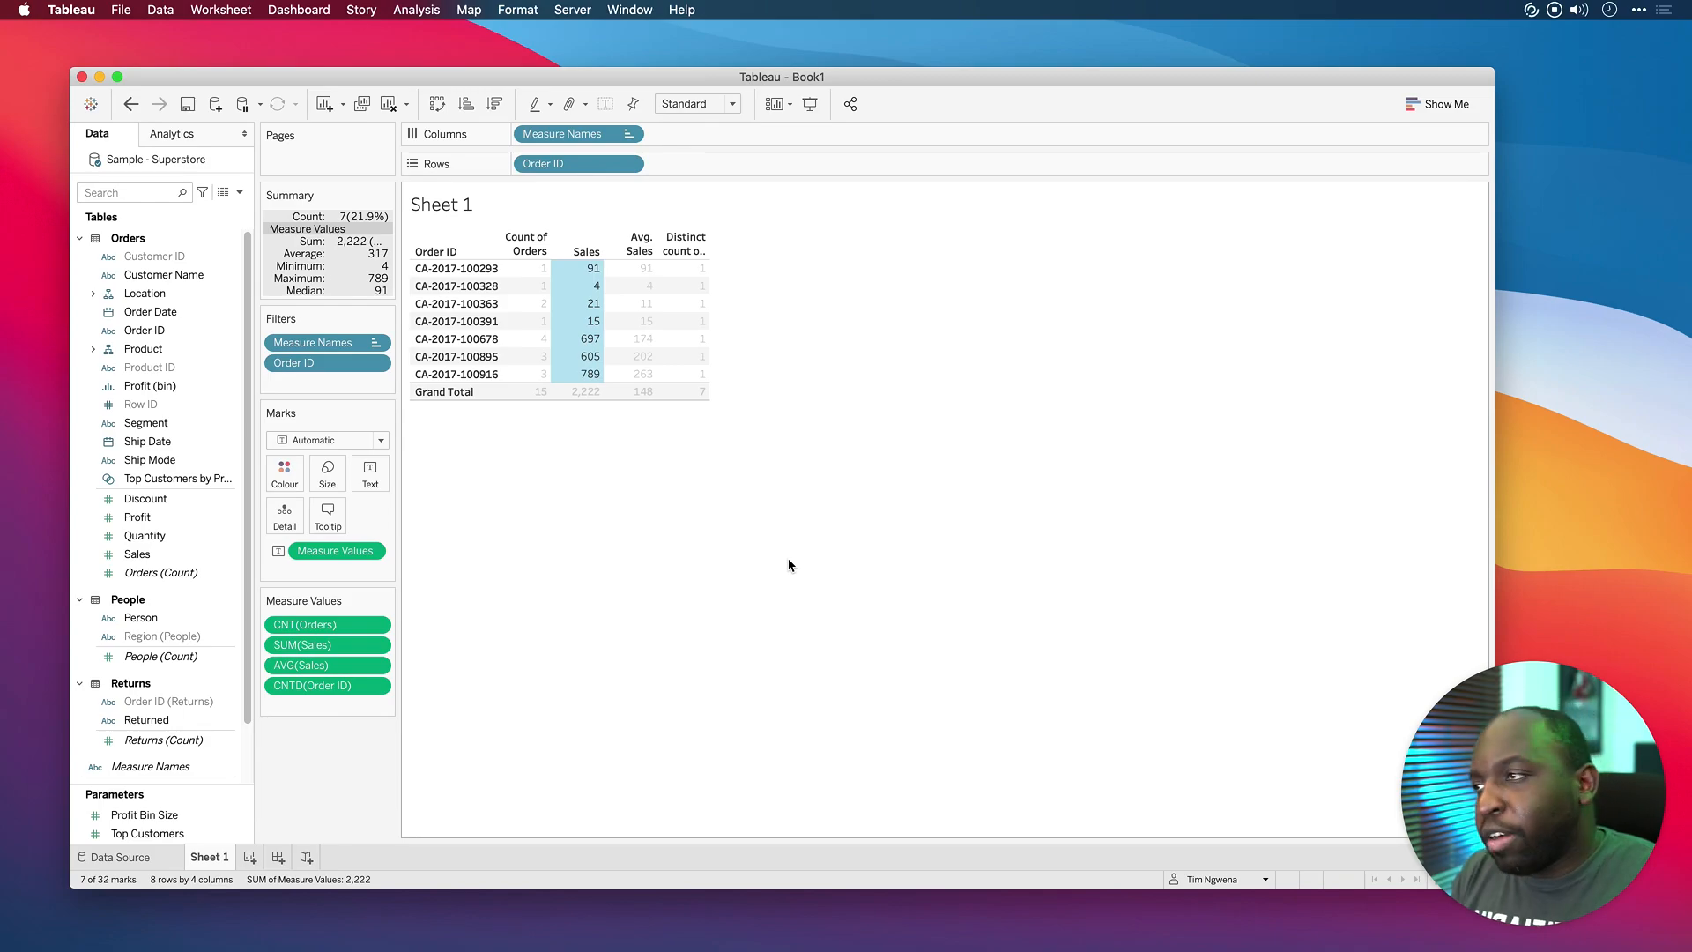